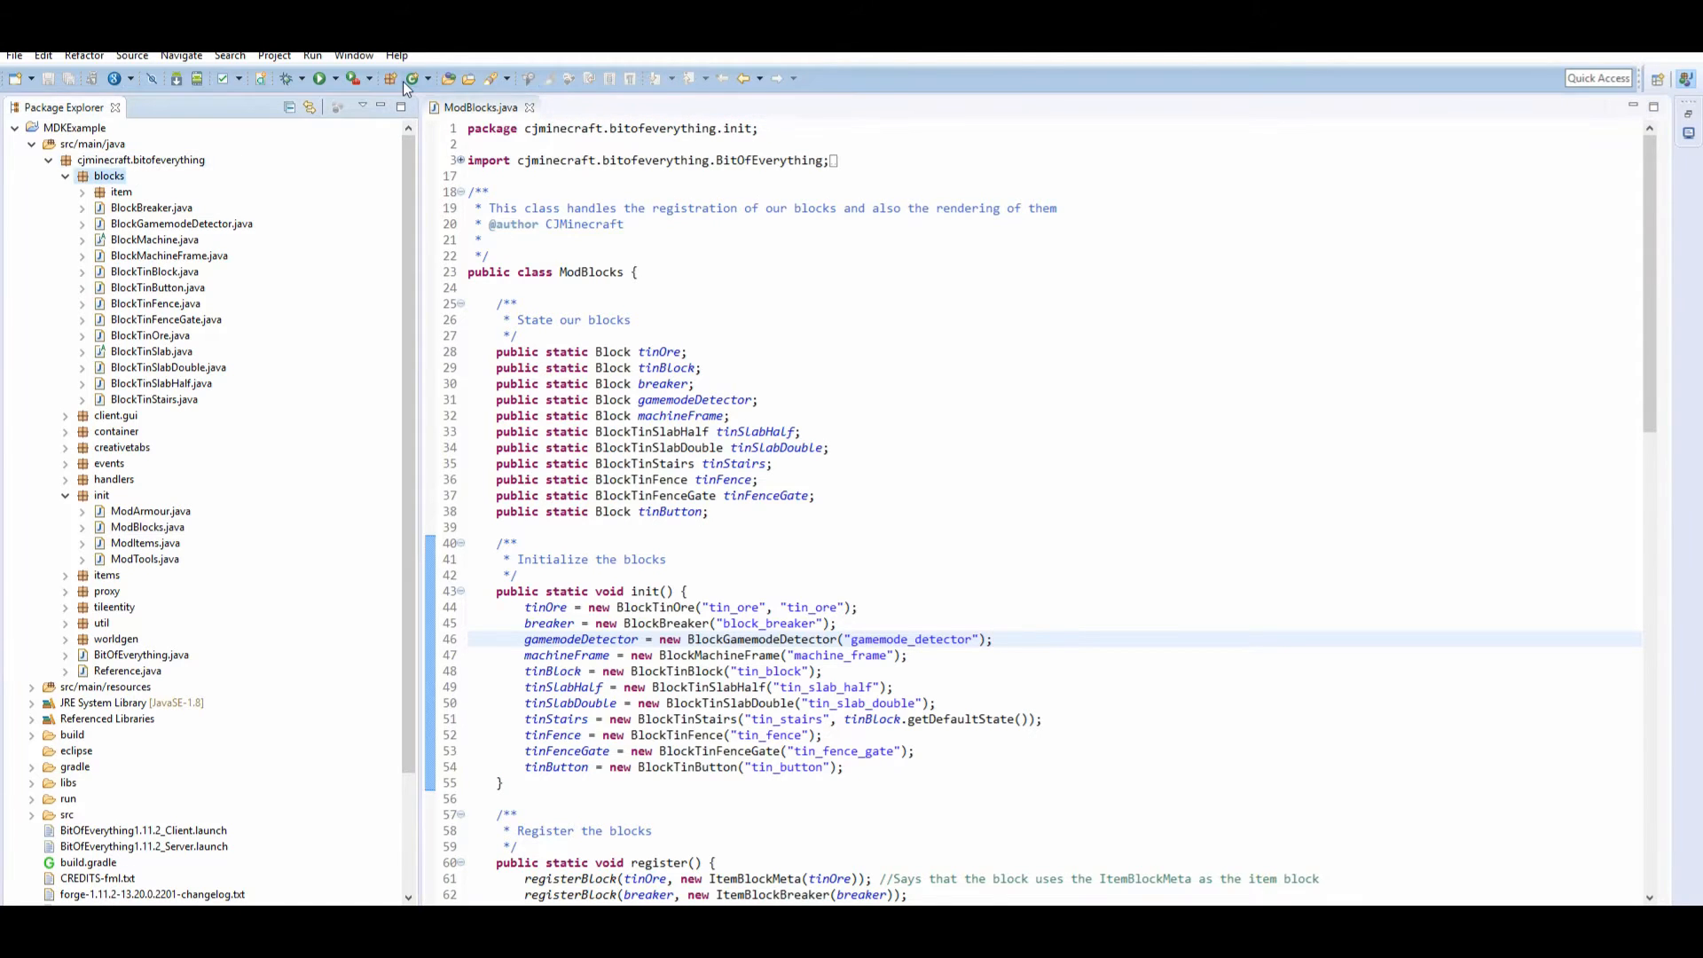
Create a new Java class BlockTinPressurePlate in the blocks package.
click(404, 78)
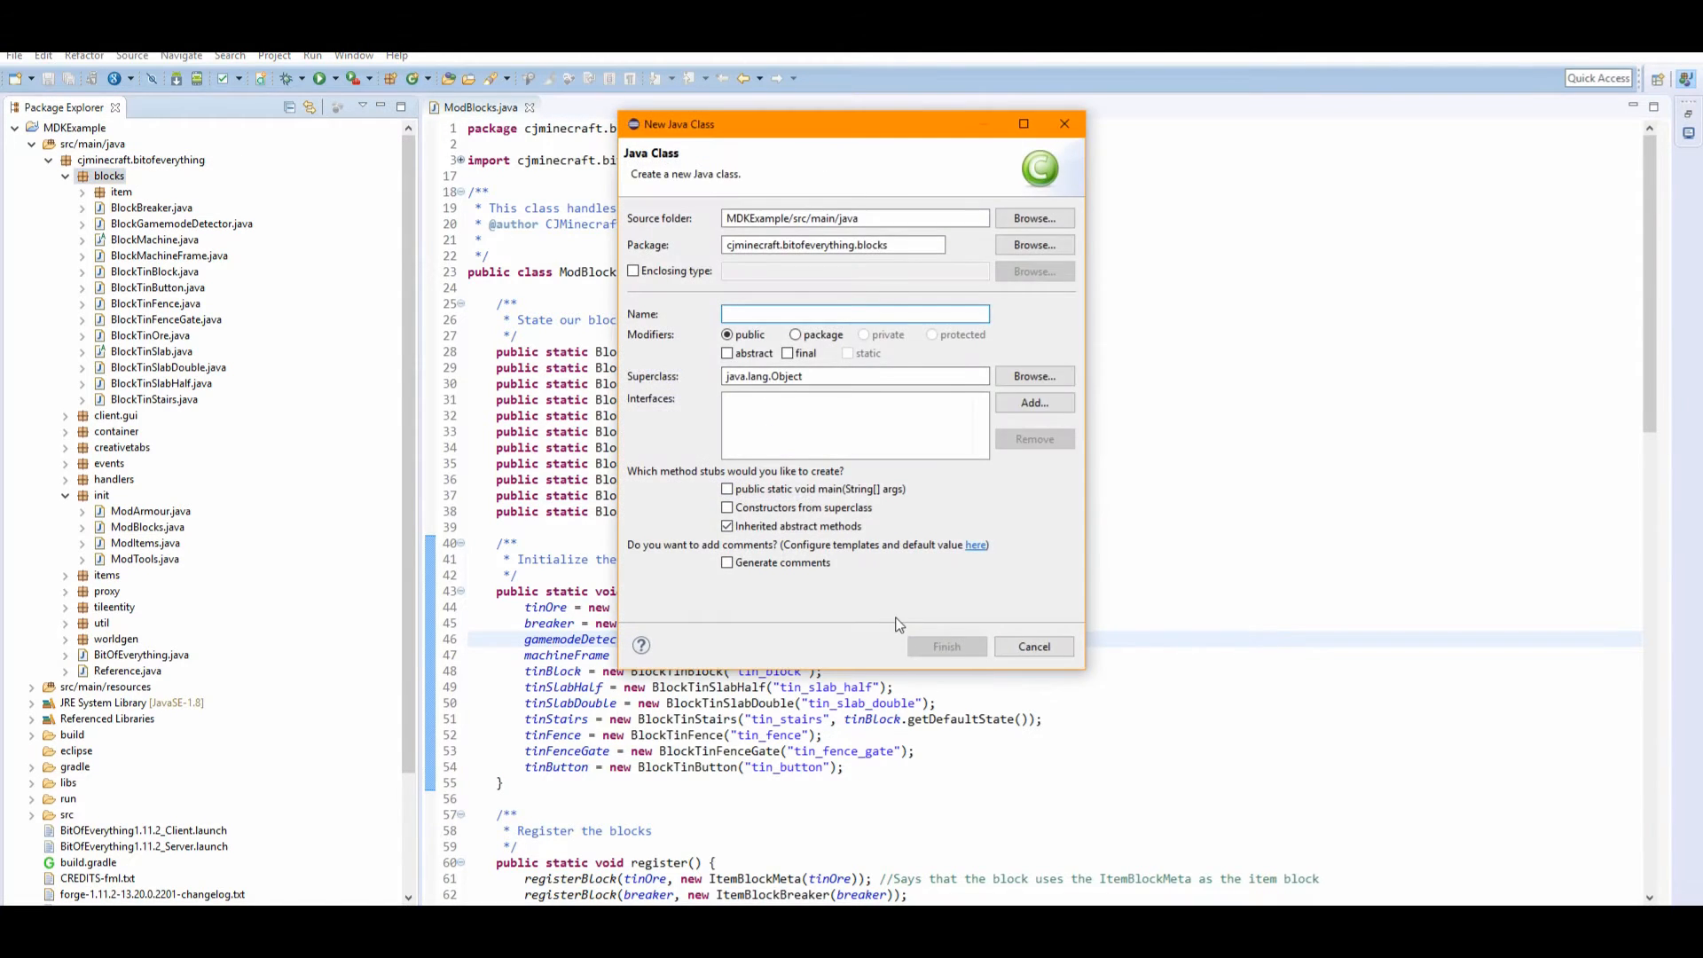
text(BlockTinPre)
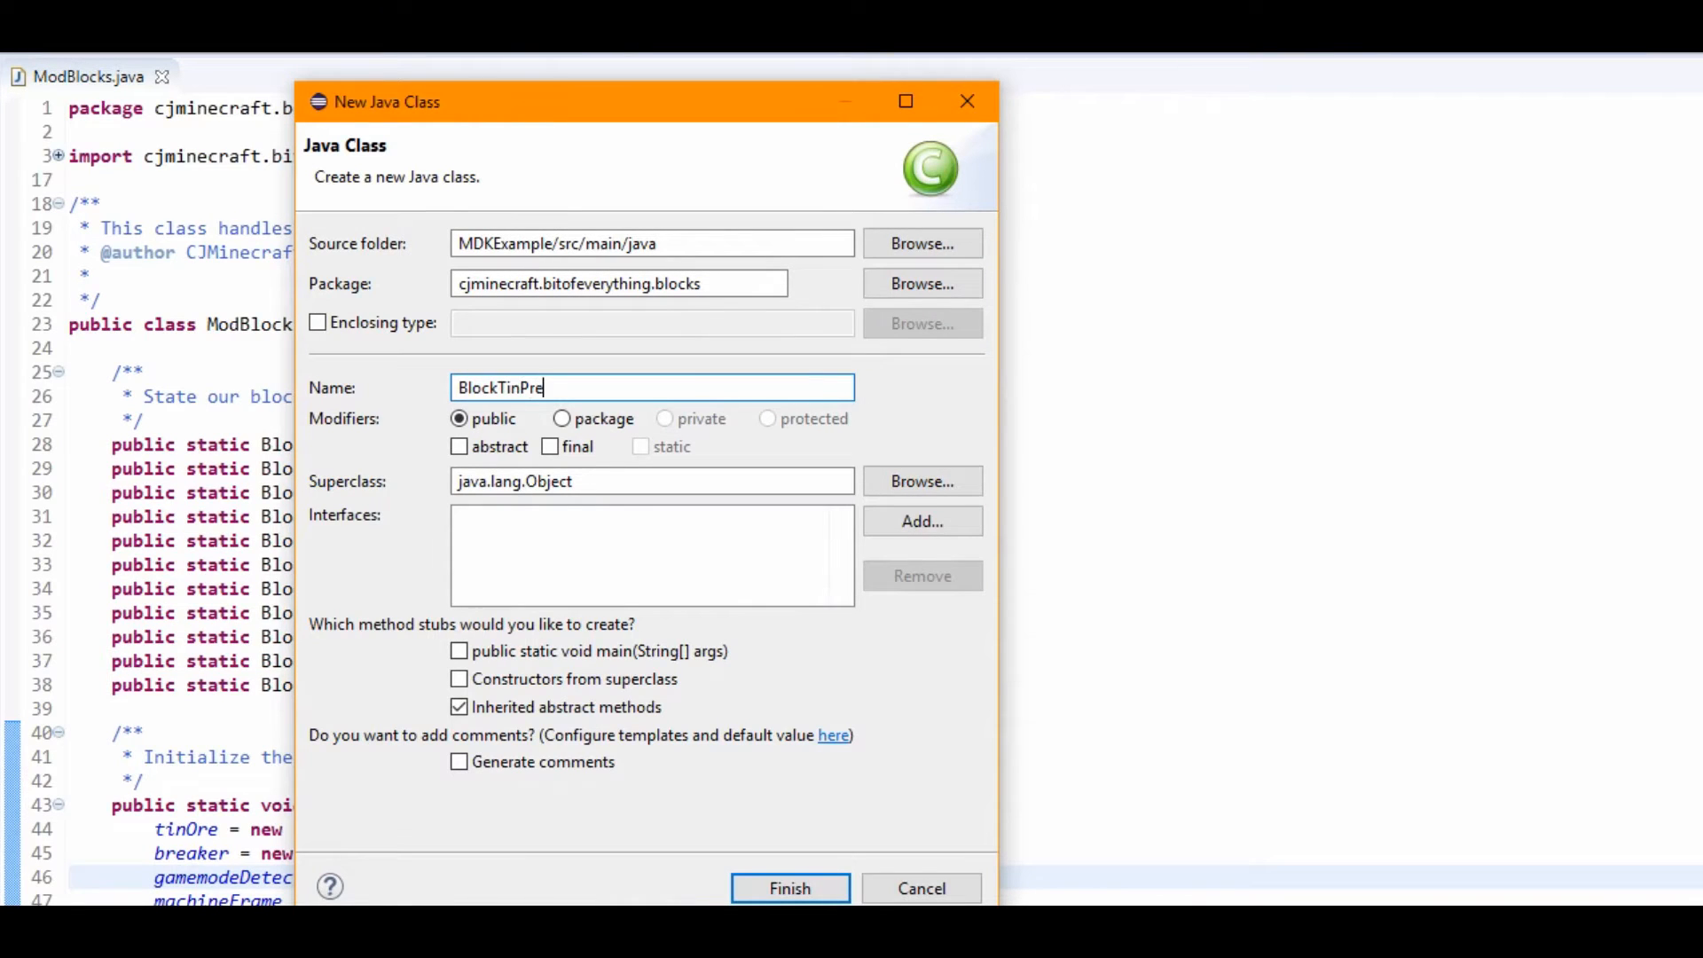
click(789, 887)
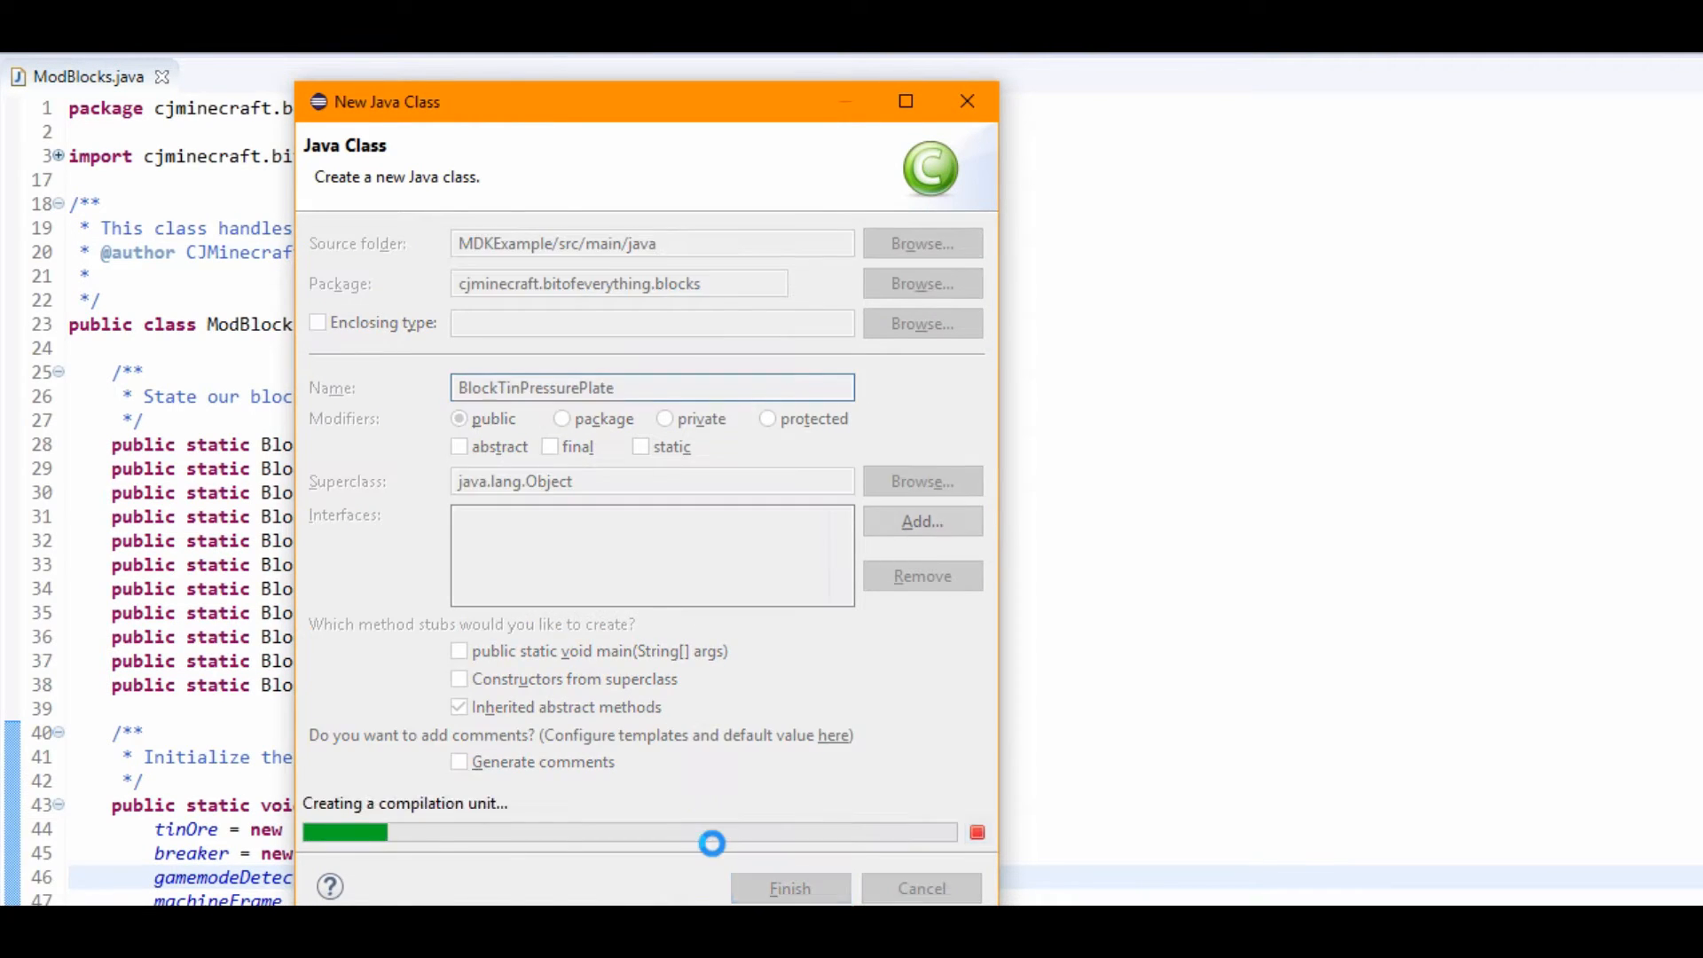
Extend BlockPressurePlateWeighted and add the (Material, int) constructor via quick fix, removing the TODO.
click(789, 887)
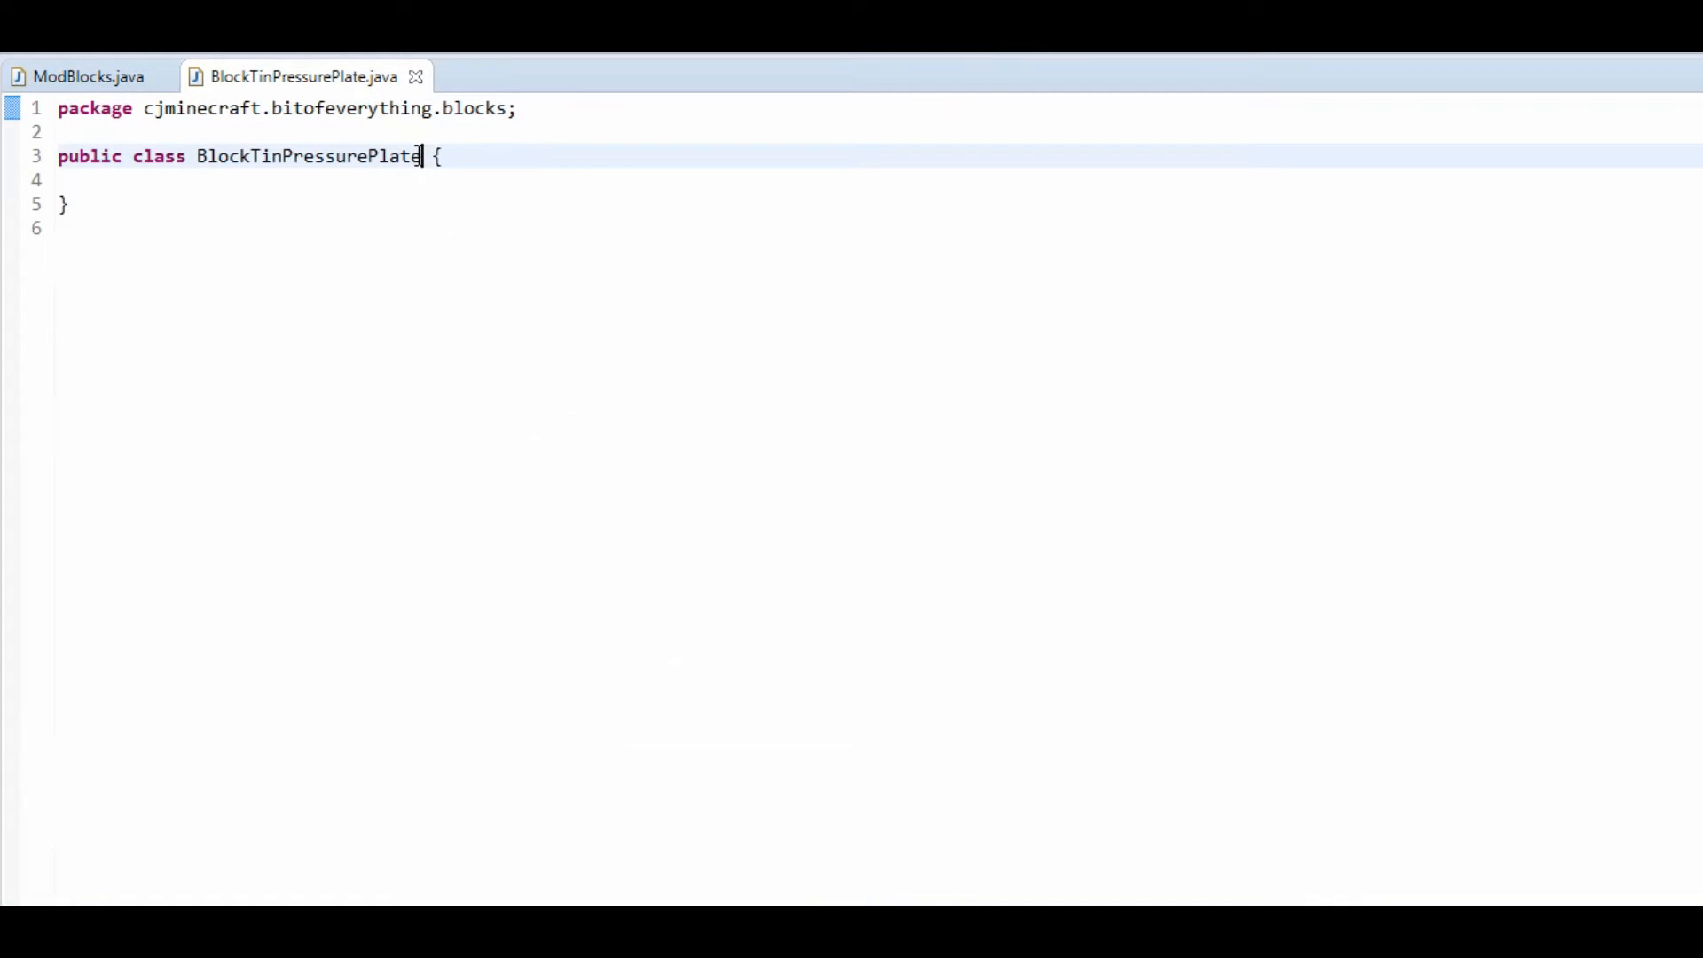
text(extends Block)
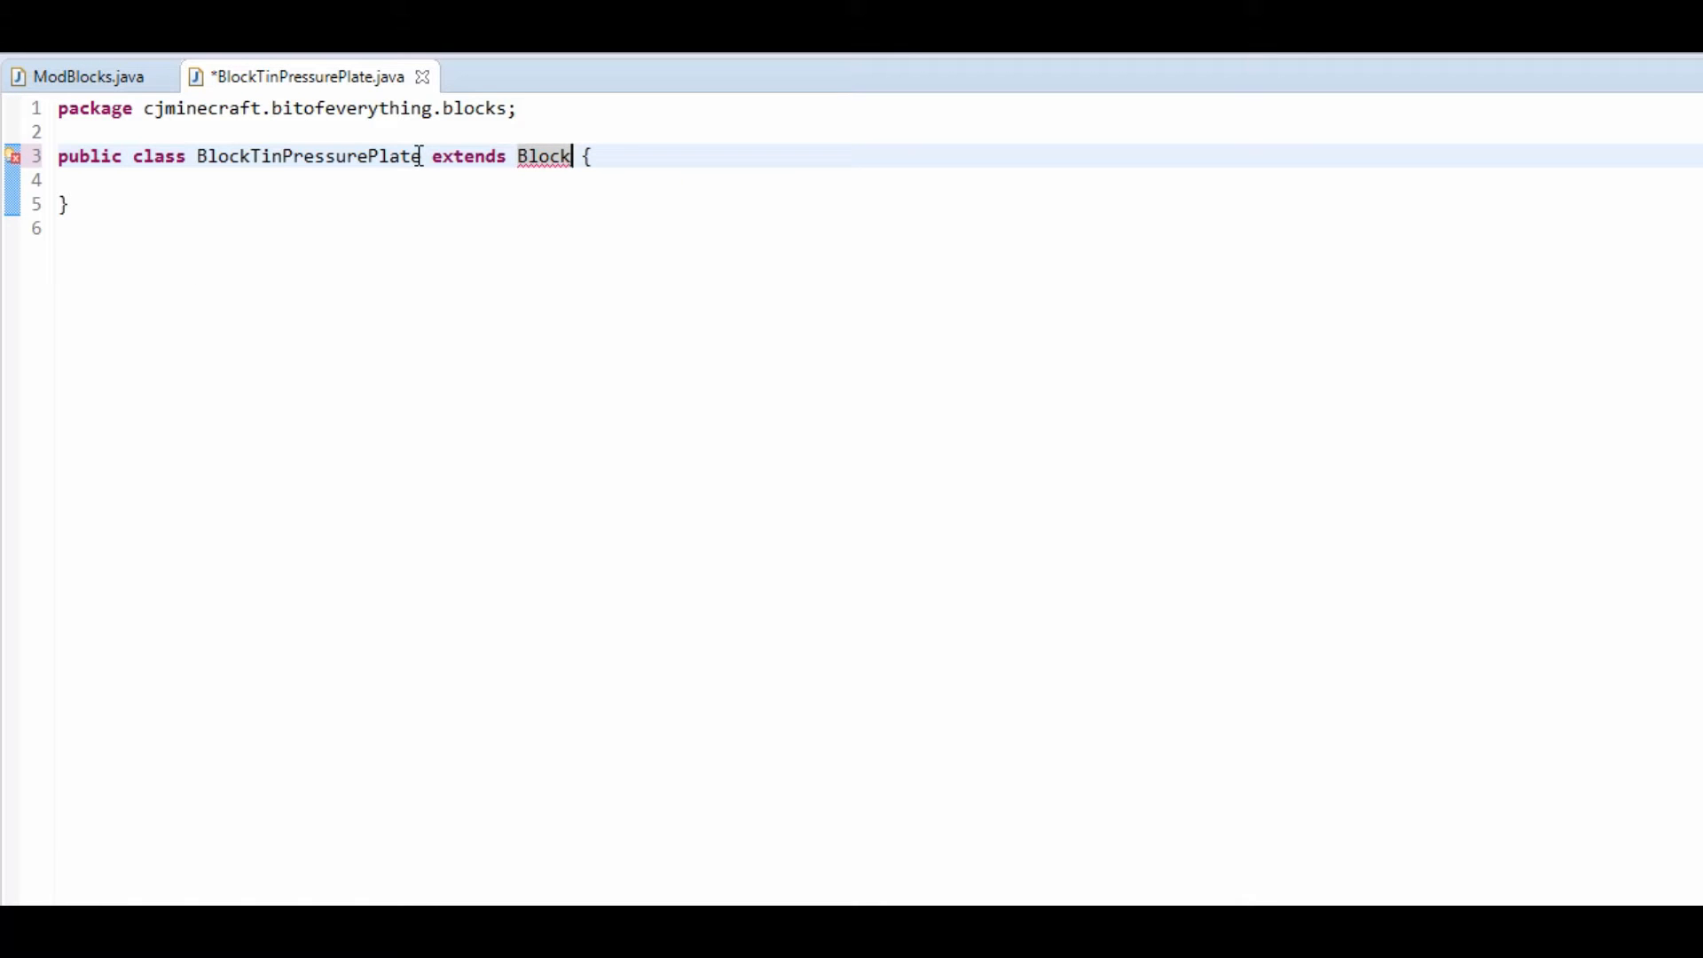
text(Weighted)
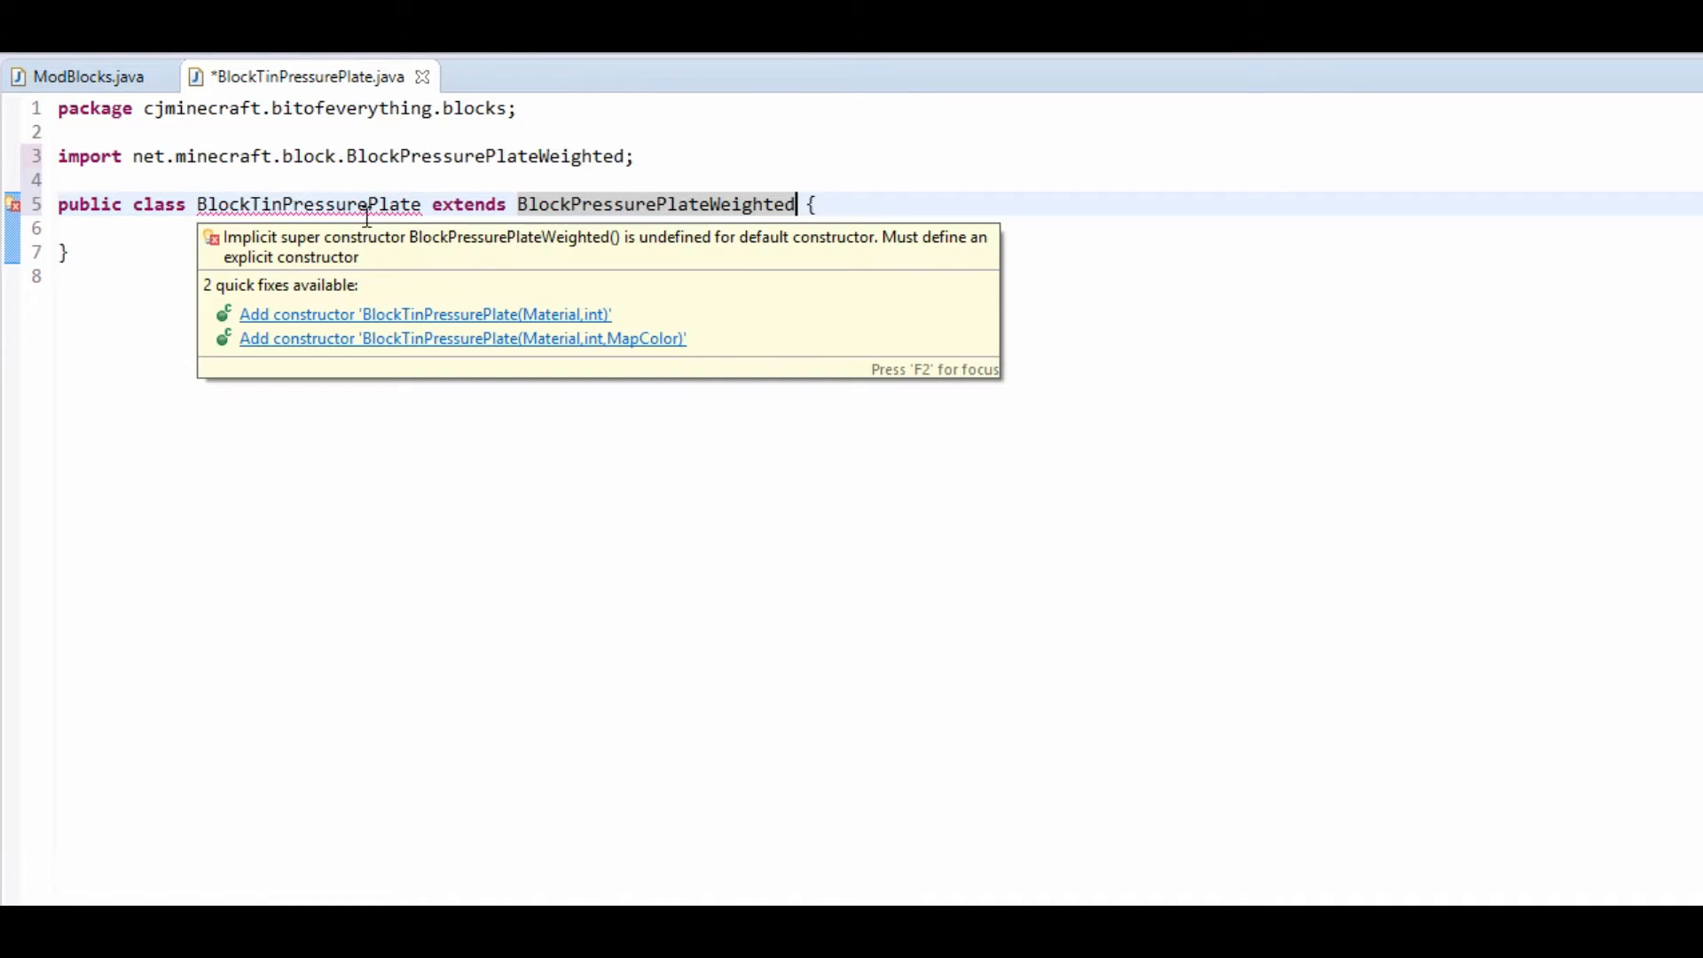
click(426, 314)
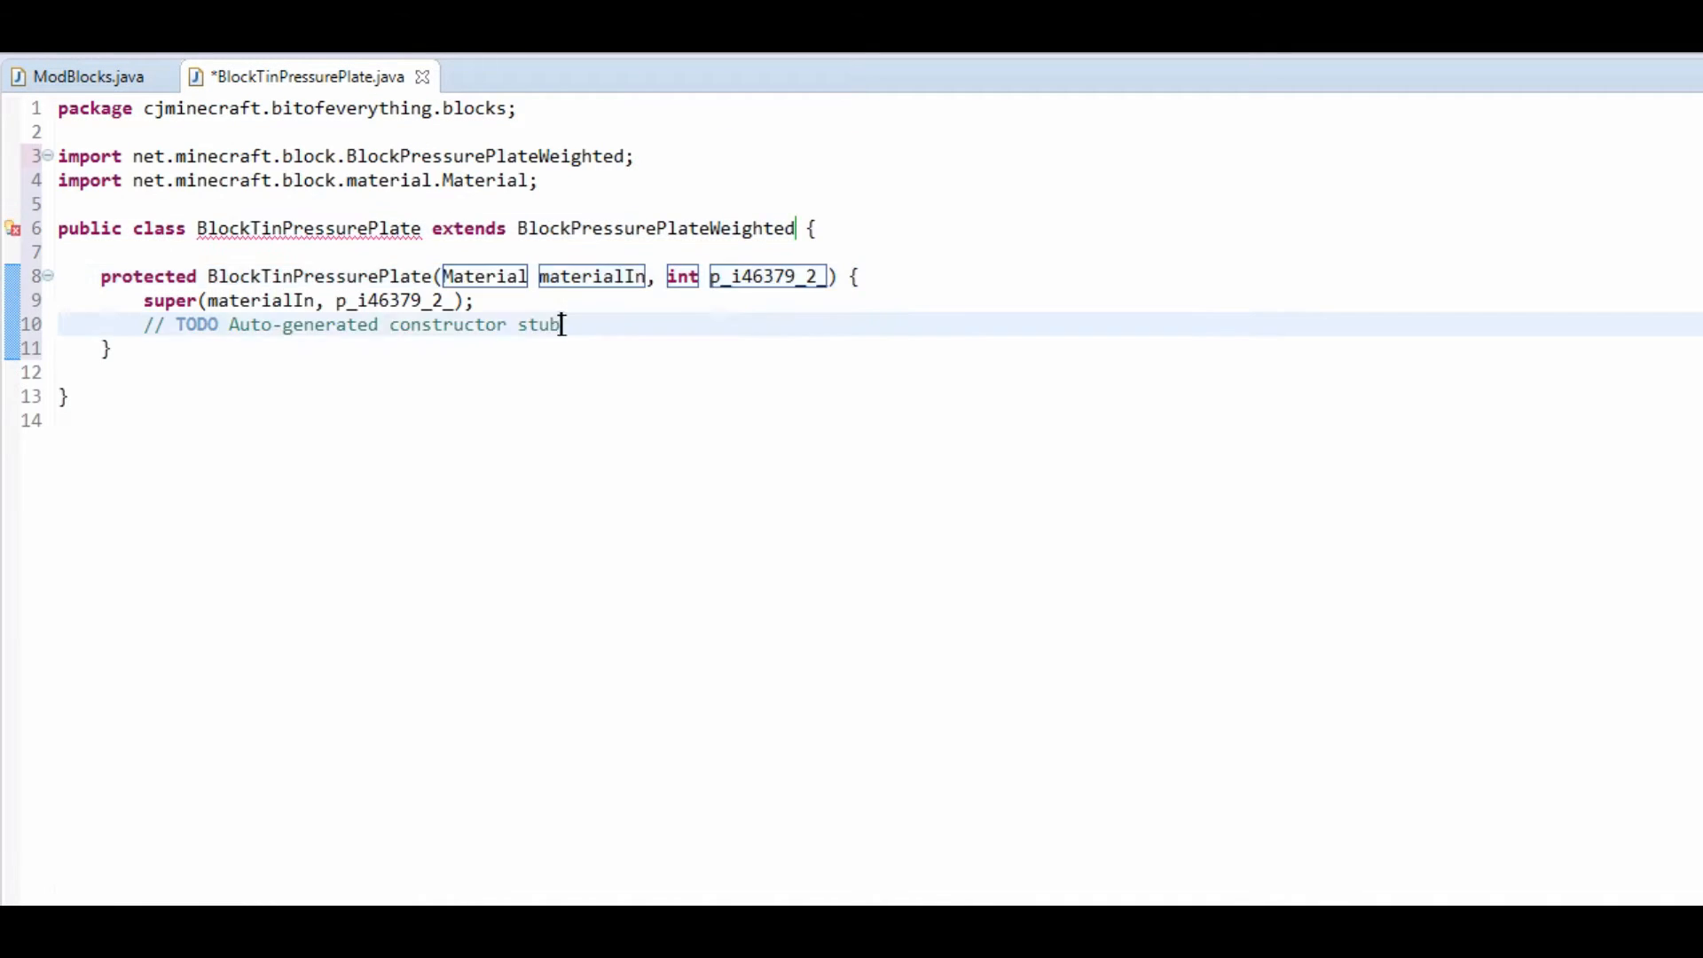
click(562, 323)
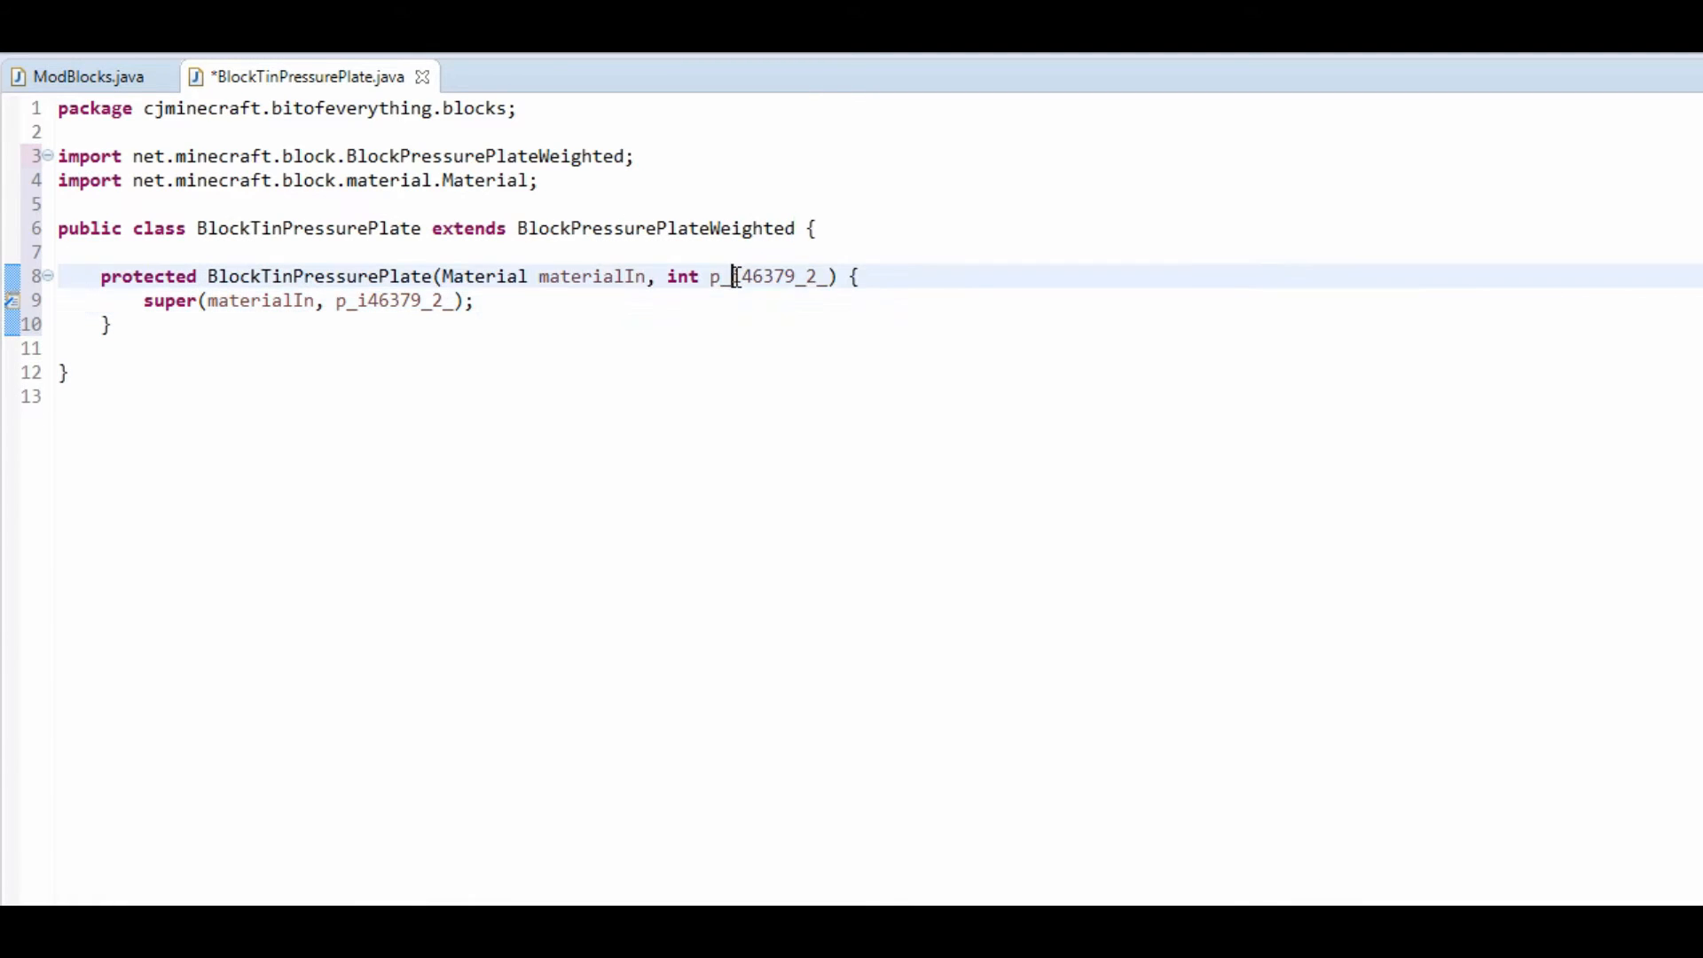
Change the super call to pass Material.IRON and 10.
double_click(766, 277)
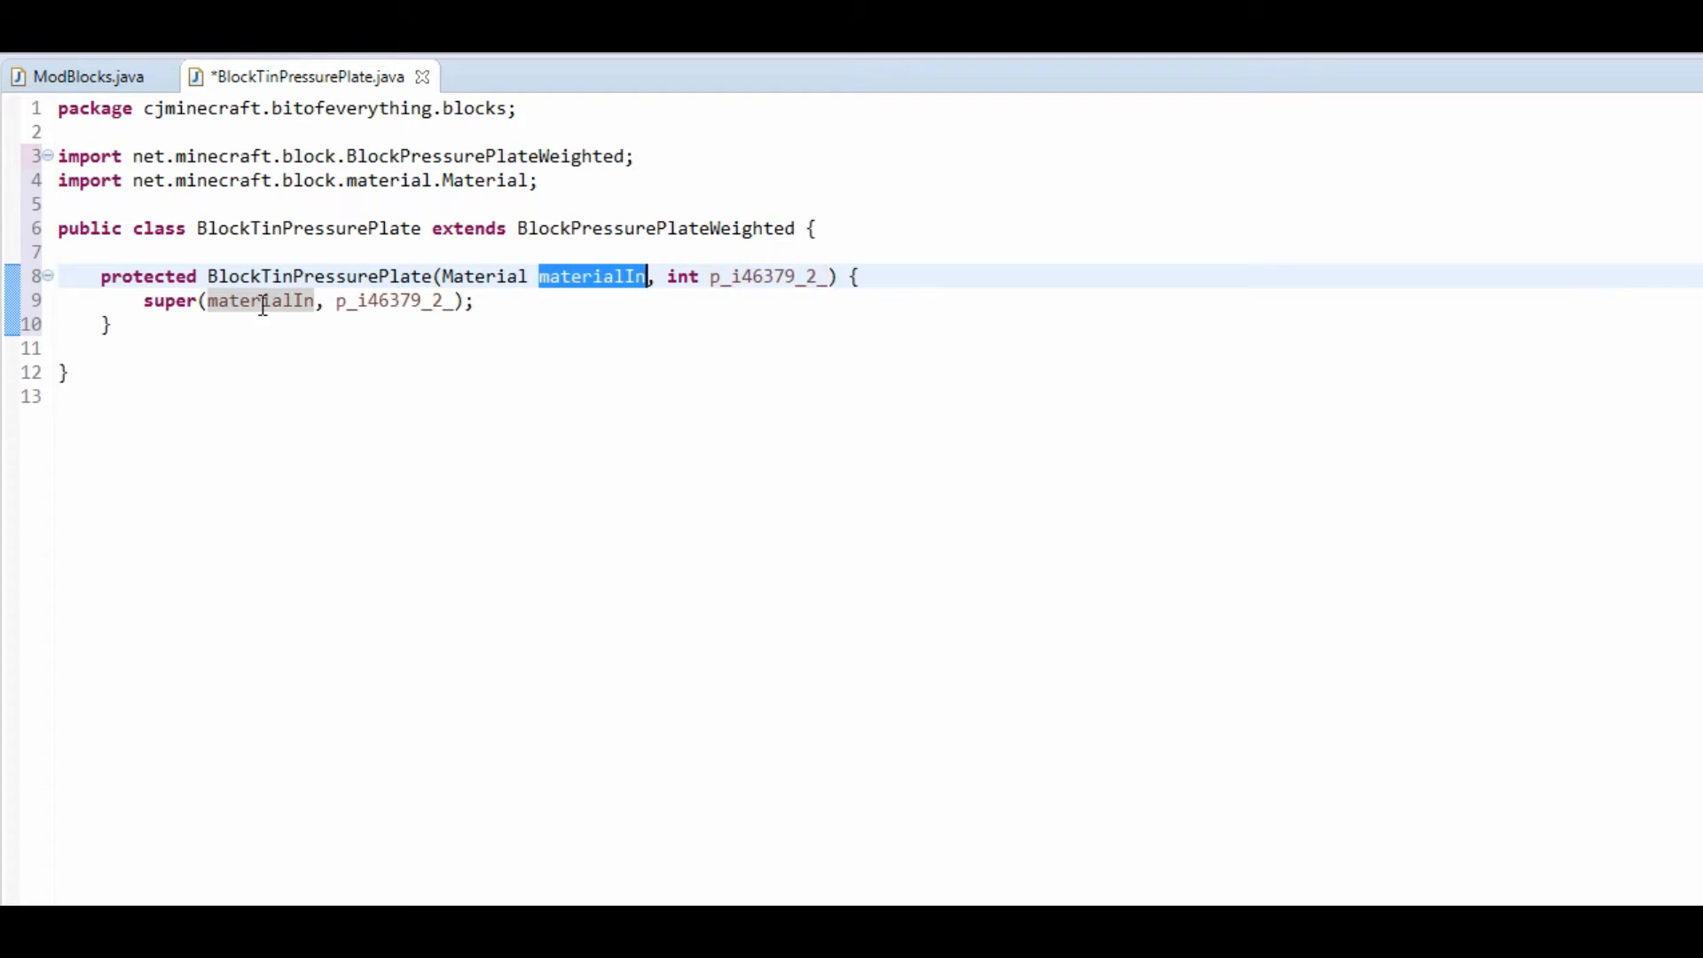
text(M)
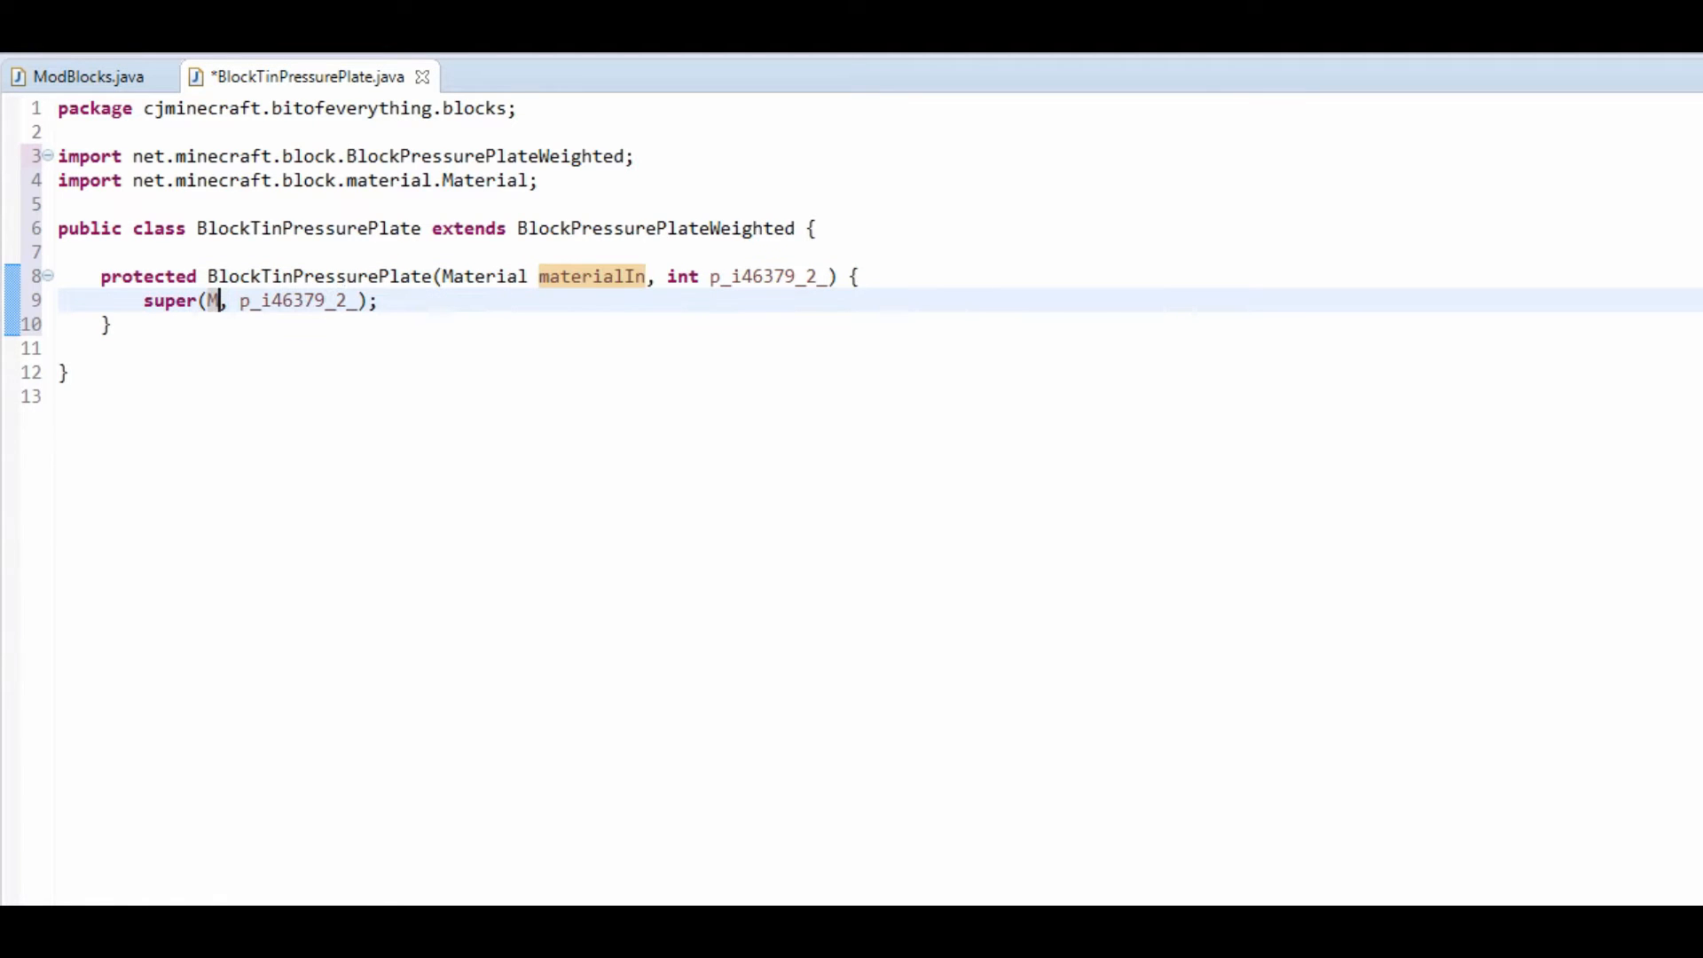
text(aterial.)
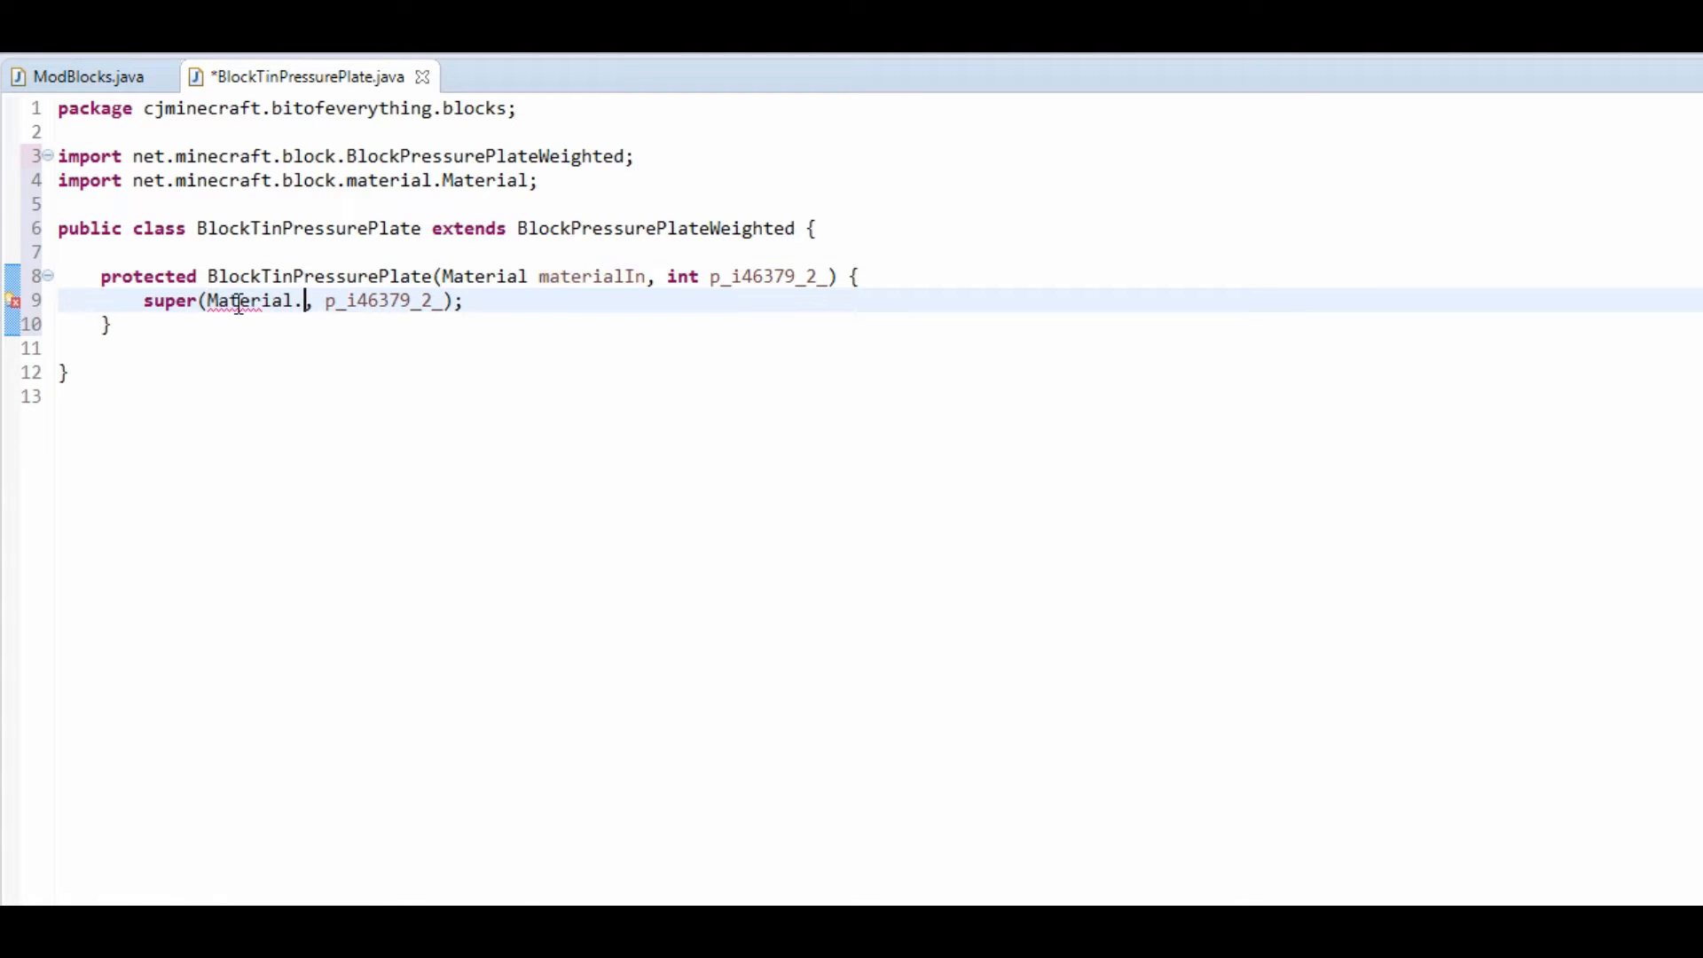
text(IRON)
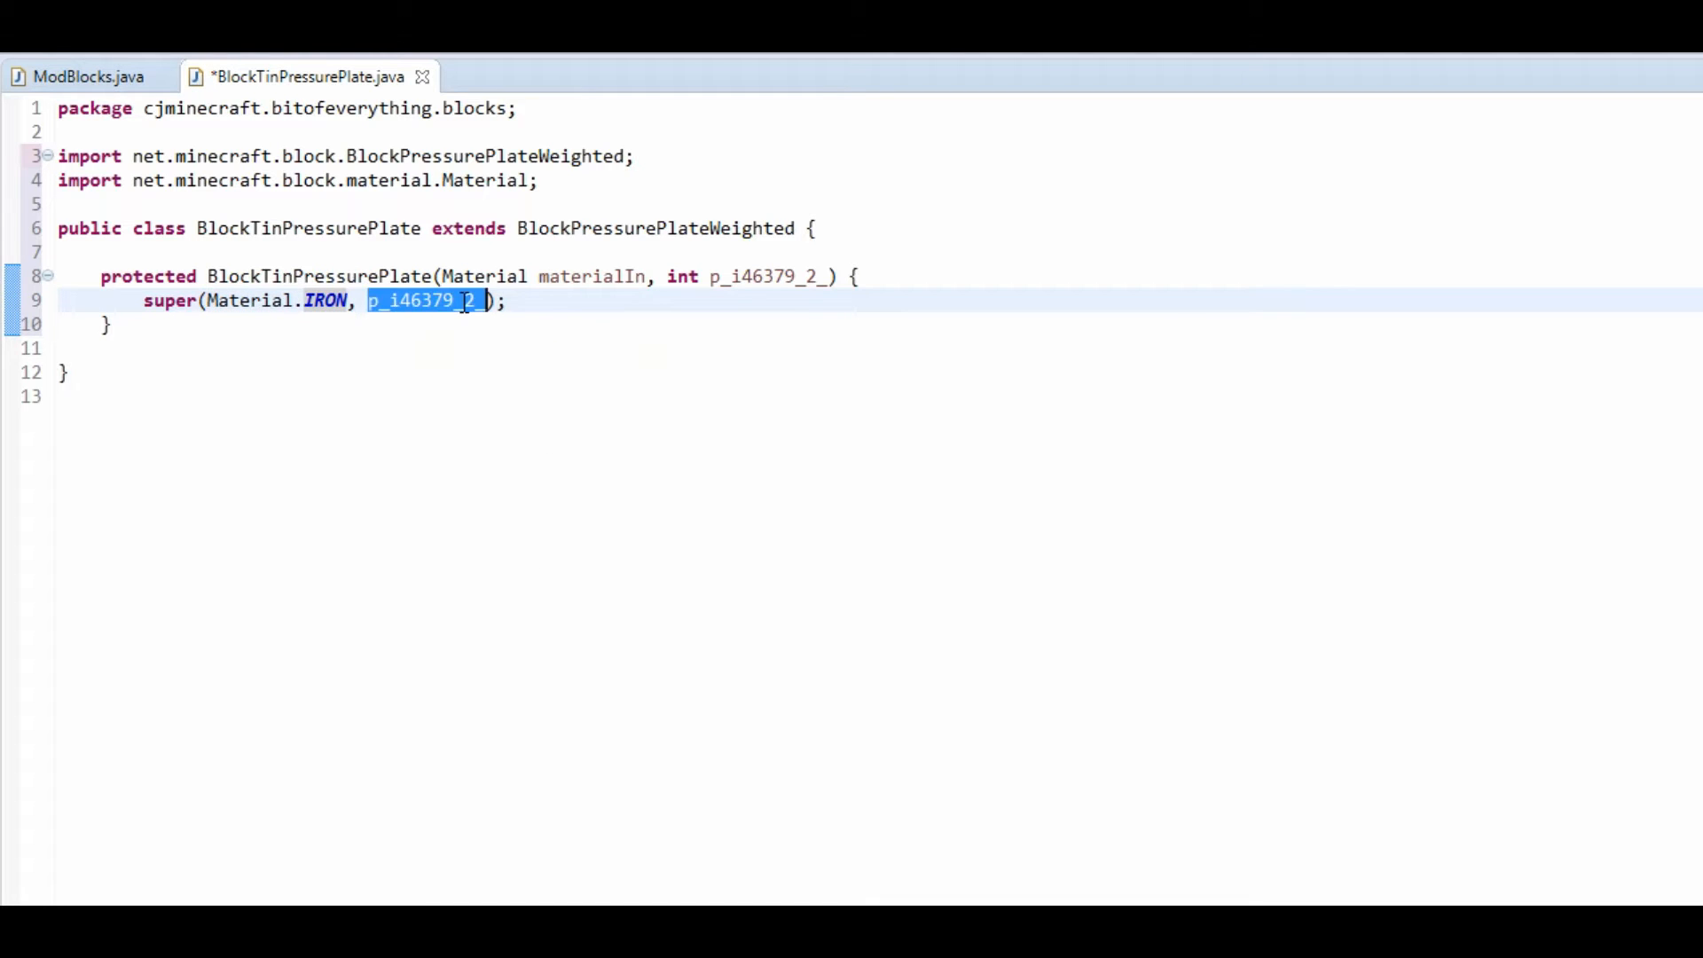
text(10)
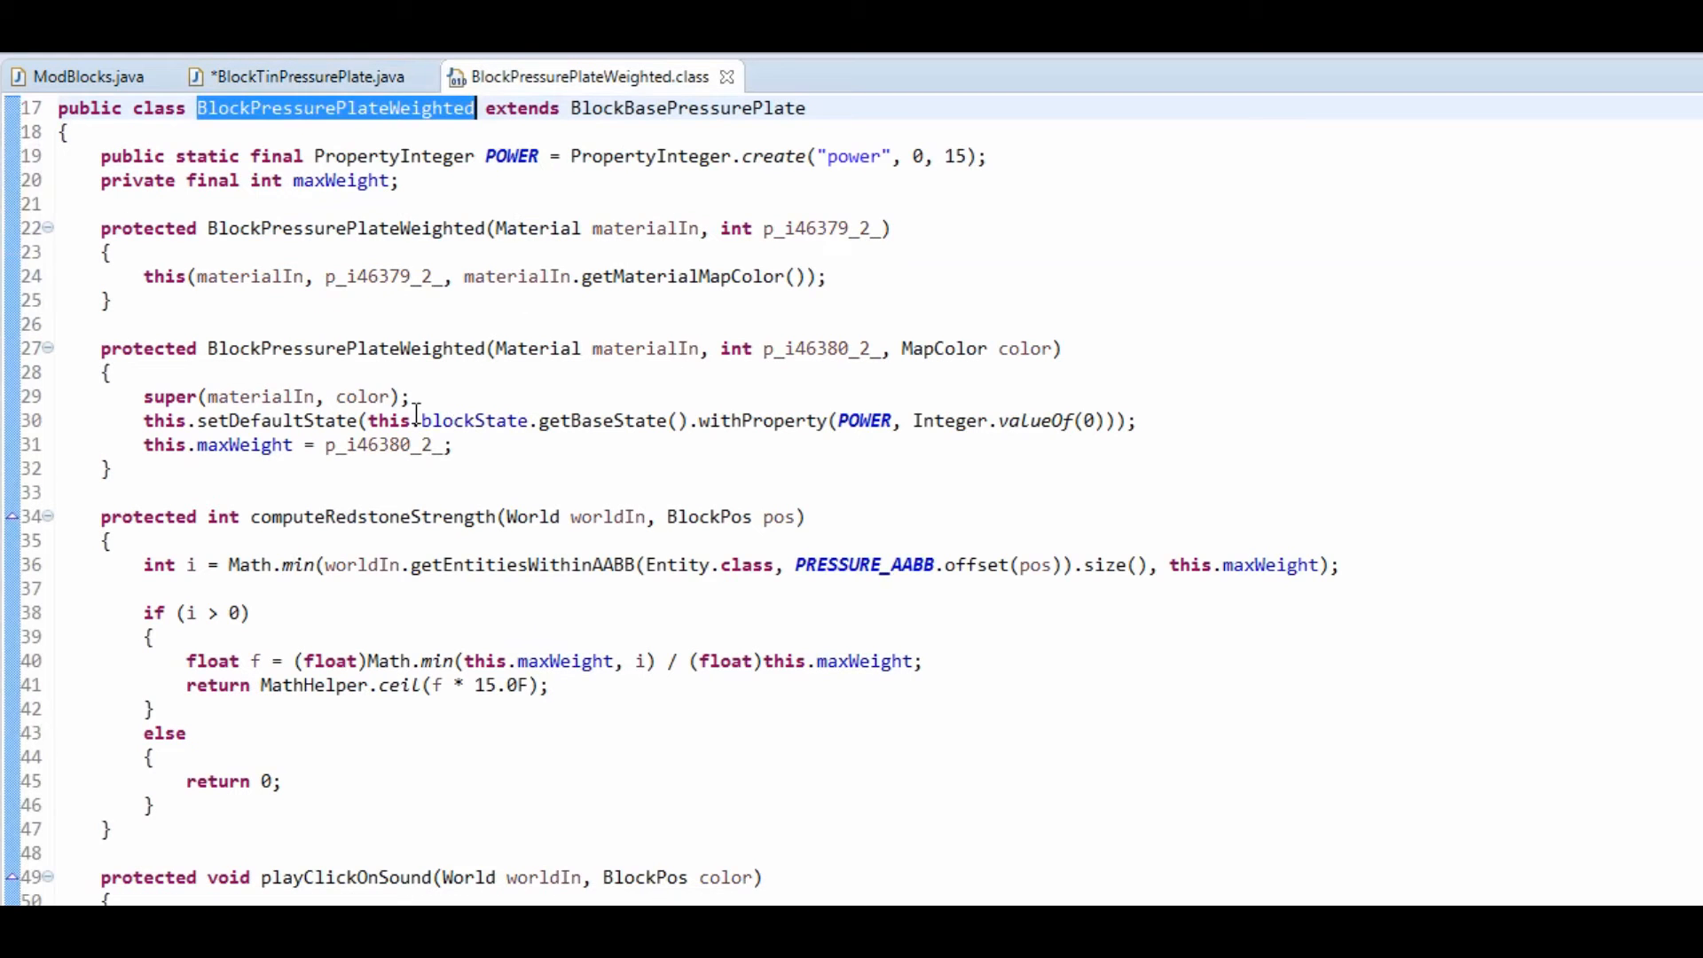
Check where the weight parameter is used in BlockPressurePlateWeighted, then return to BlockTinPressurePlate.
double_click(374, 277)
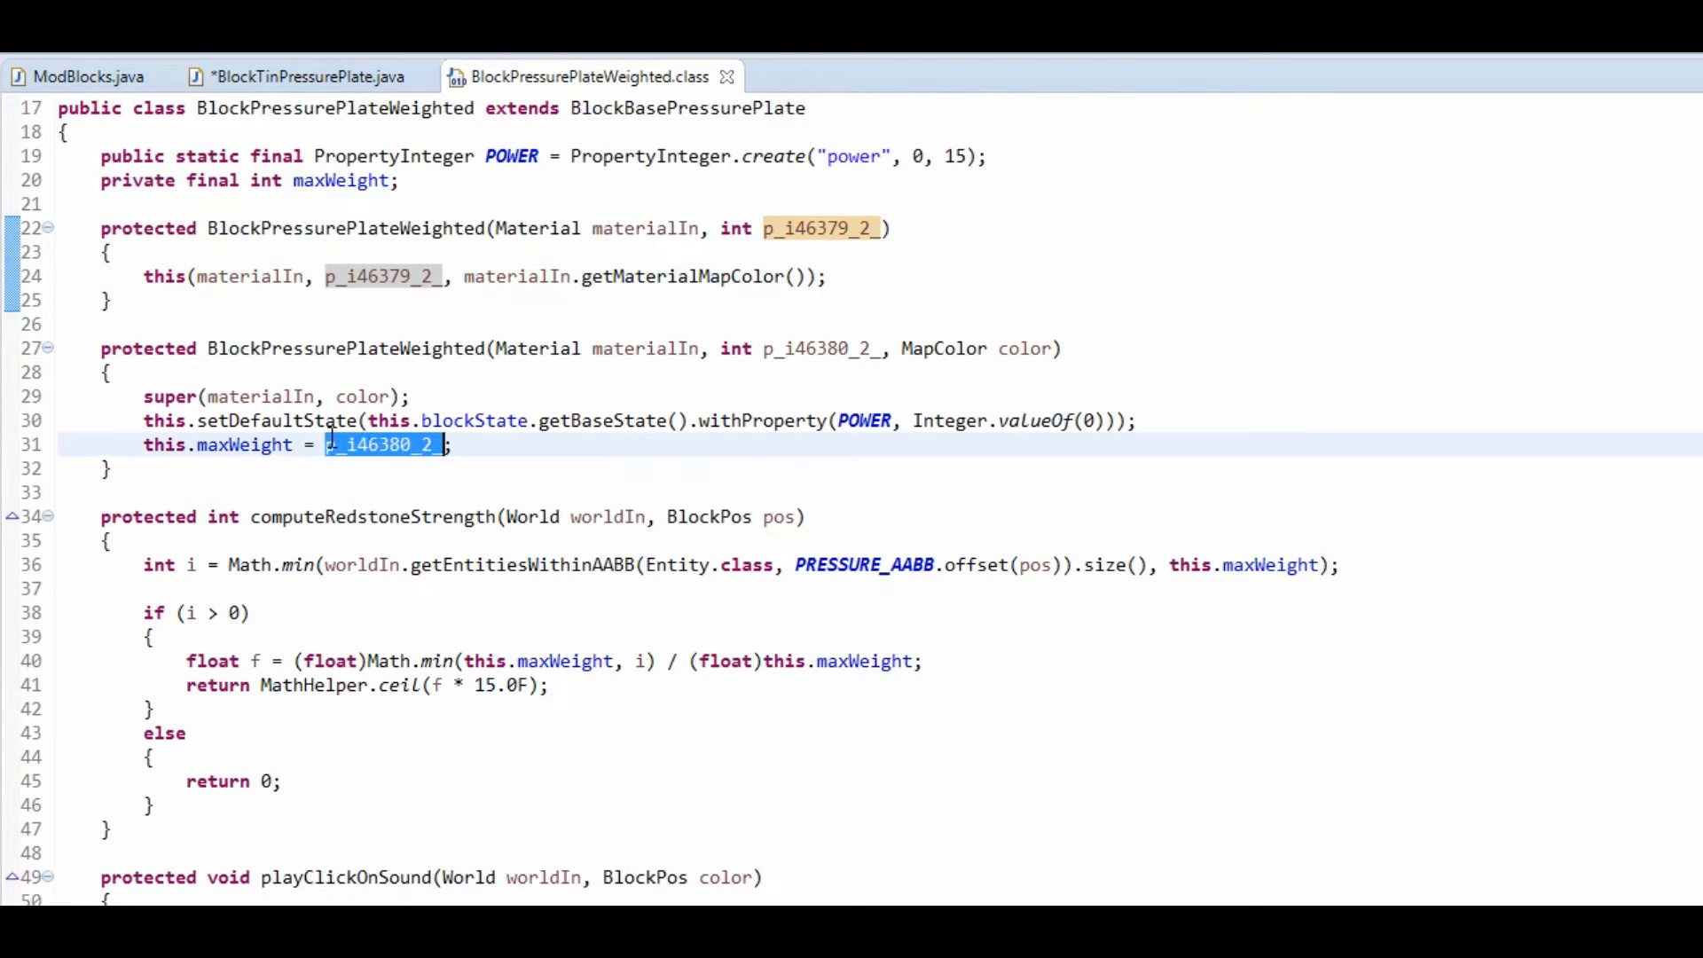
click(303, 77)
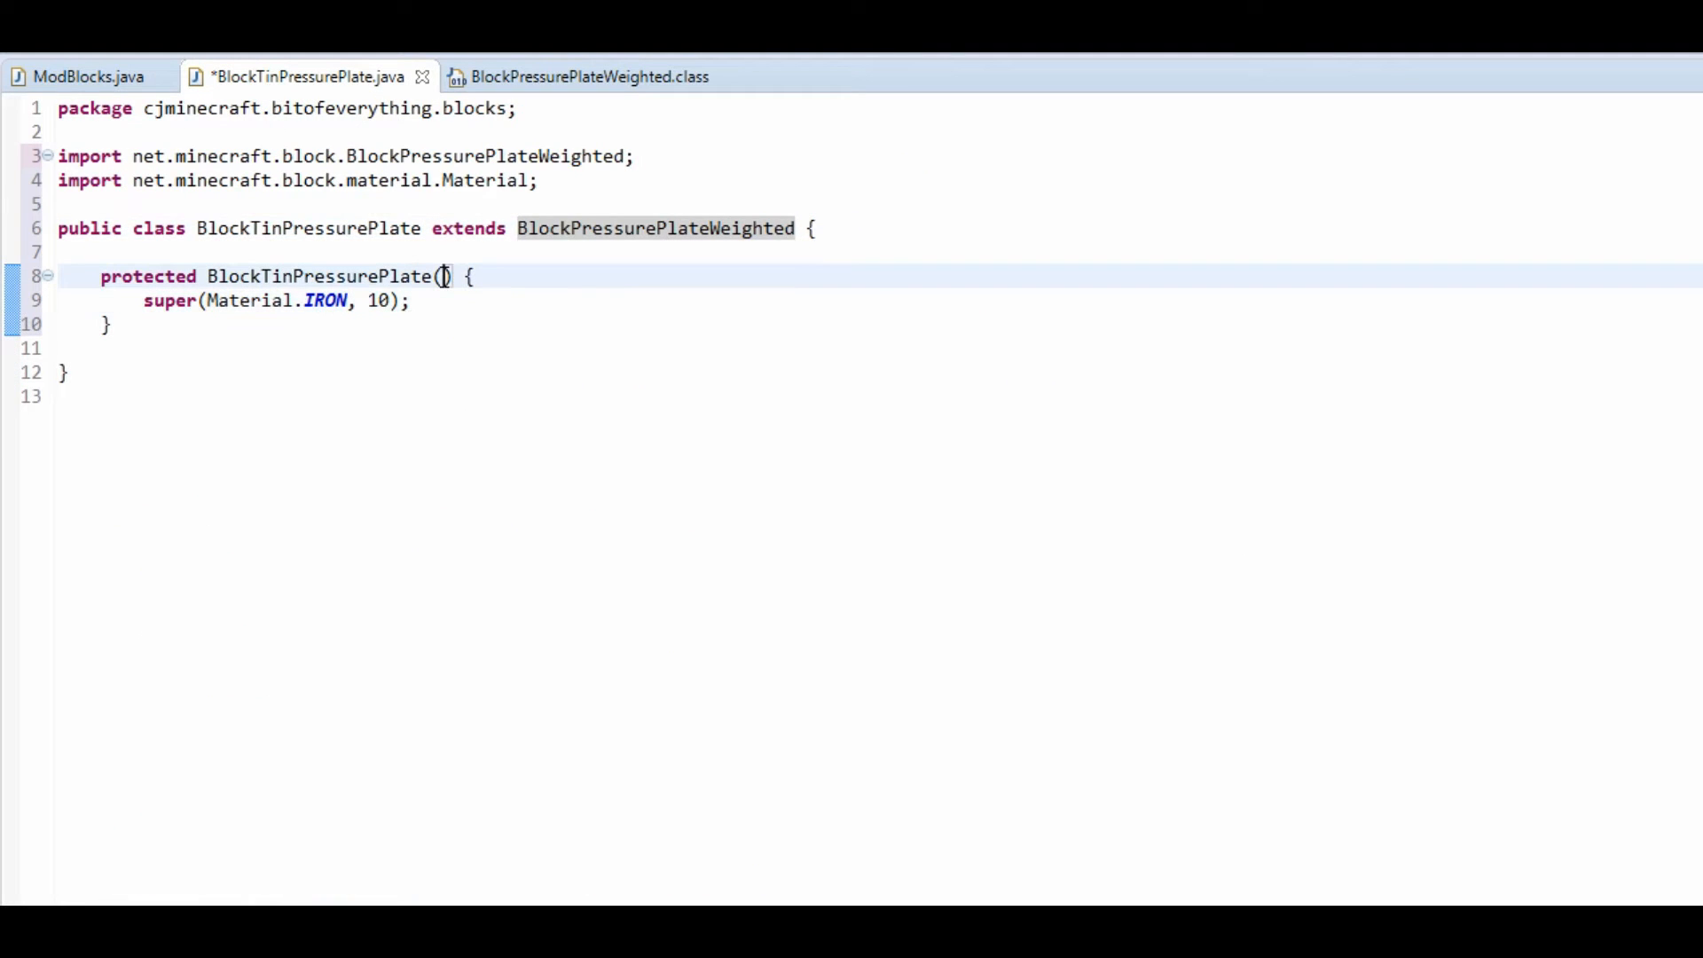
Make the constructor public, taking String unlocalizedName, and set the unlocalized name.
text(String unlocali)
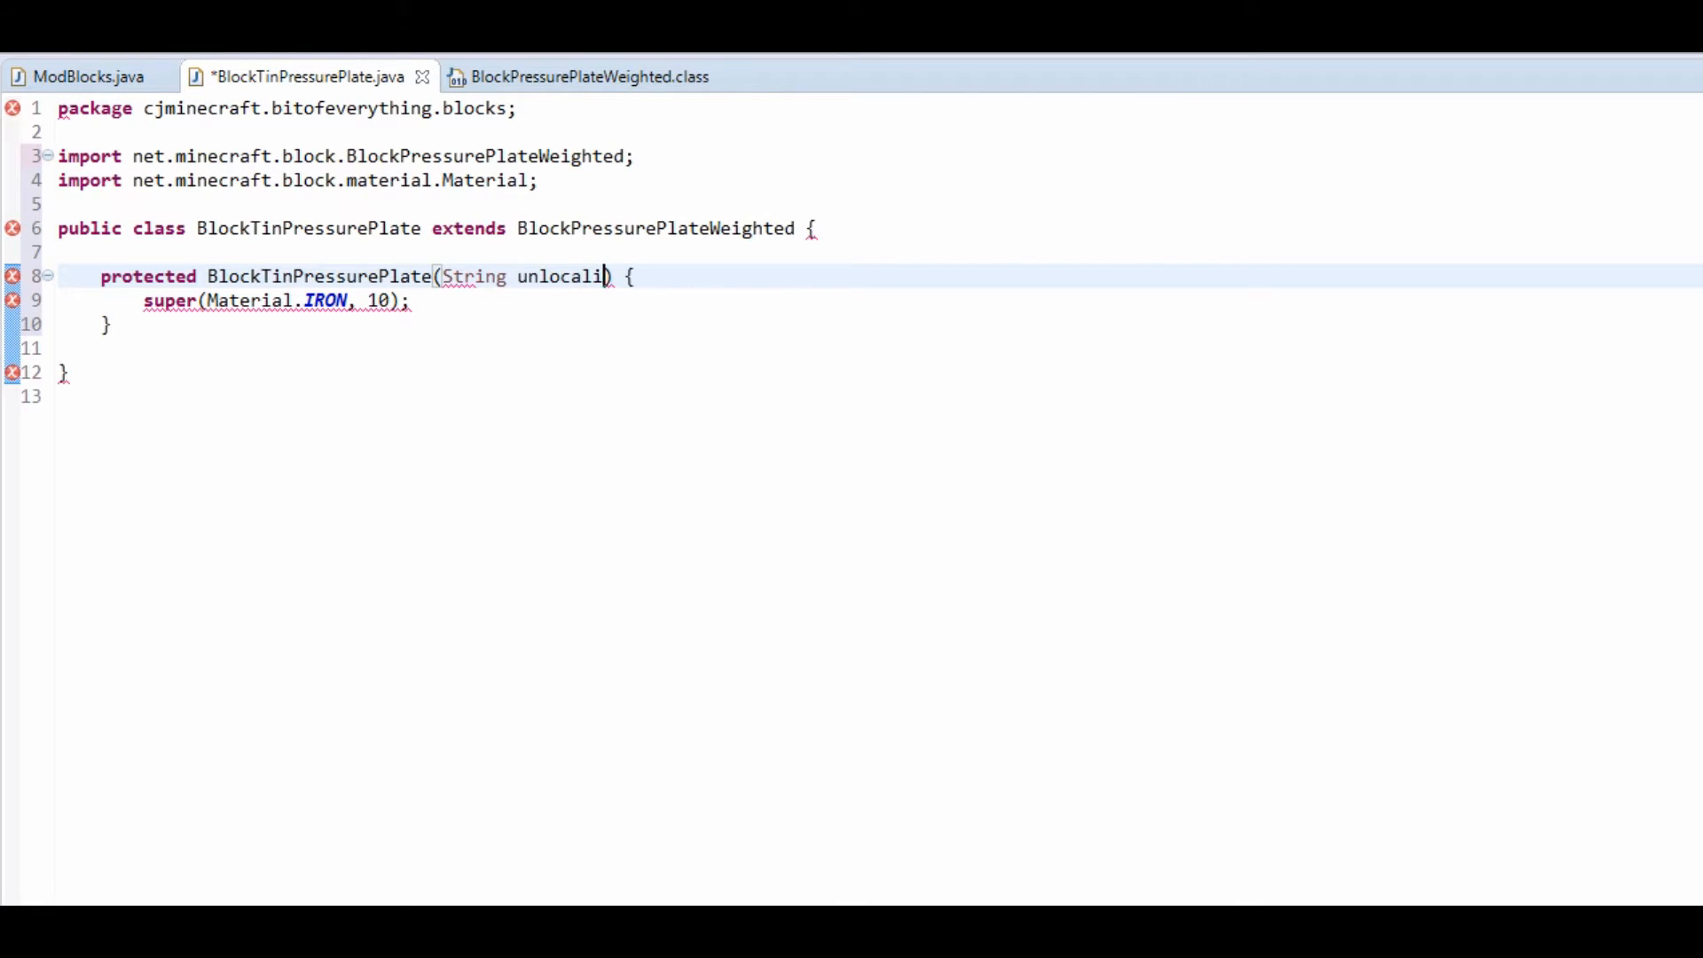
text(zedName)
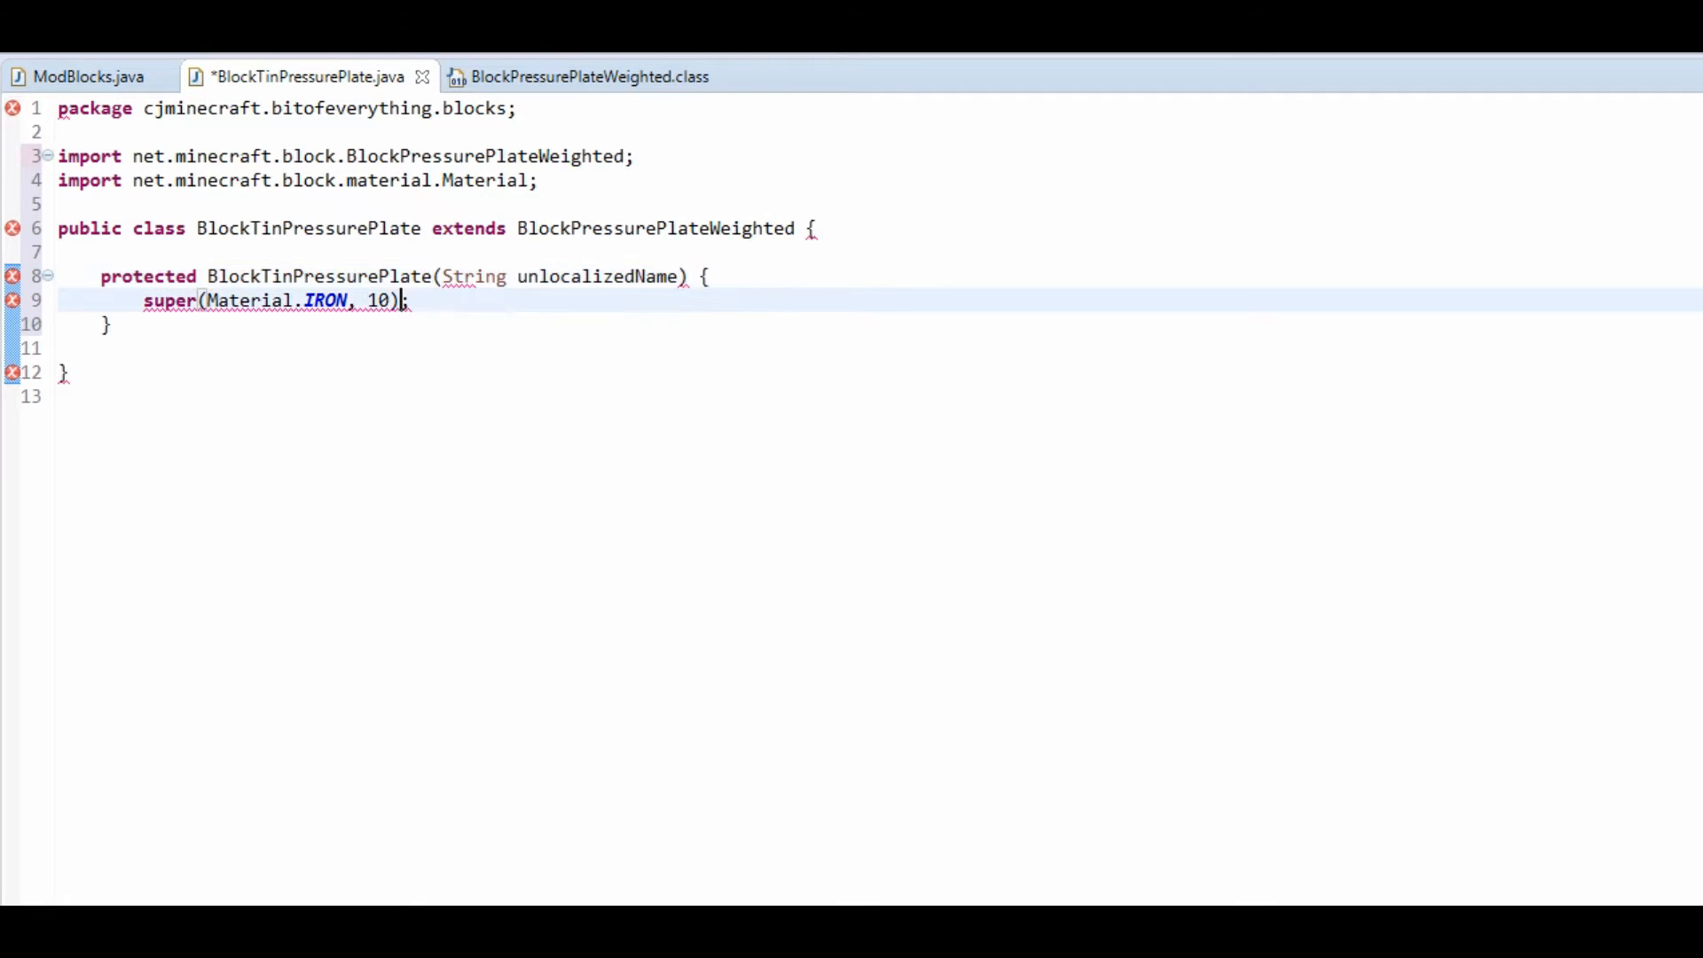
text(this.)
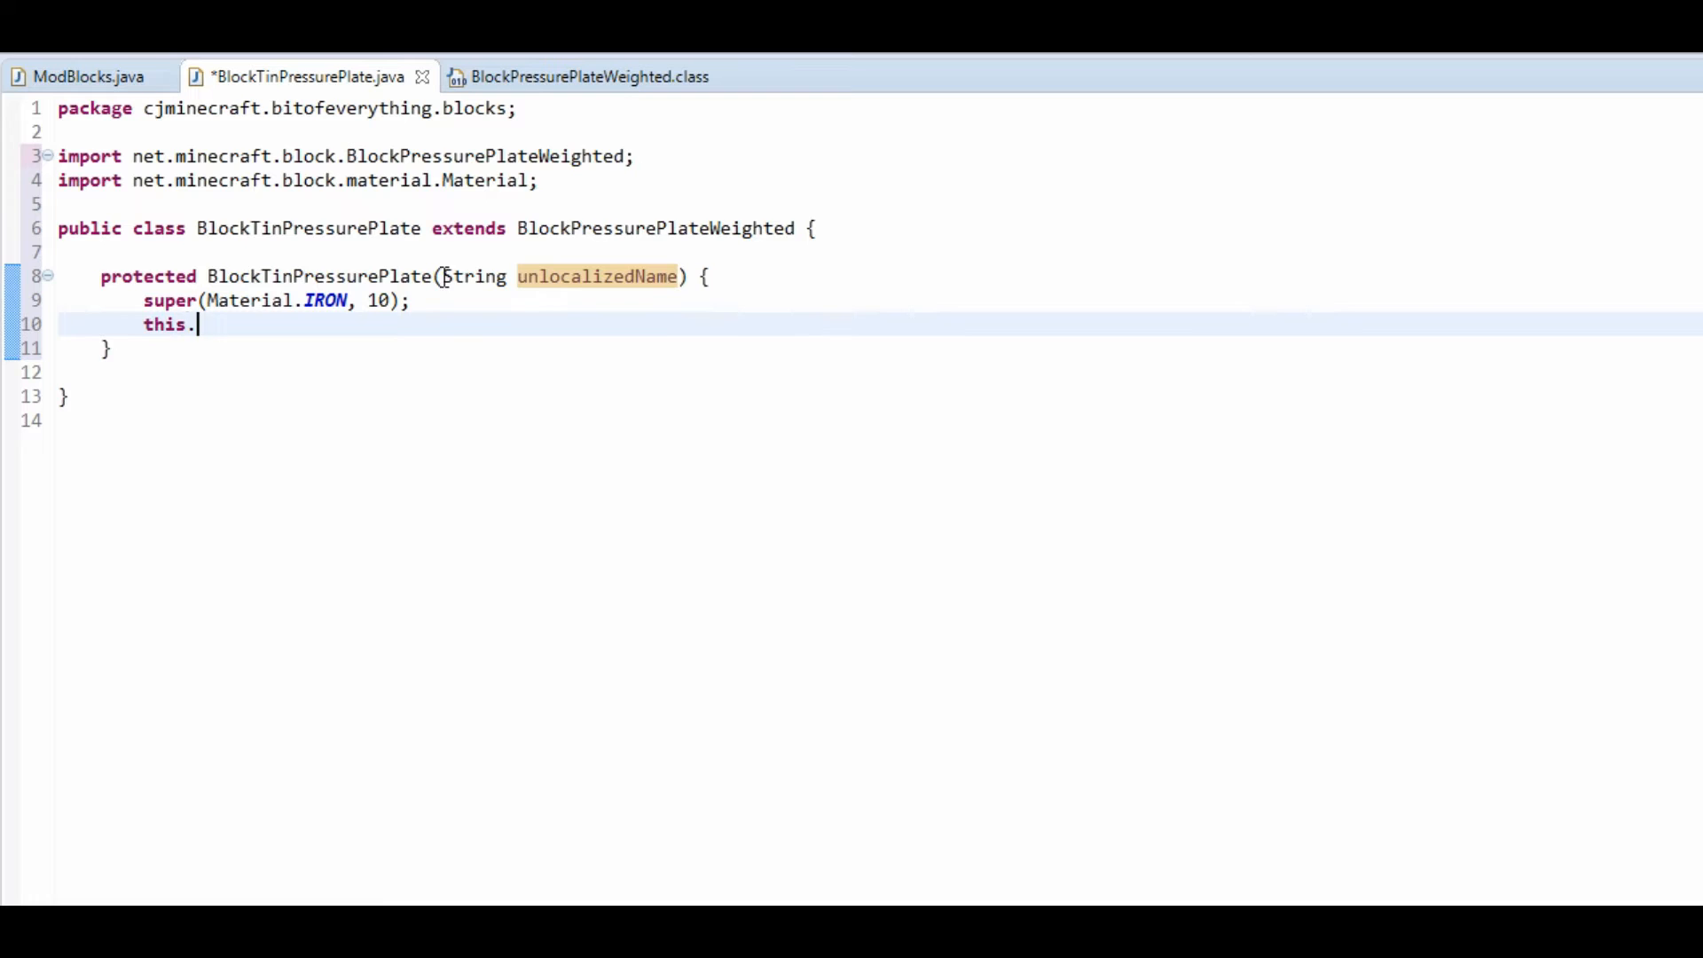
text(setUnlocalizedName(unlocalizedName);)
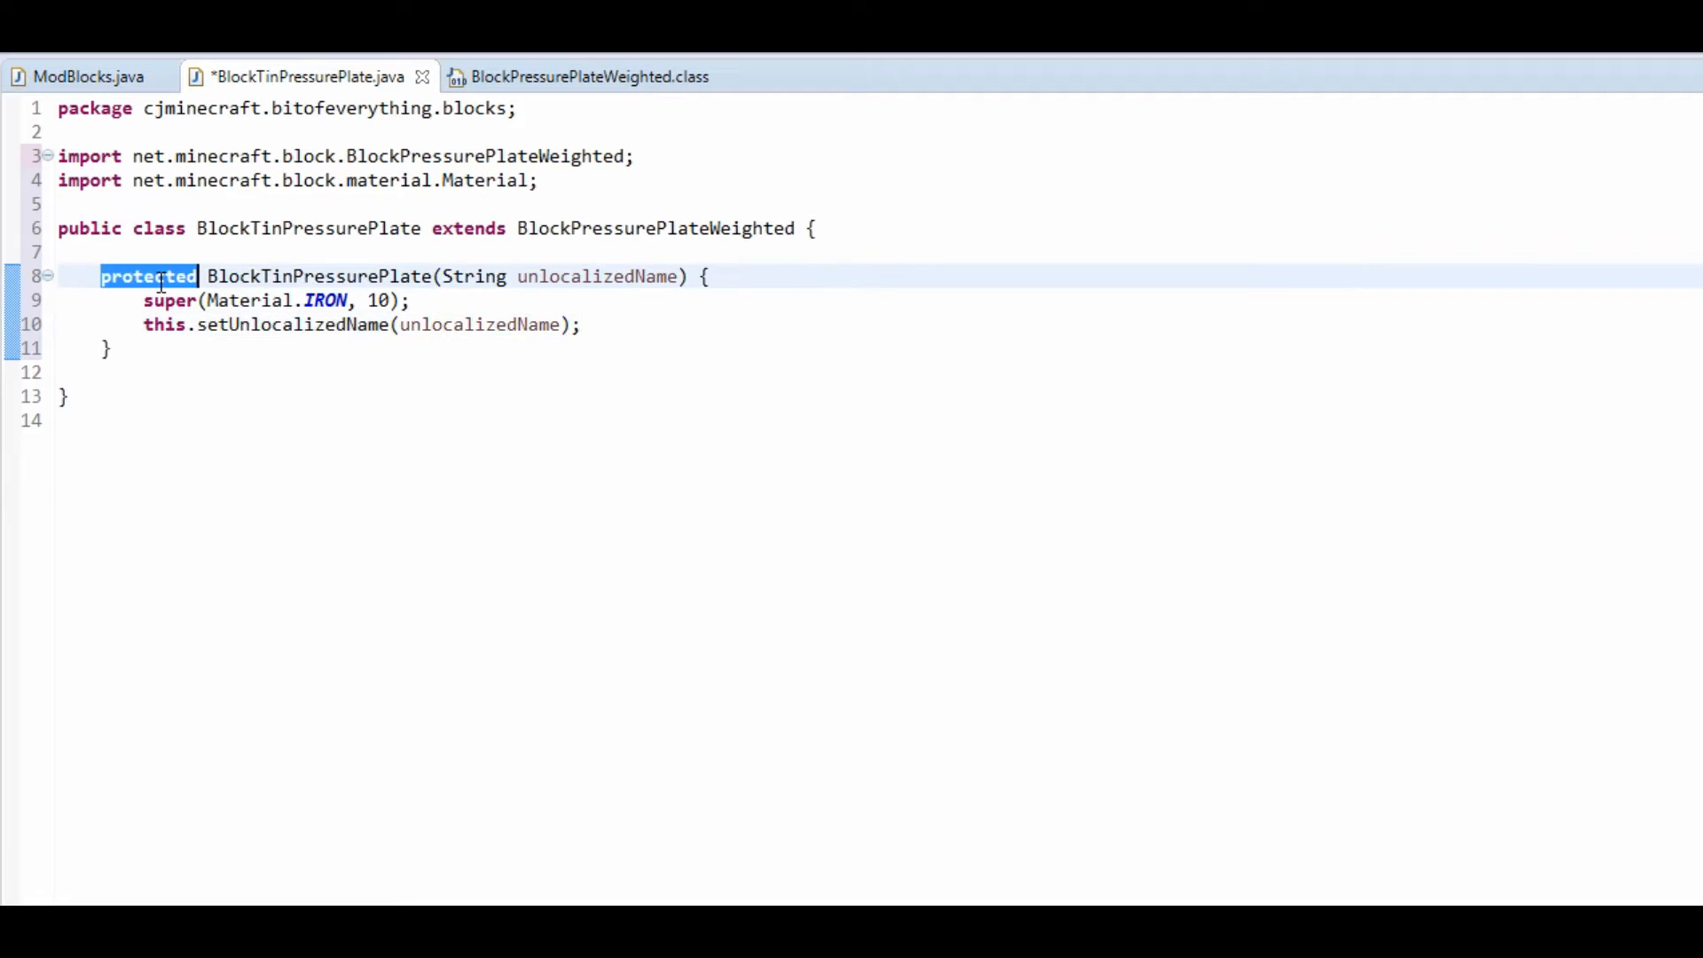
text(public)
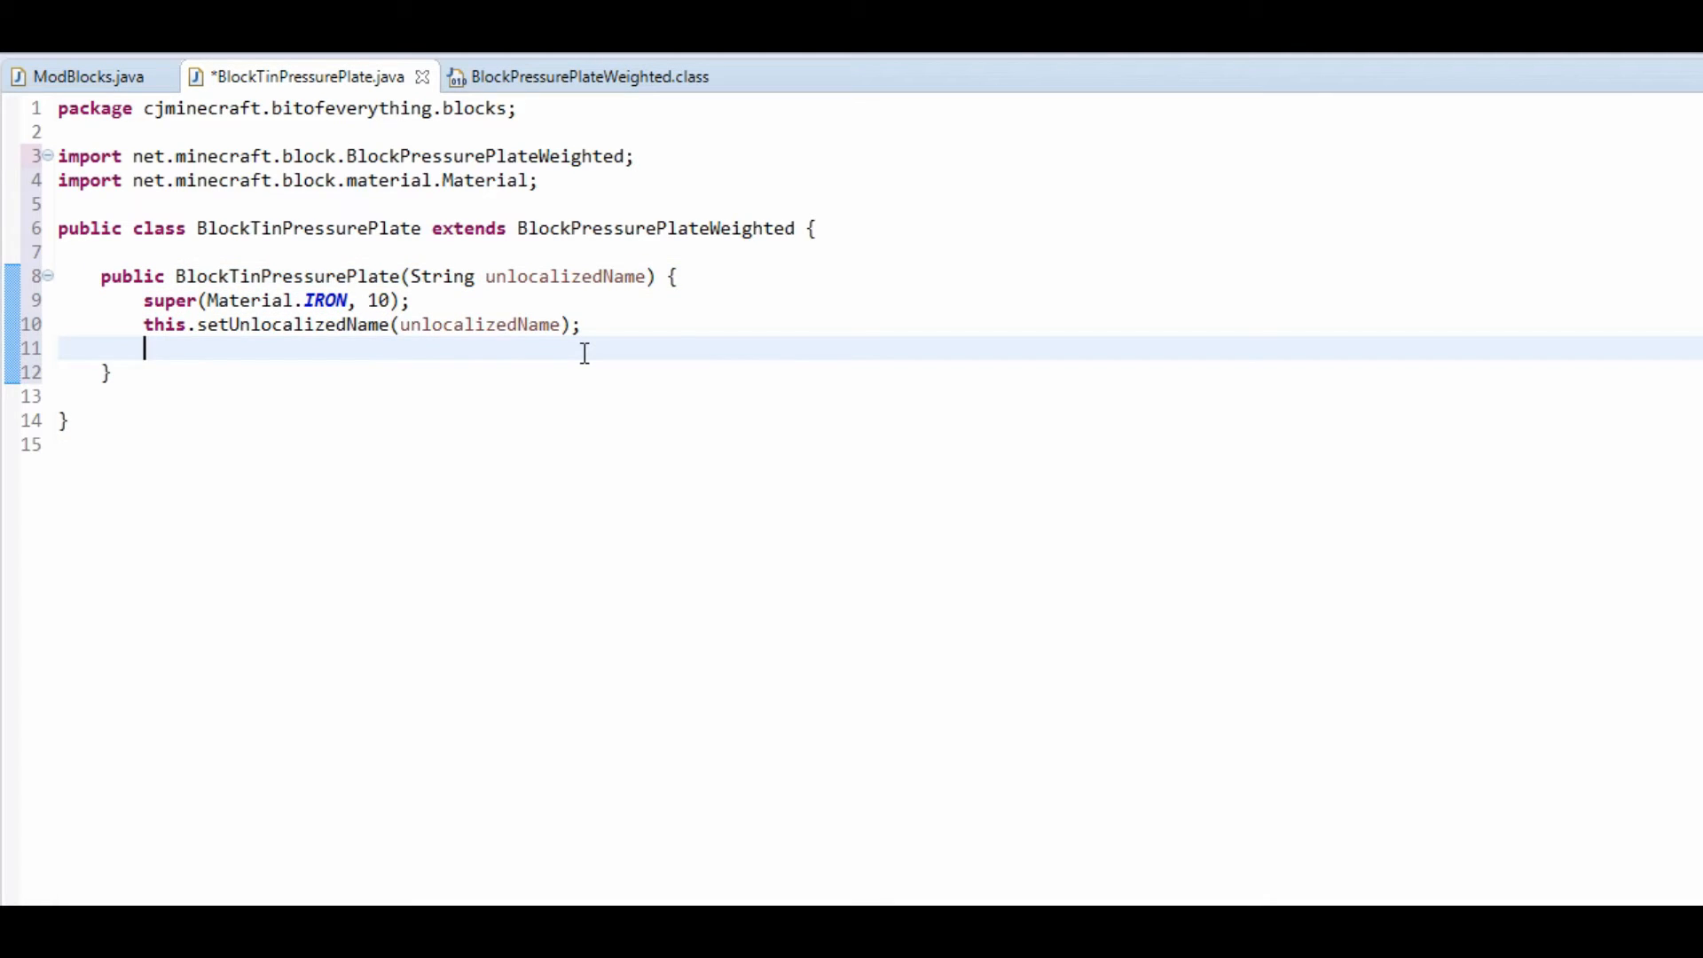
Set the registry name, hardness 3 and resistance 20 in the constructor.
text(this.setHardness(3)
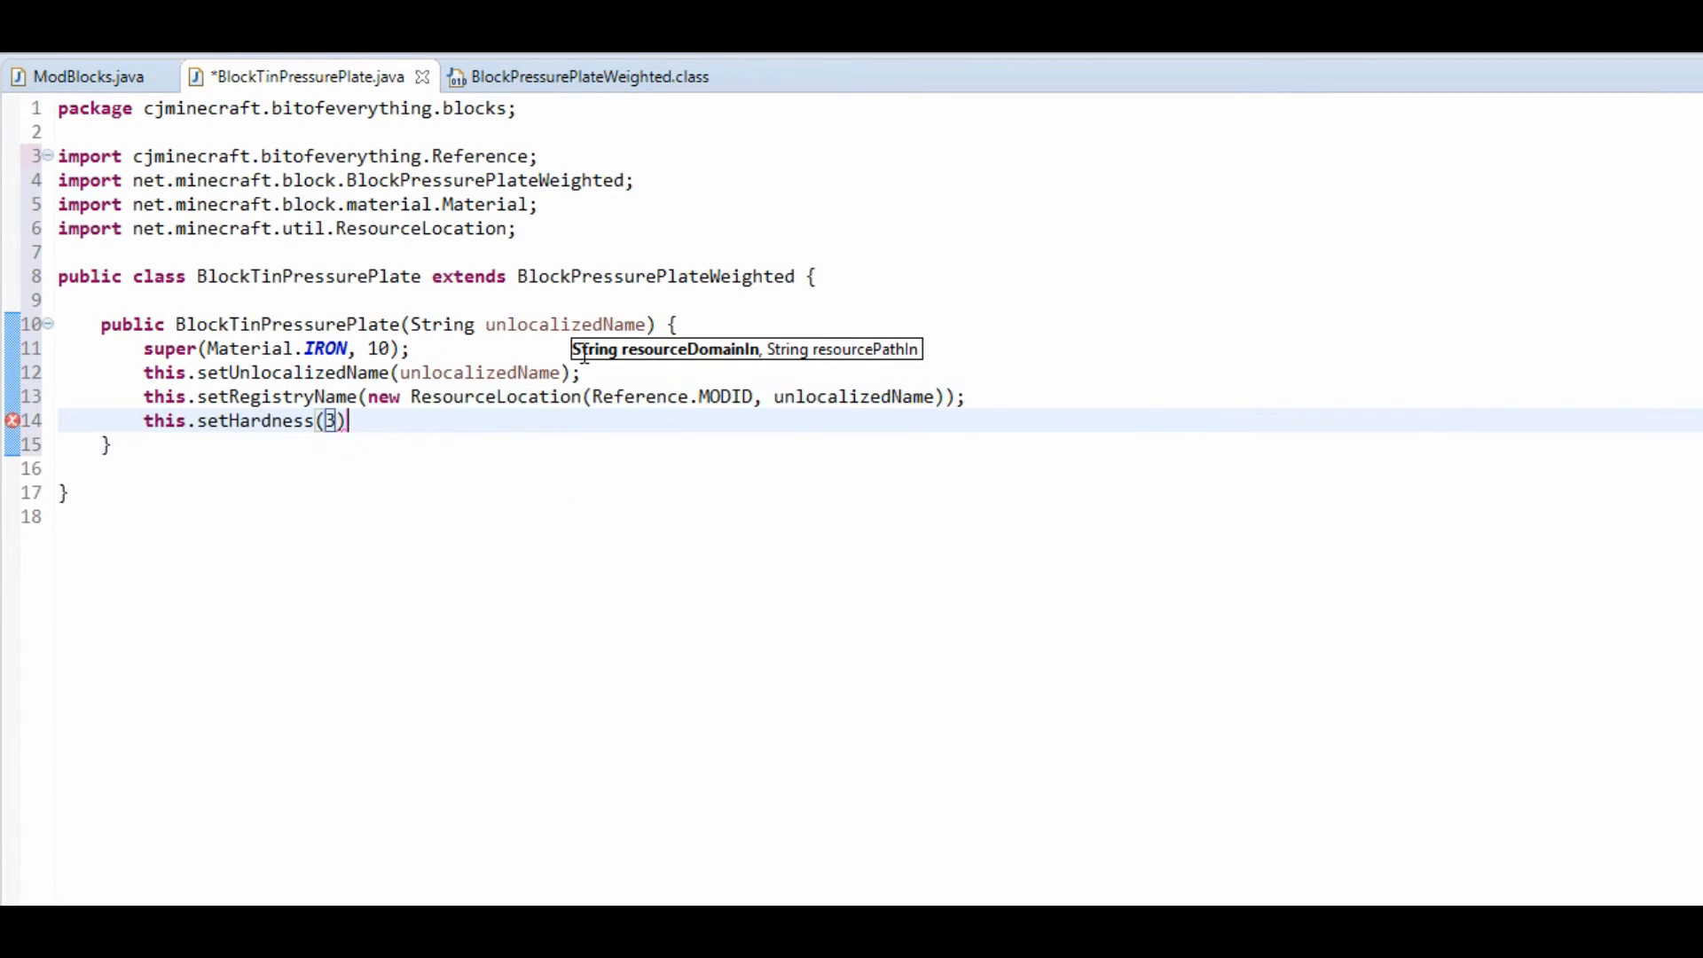
text(this.setResistance(20);)
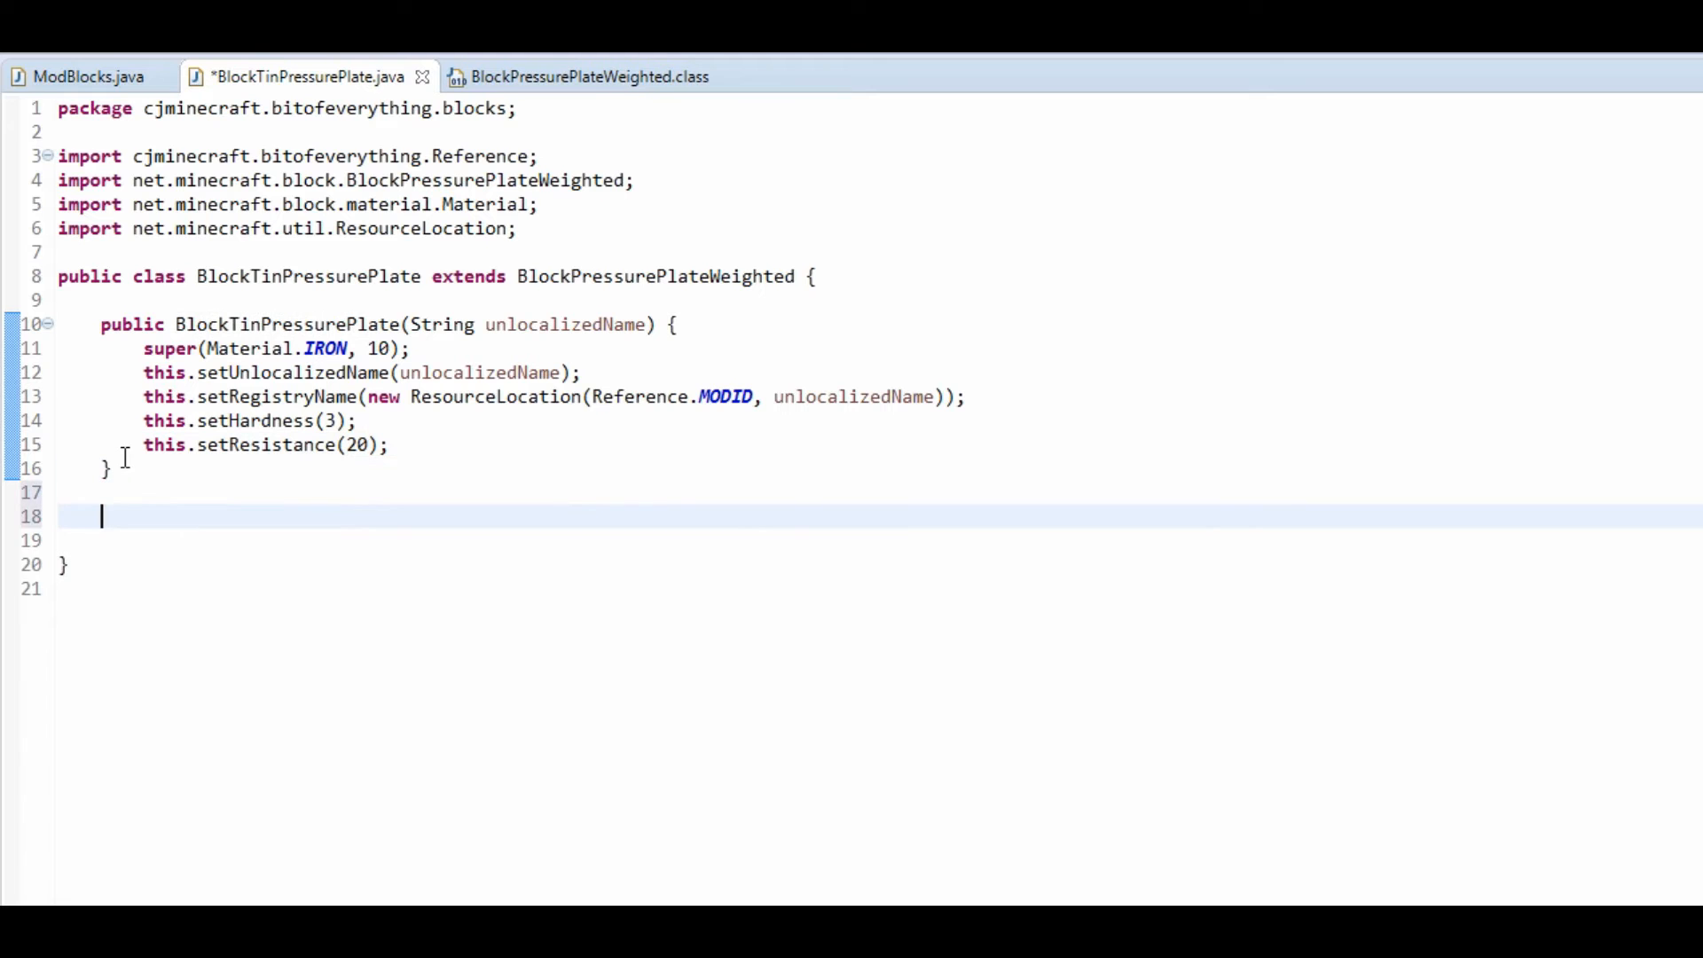
Browse override proposals with content assist, then start writing computeRedstoneStrength.
key(ctrl+space)
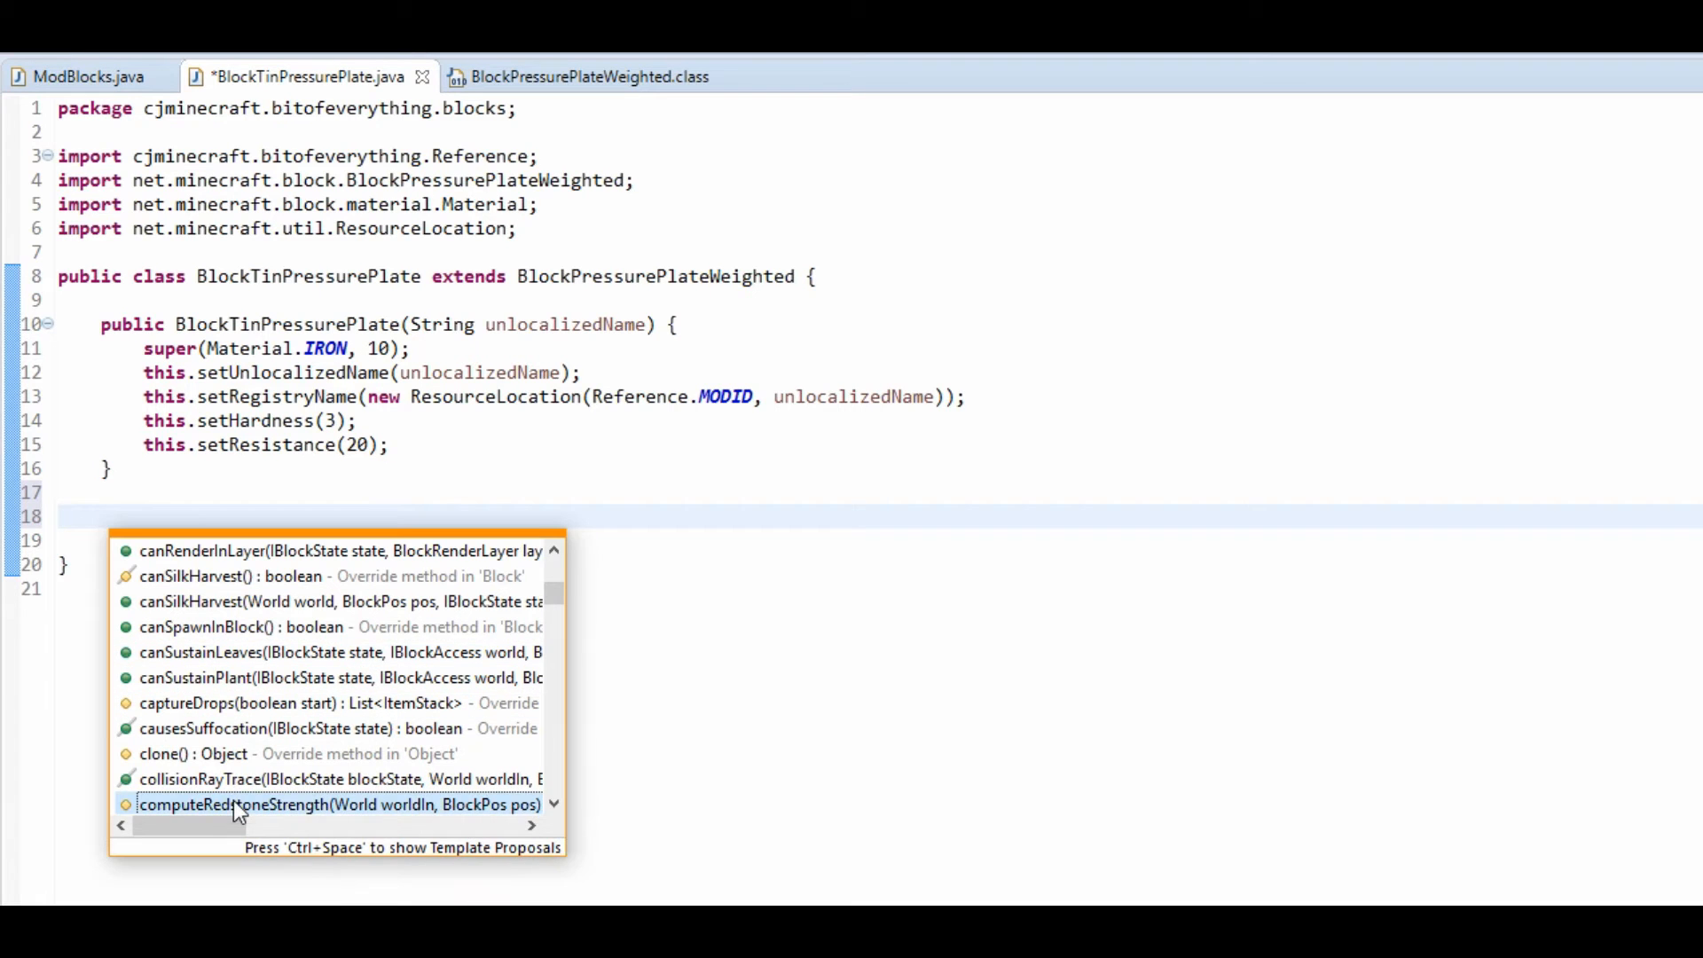
key(Escape)
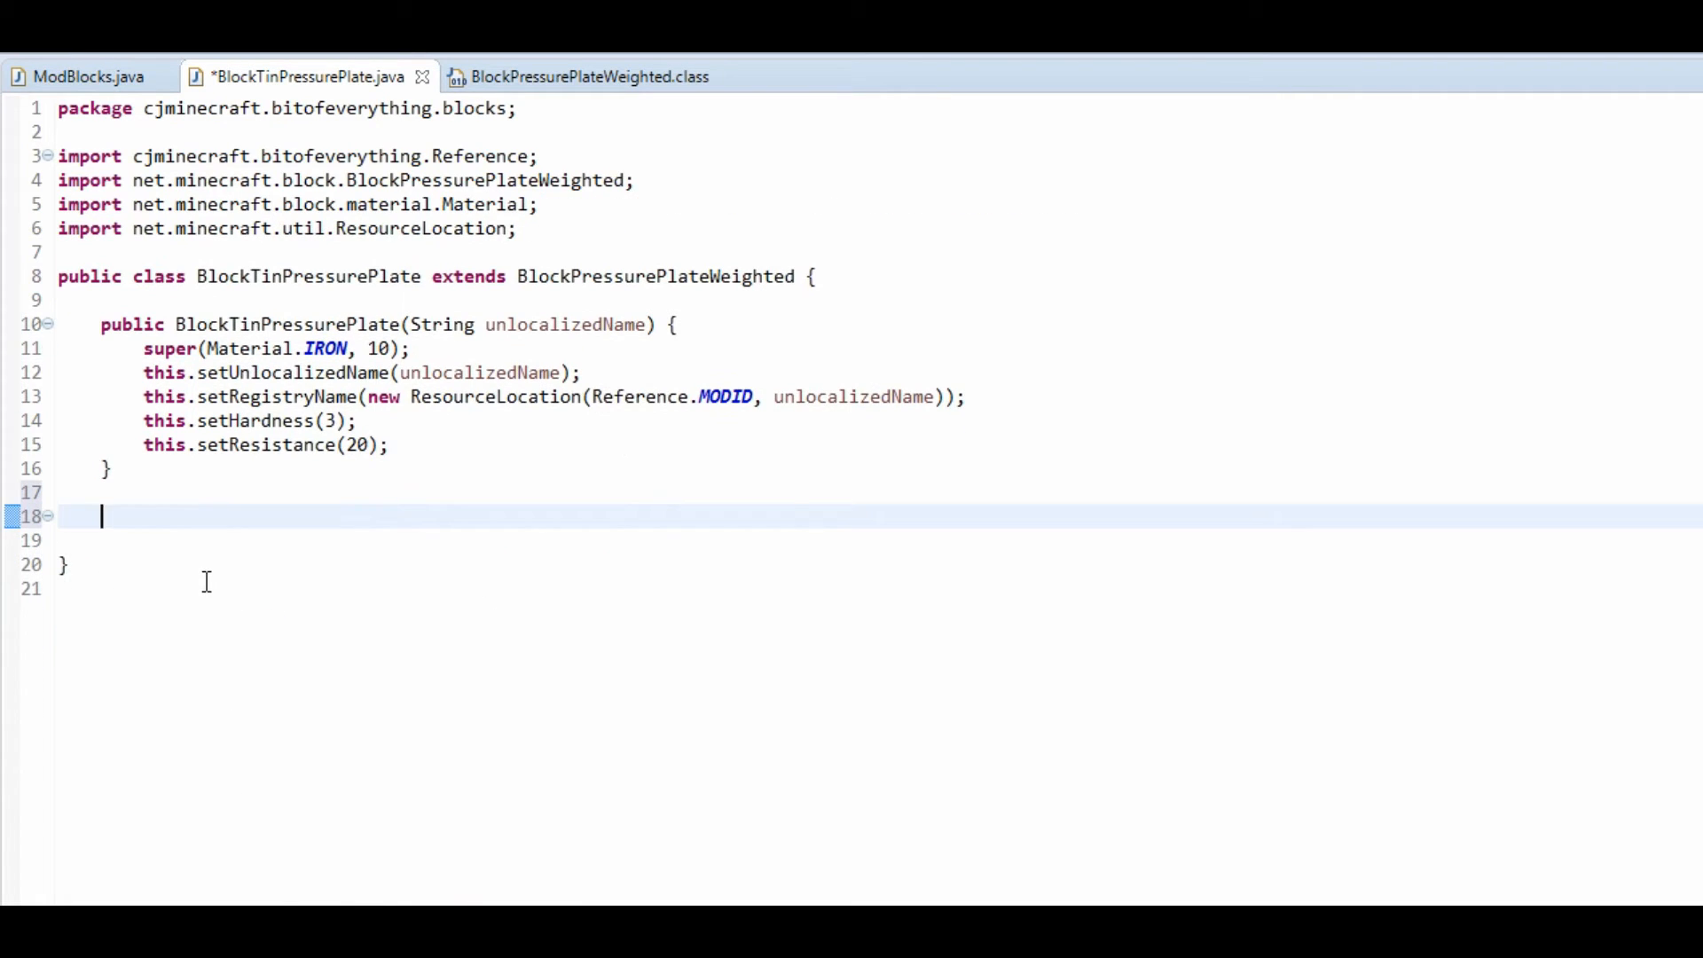
text(computeRedstoneStrength(World worldIn, BlockPos pos) {)
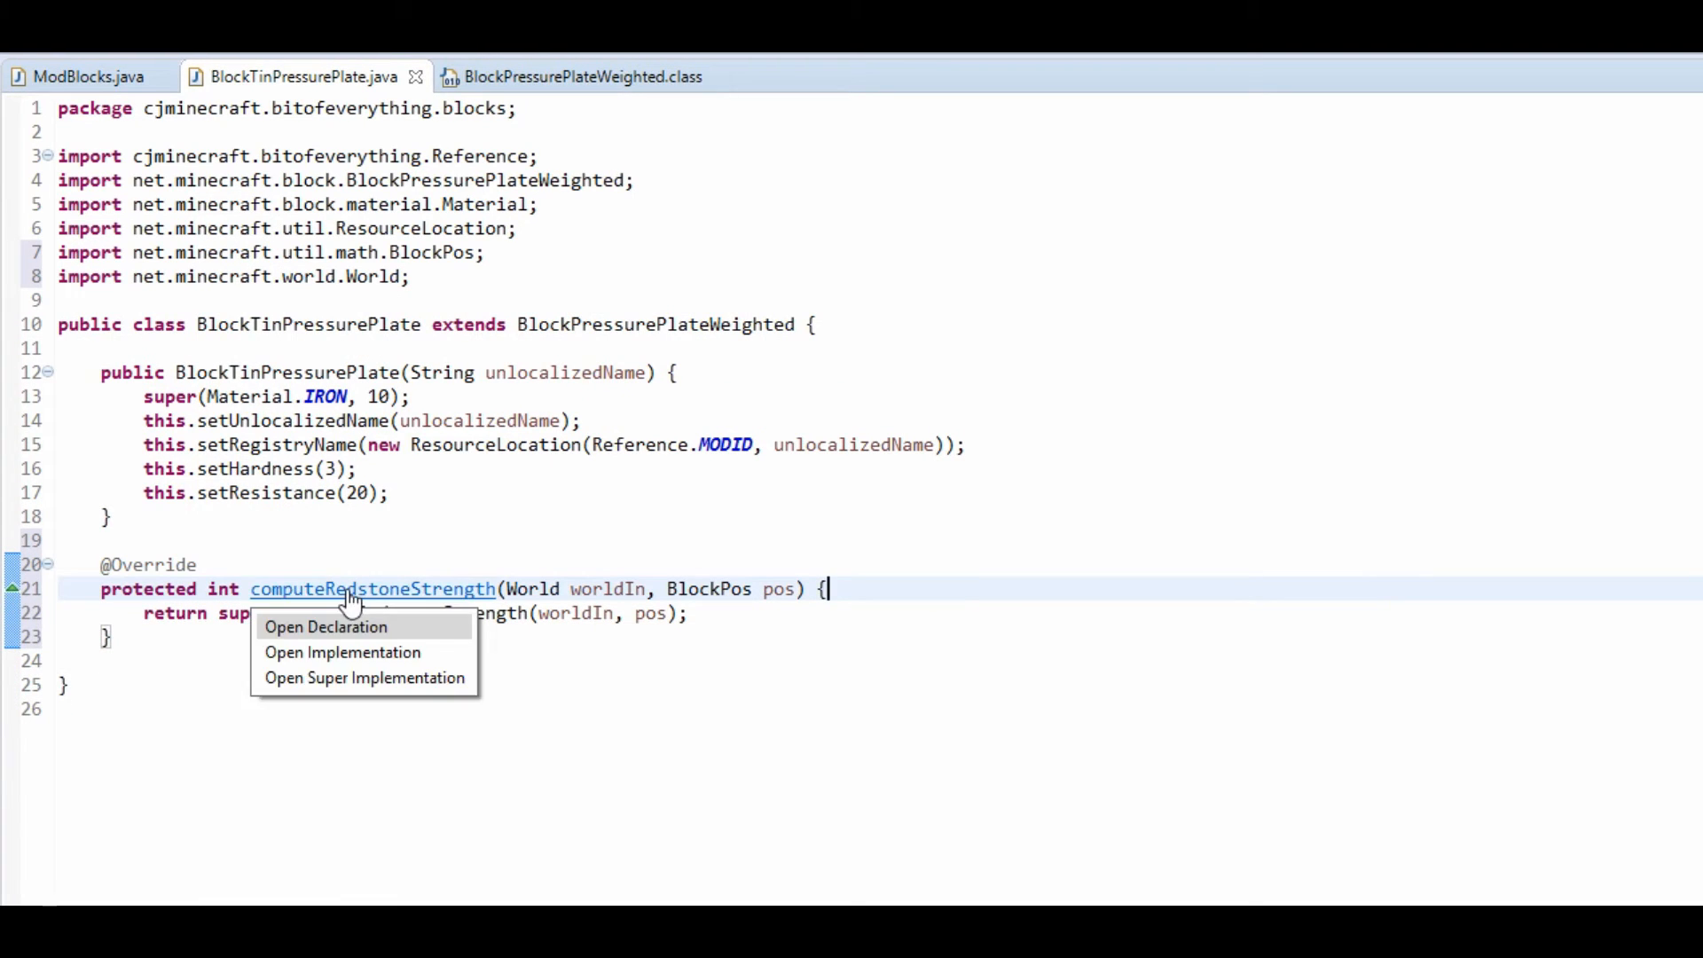
Inspect the parent computeRedstoneStrength declaration, then return to add playClickOffSound and playClickOnSound overrides.
click(325, 627)
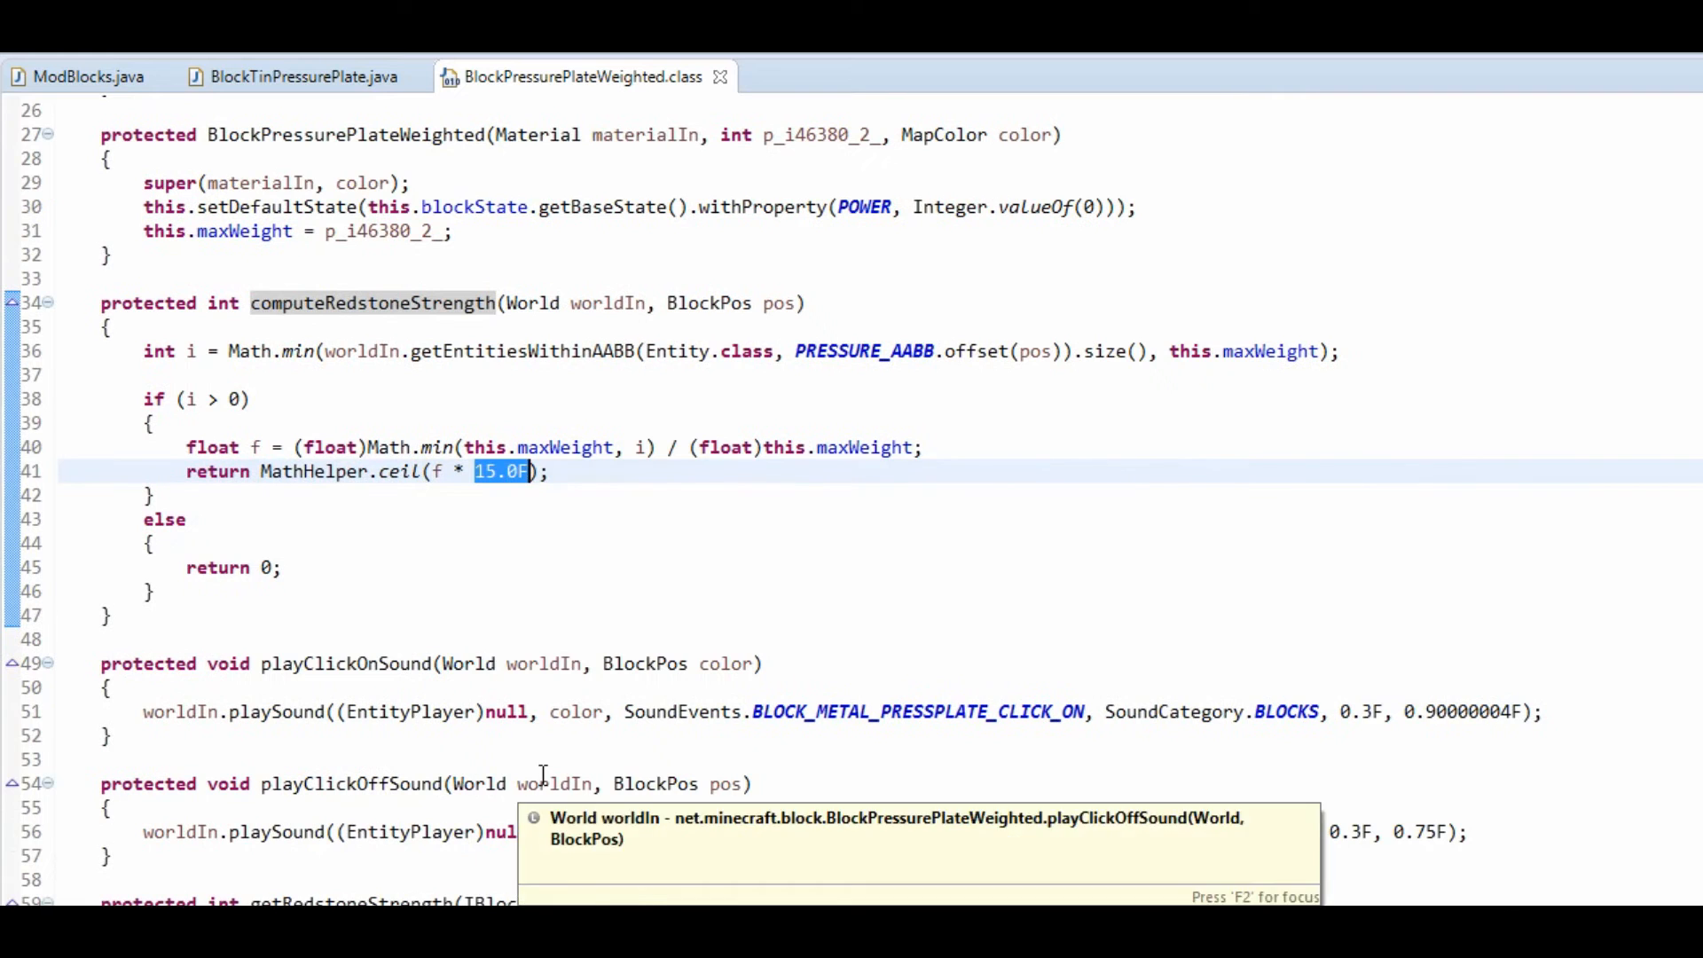
click(298, 77)
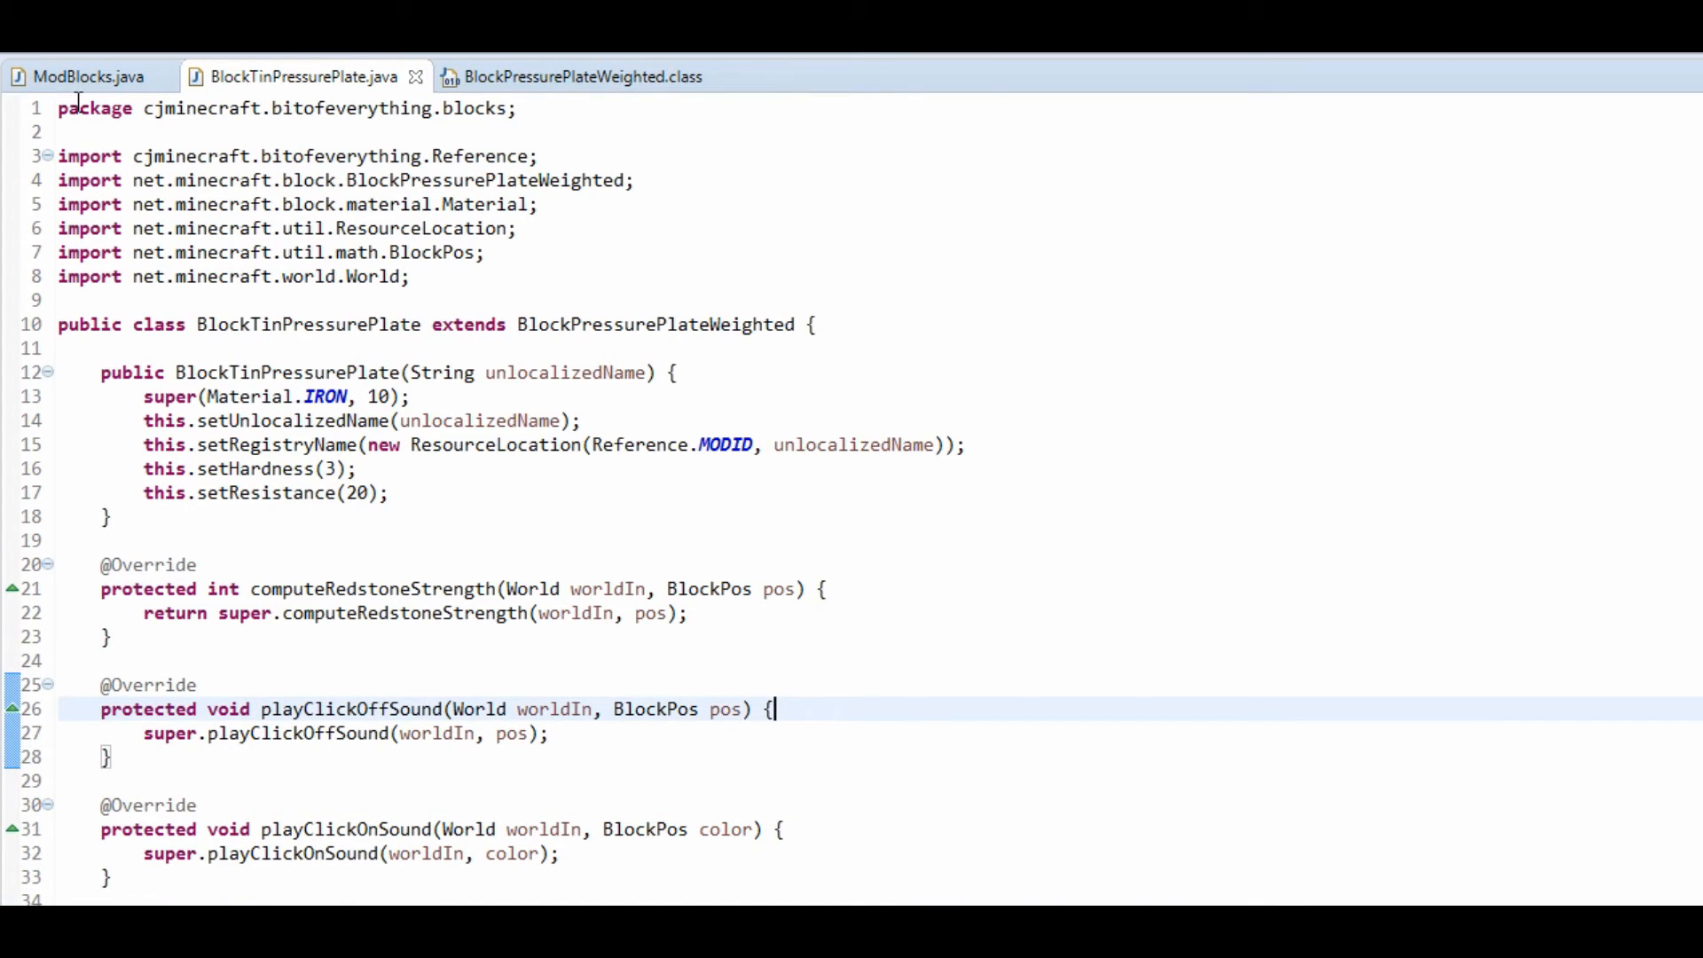
Declare 'public static Block tinPressurePlate;' in ModBlocks.
click(85, 76)
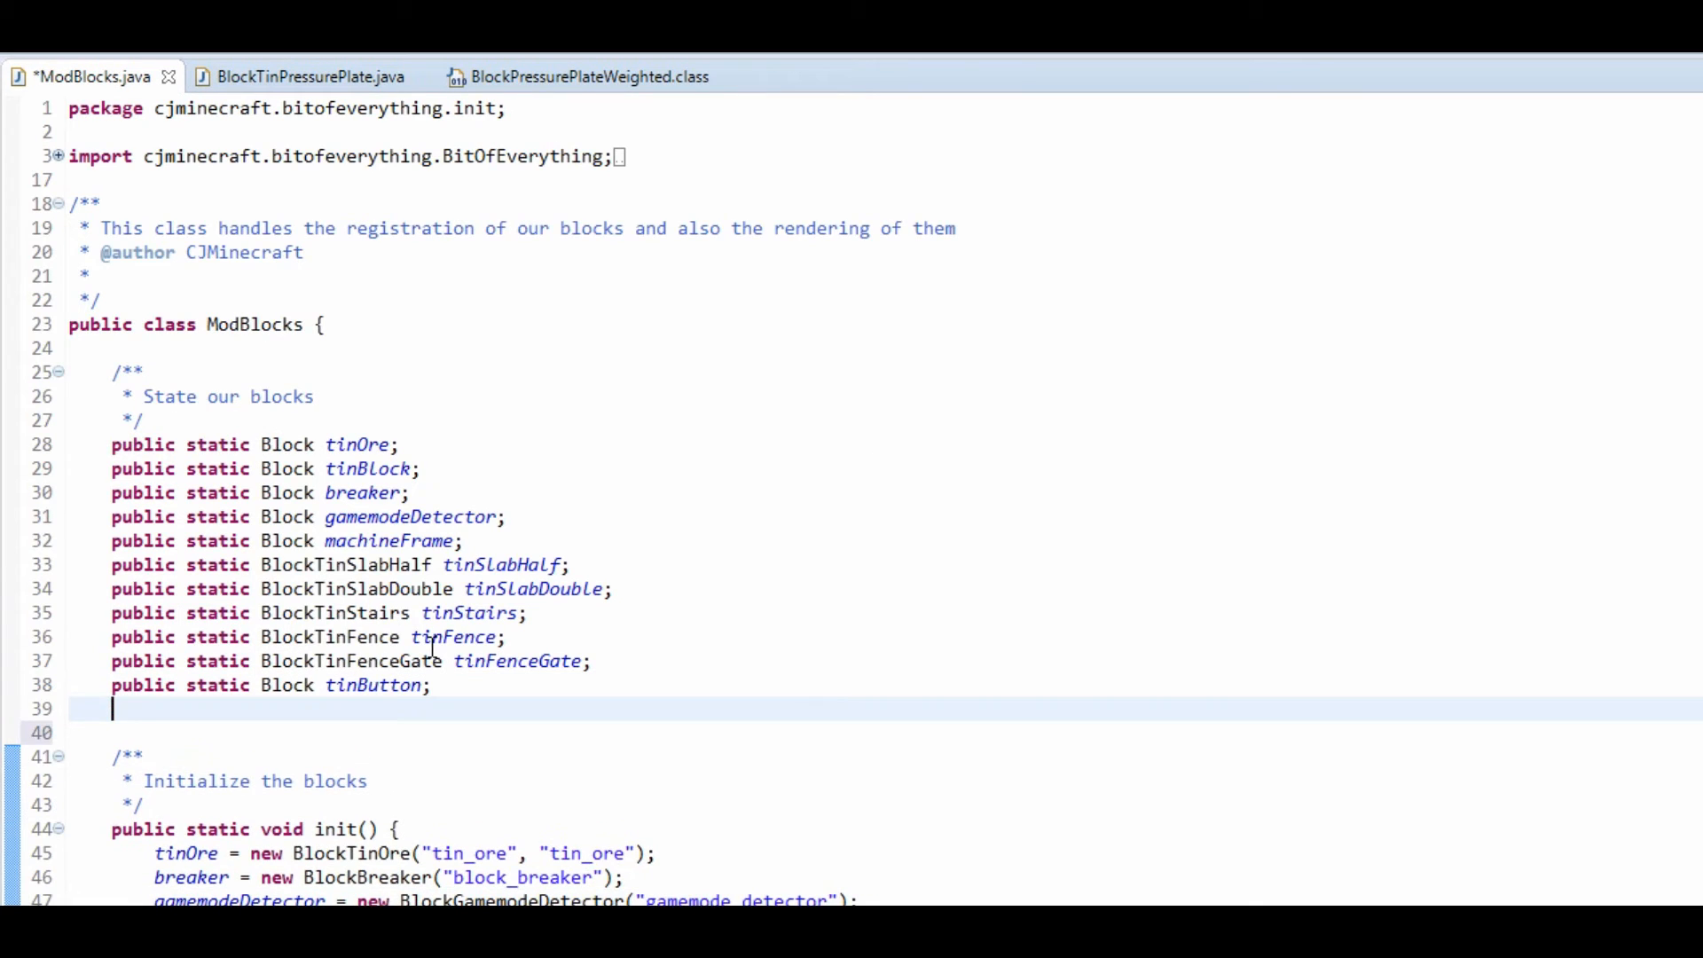
text(public static)
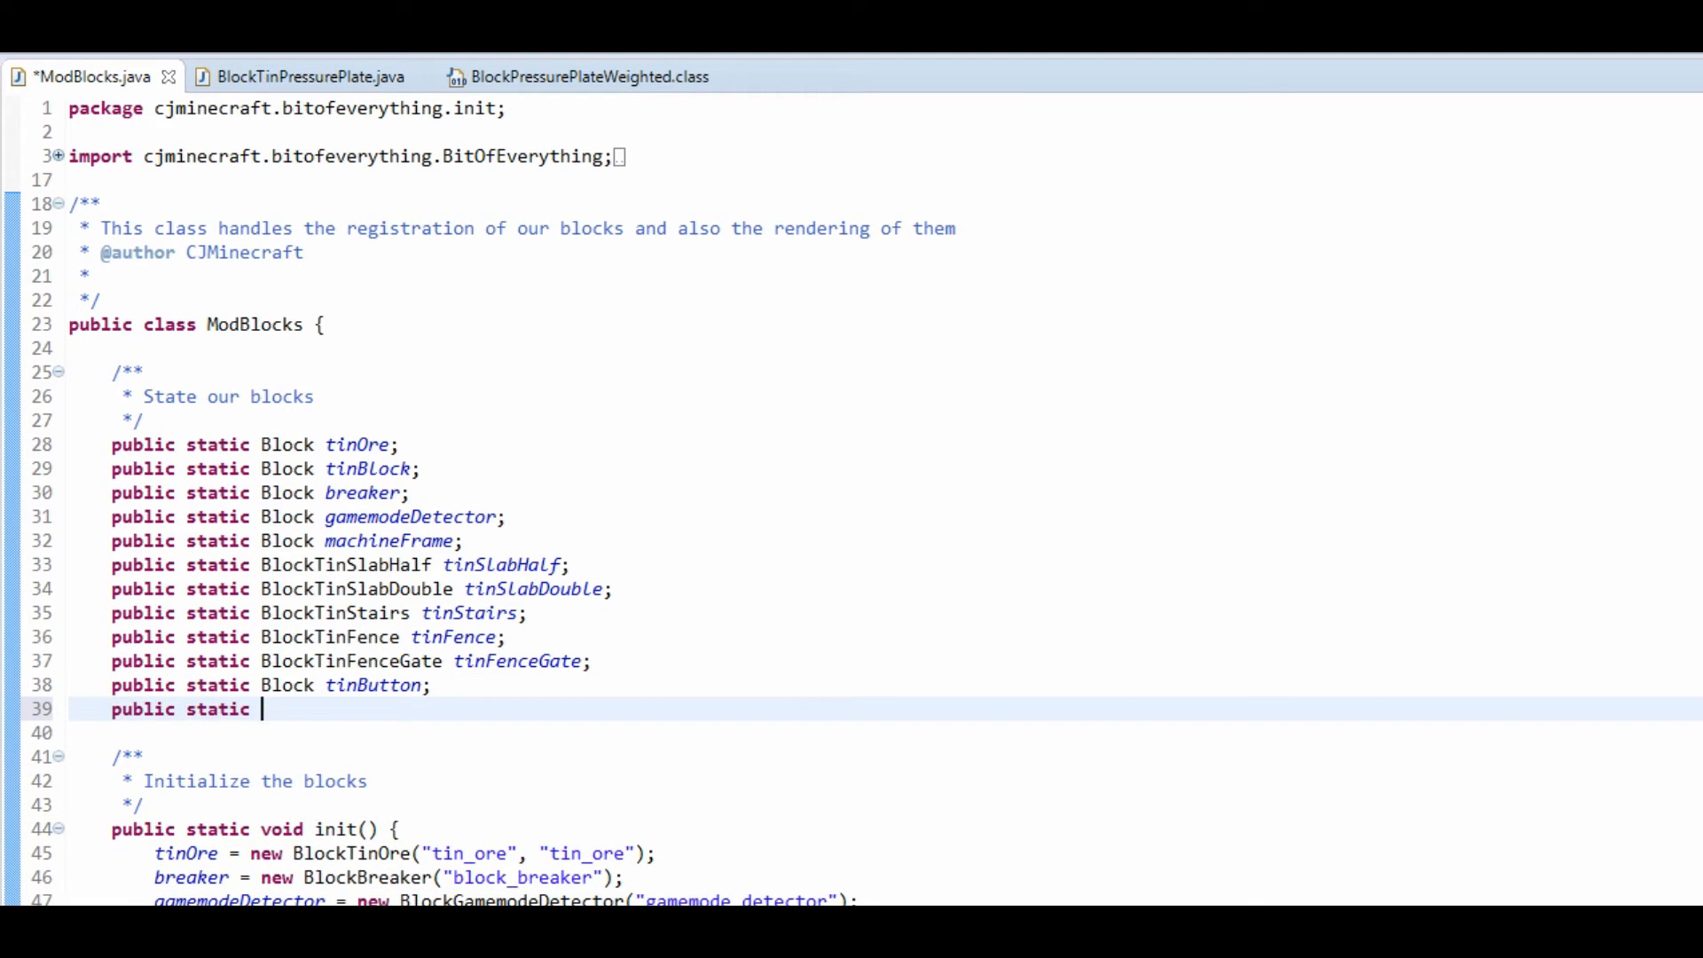
text(Block tinPres)
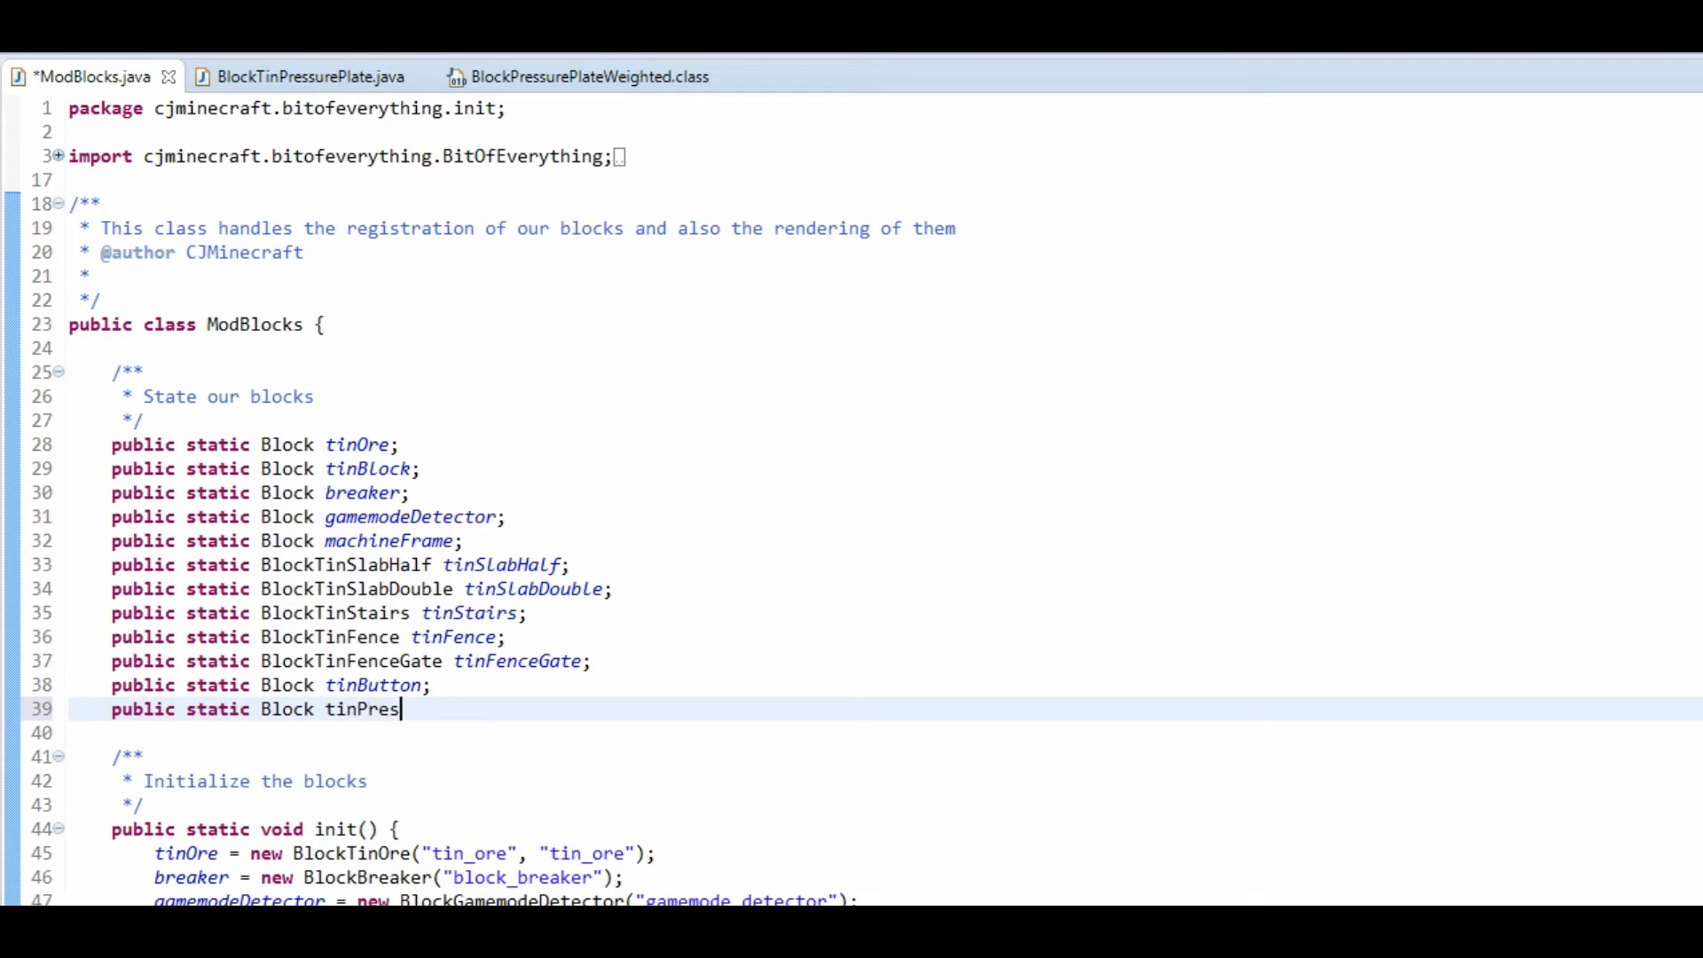
text(surePlate;)
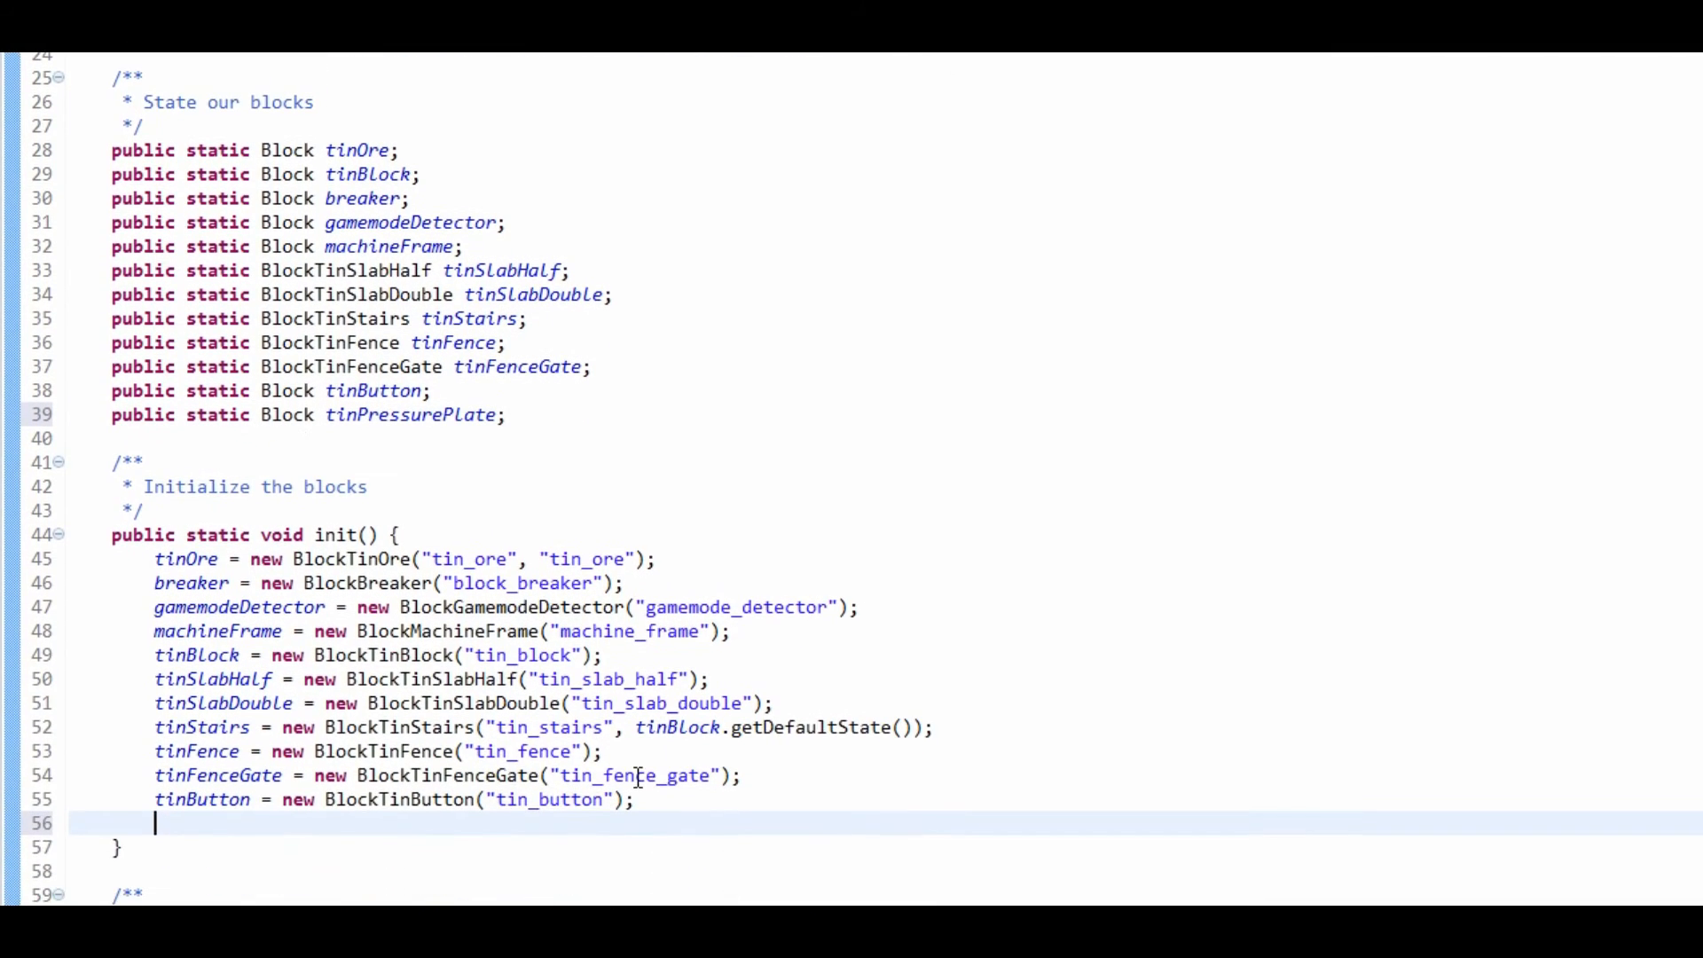
Initialize tinPressurePlate as new BlockTinPressurePlate("tin_pressure_plate") in init().
text(tinPressureP)
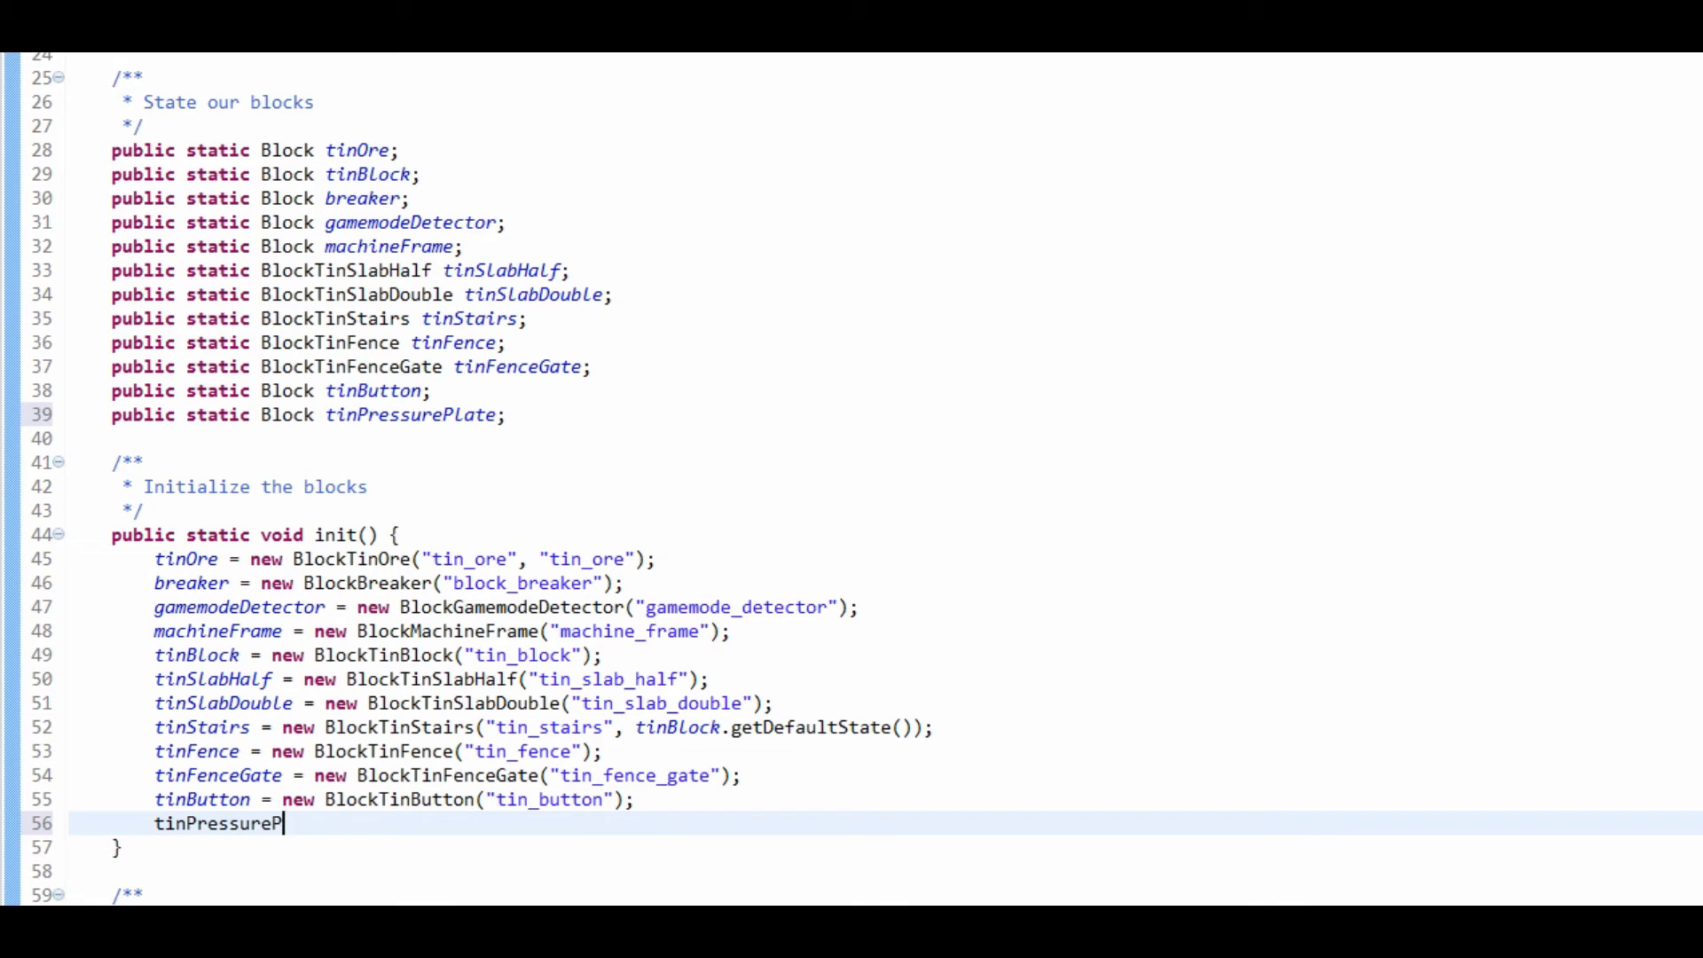
text(late =)
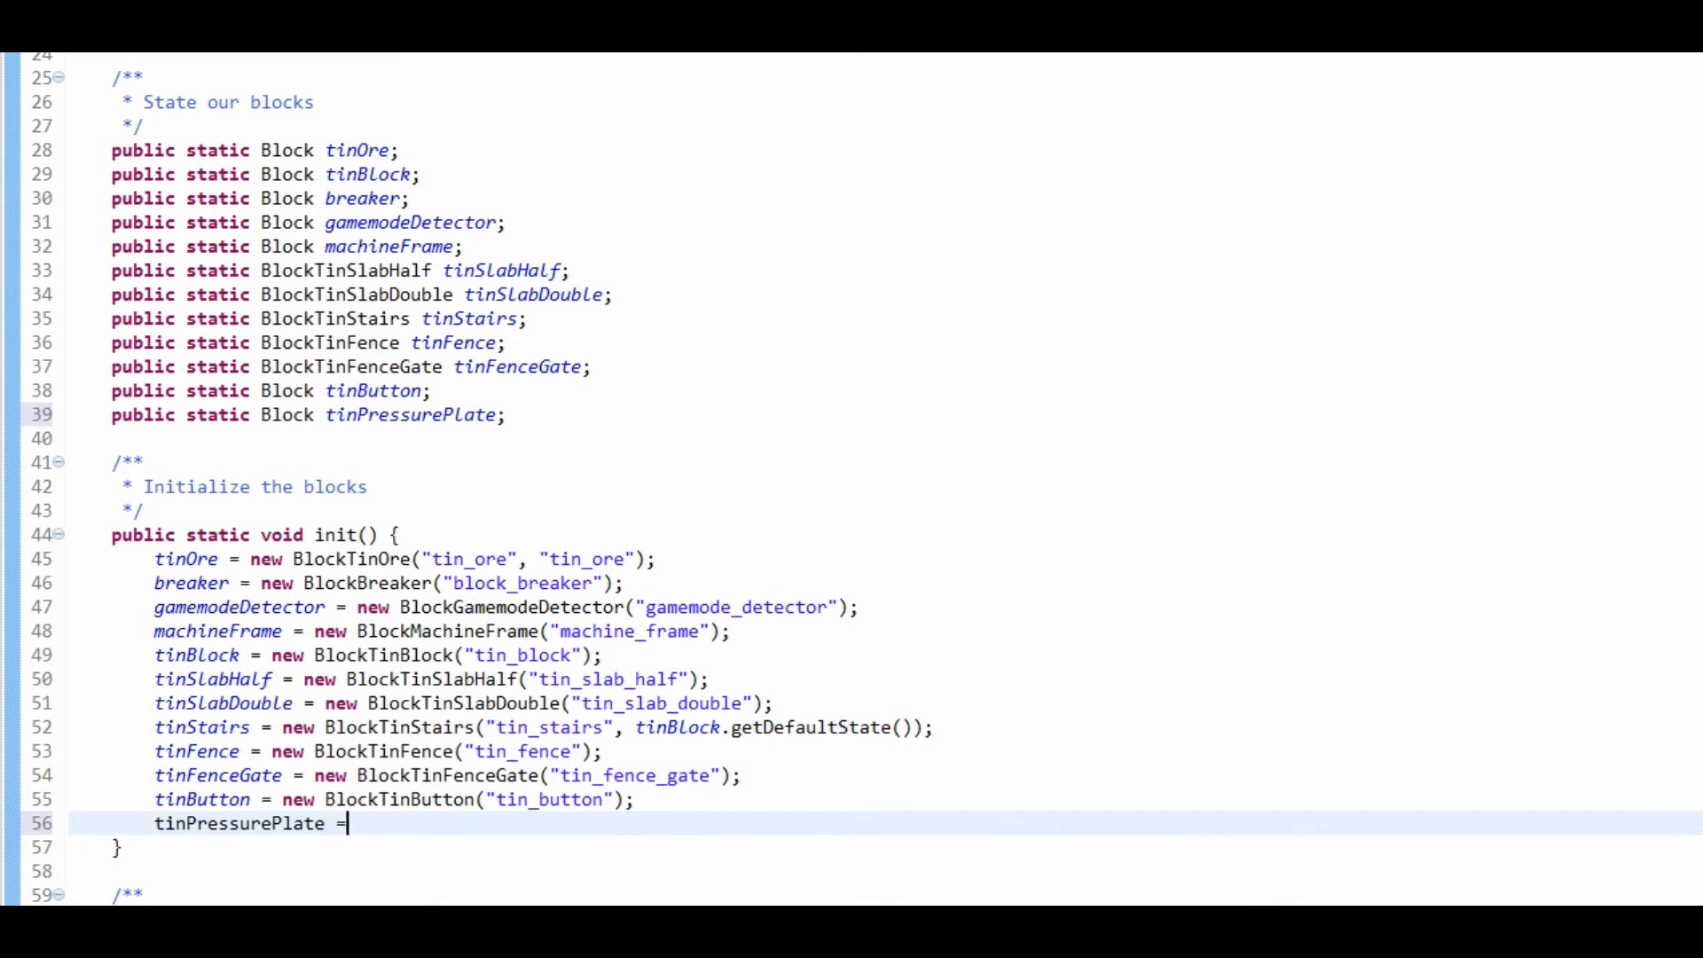
text(new block)
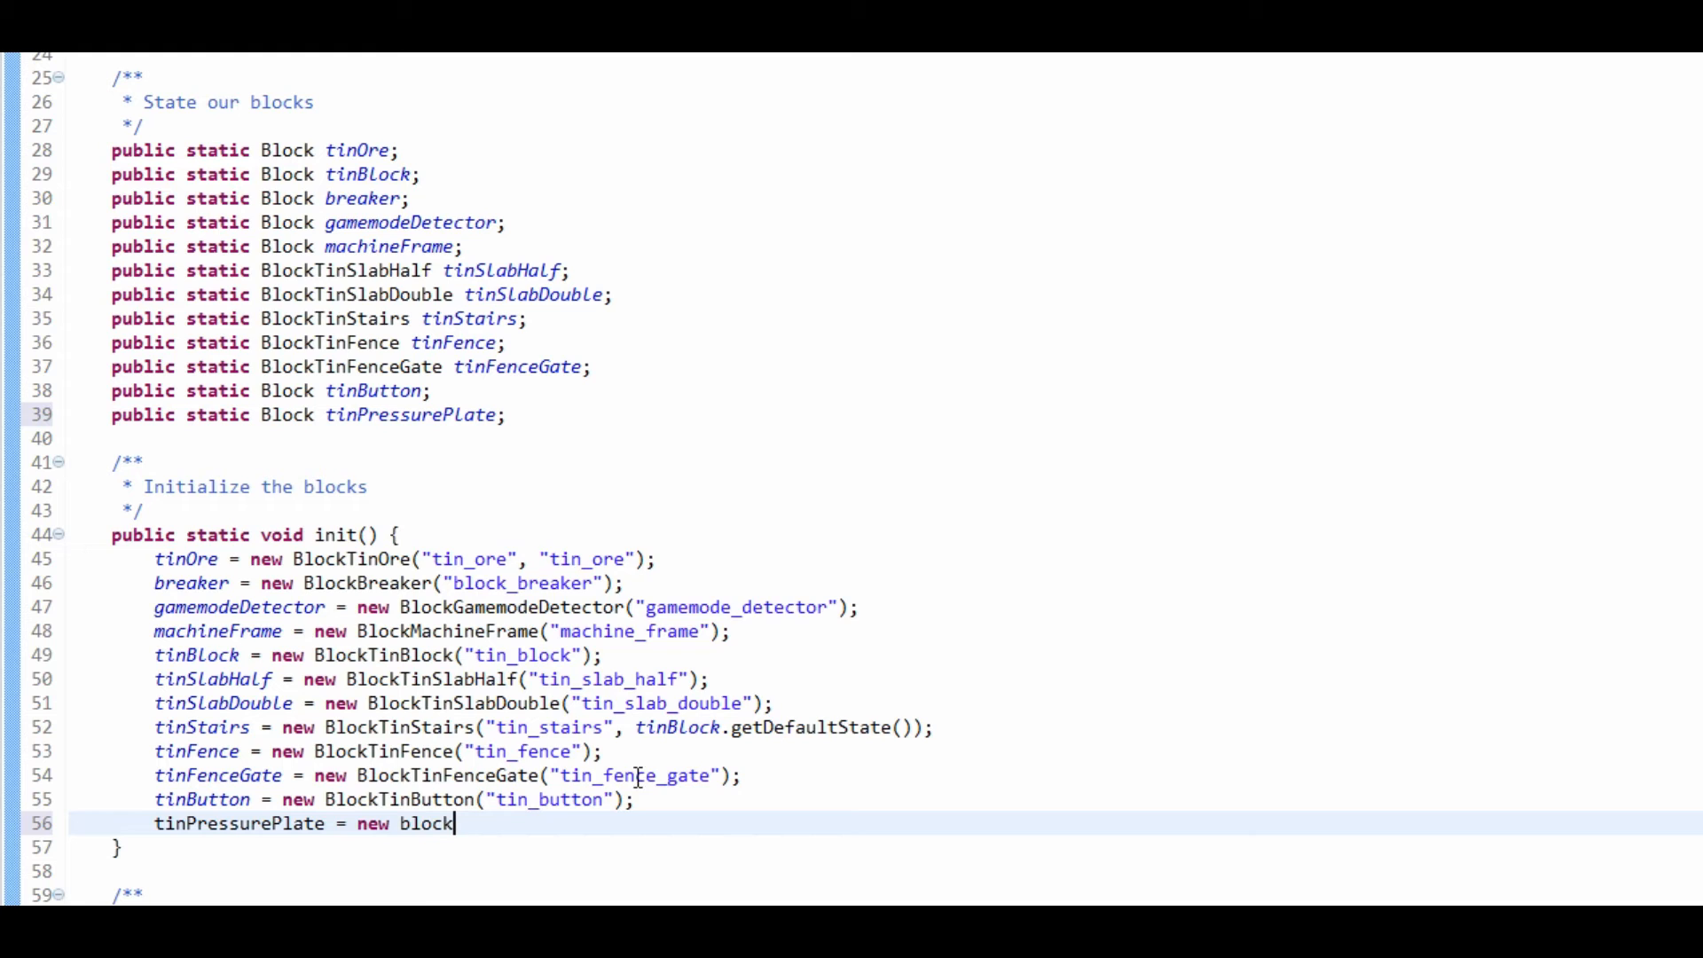
text(tin)
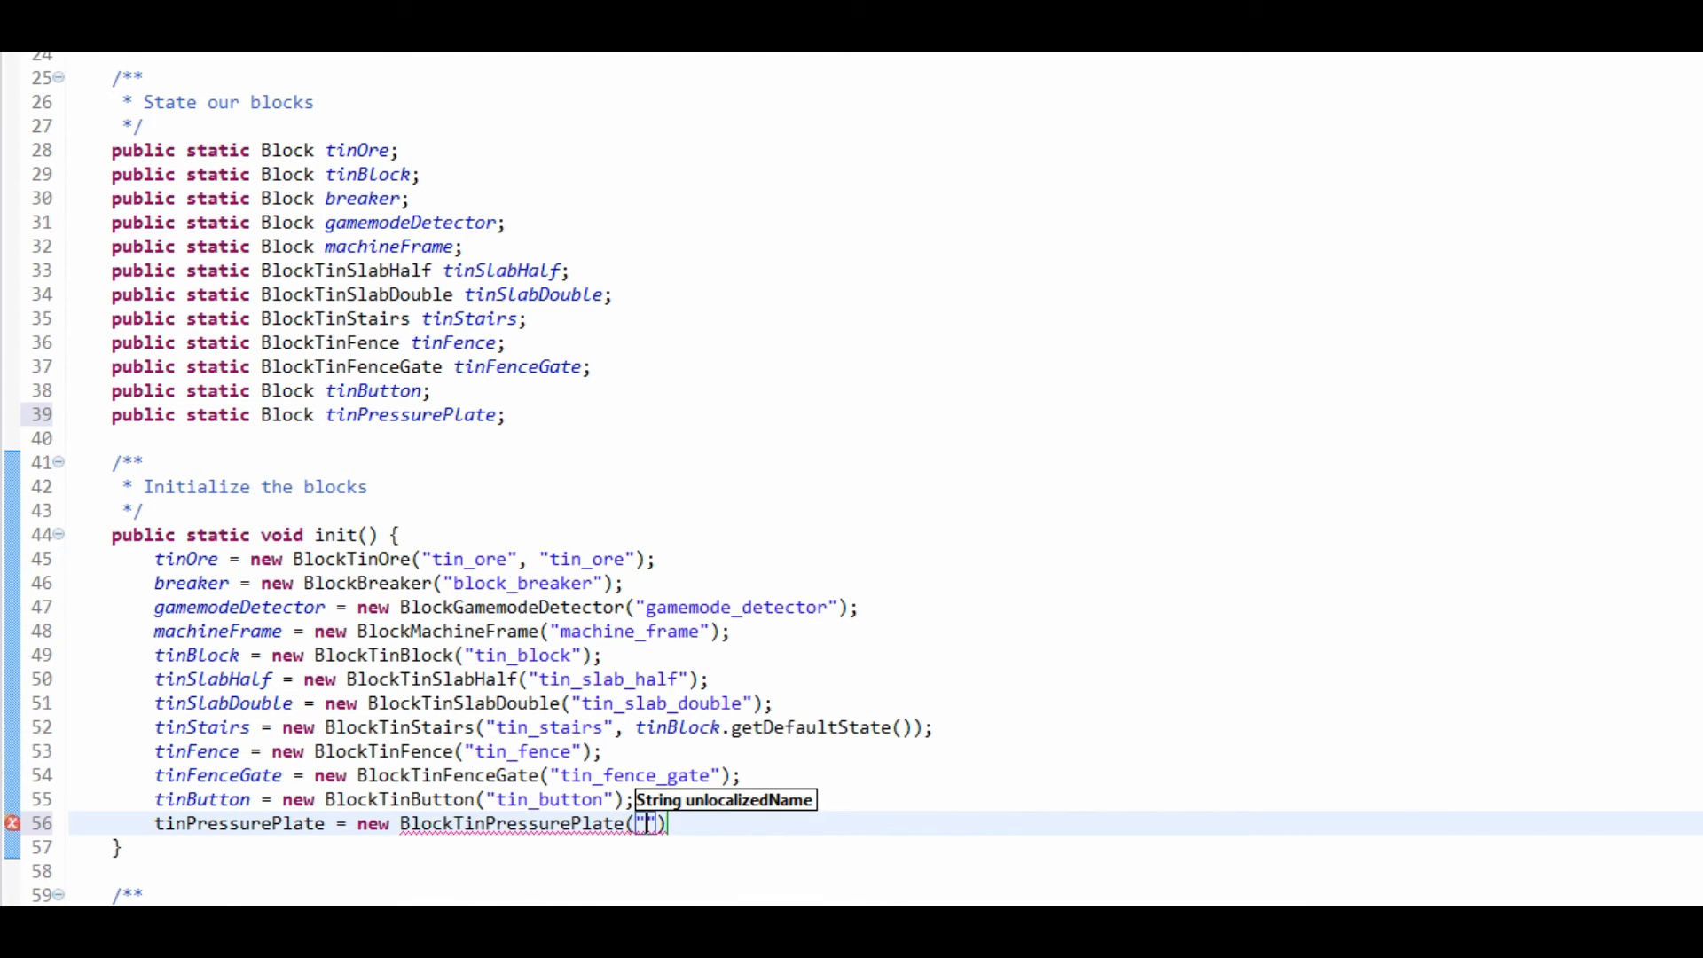
text(pressure_plate)
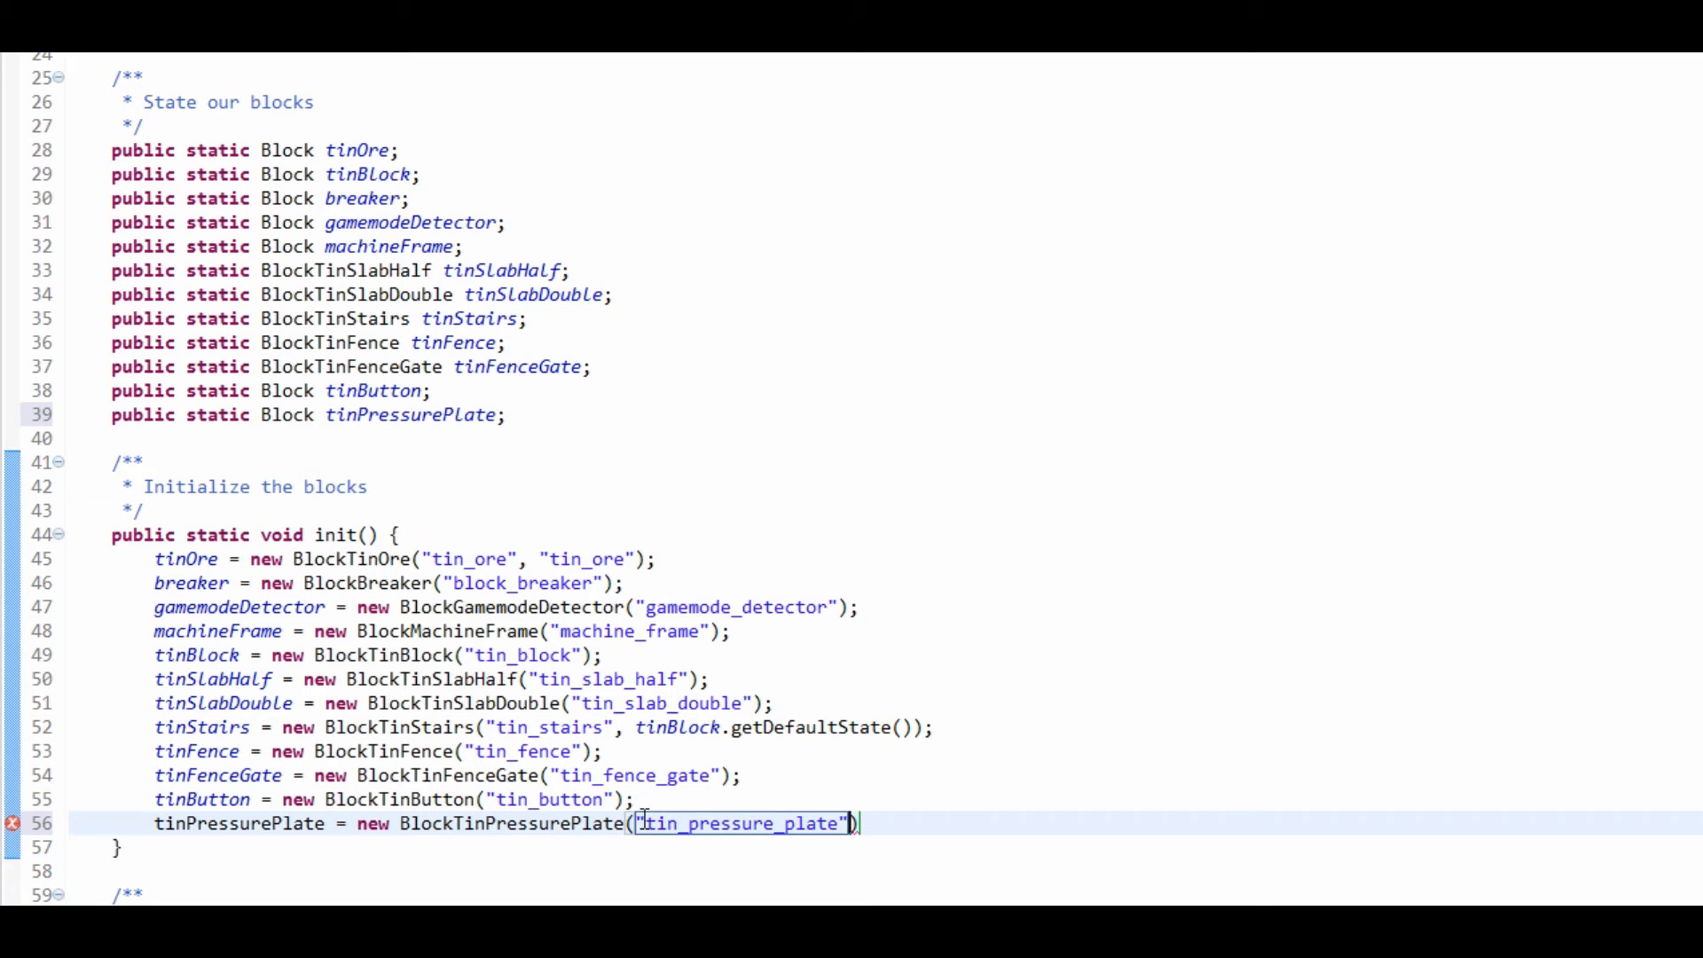
scroll(down, 3)
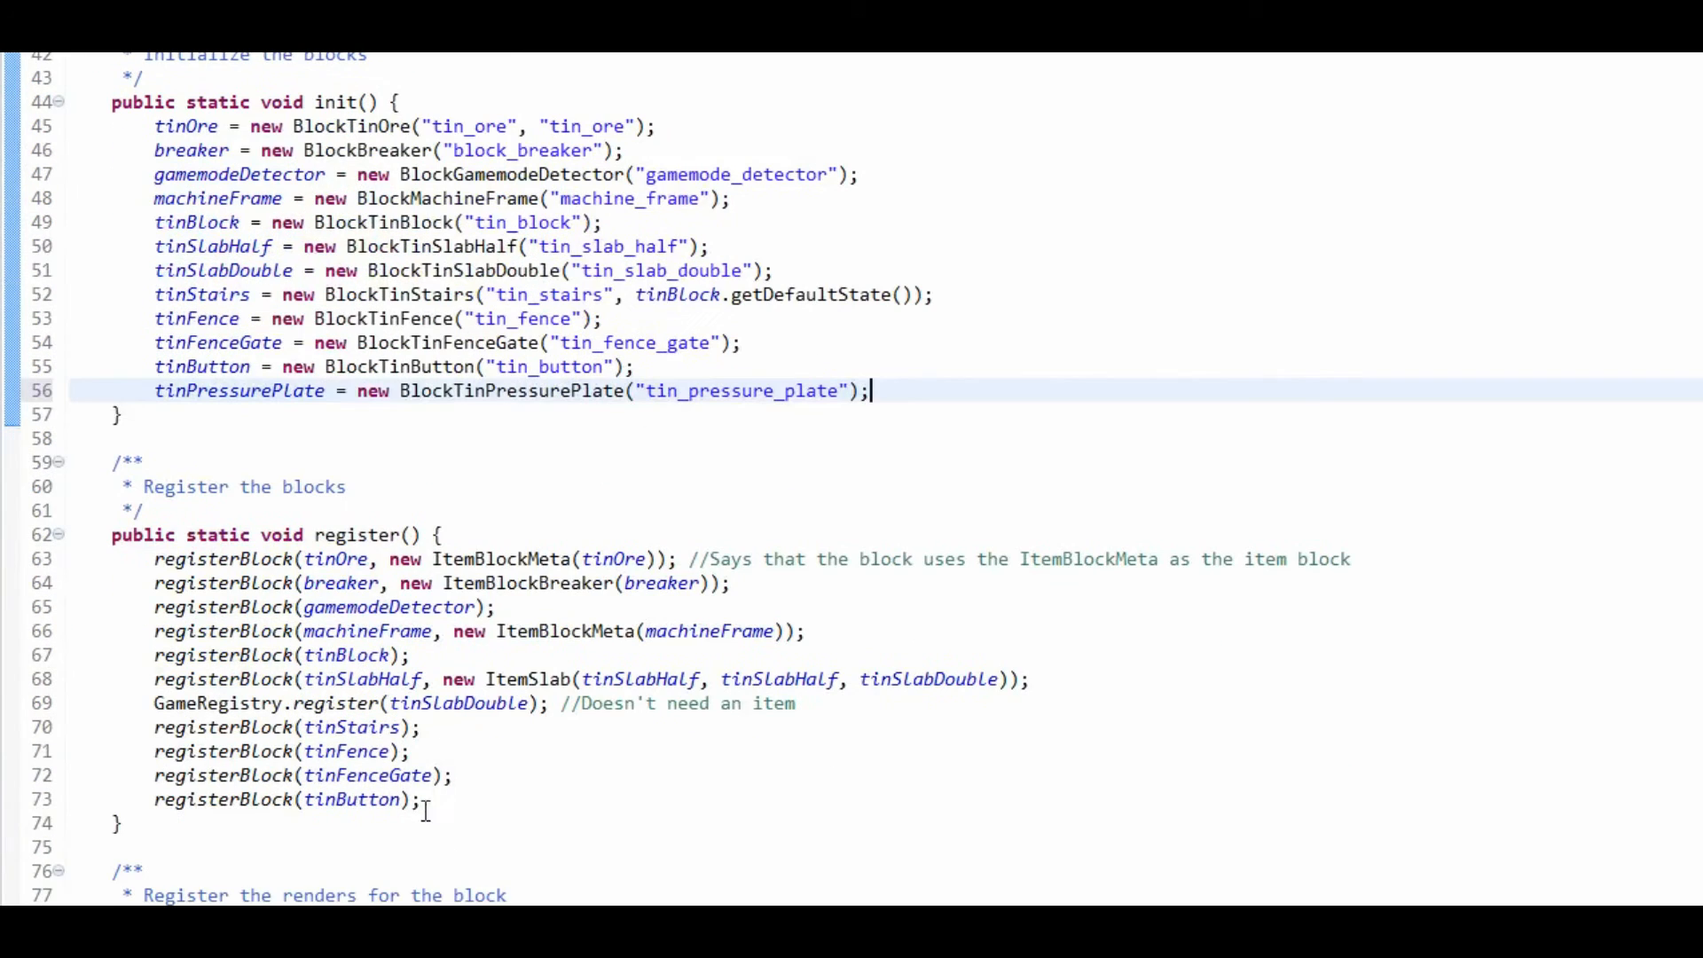
Add registerBlock(tinPressurePlate) and registerRender(tinPressurePlate) calls.
text(regis)
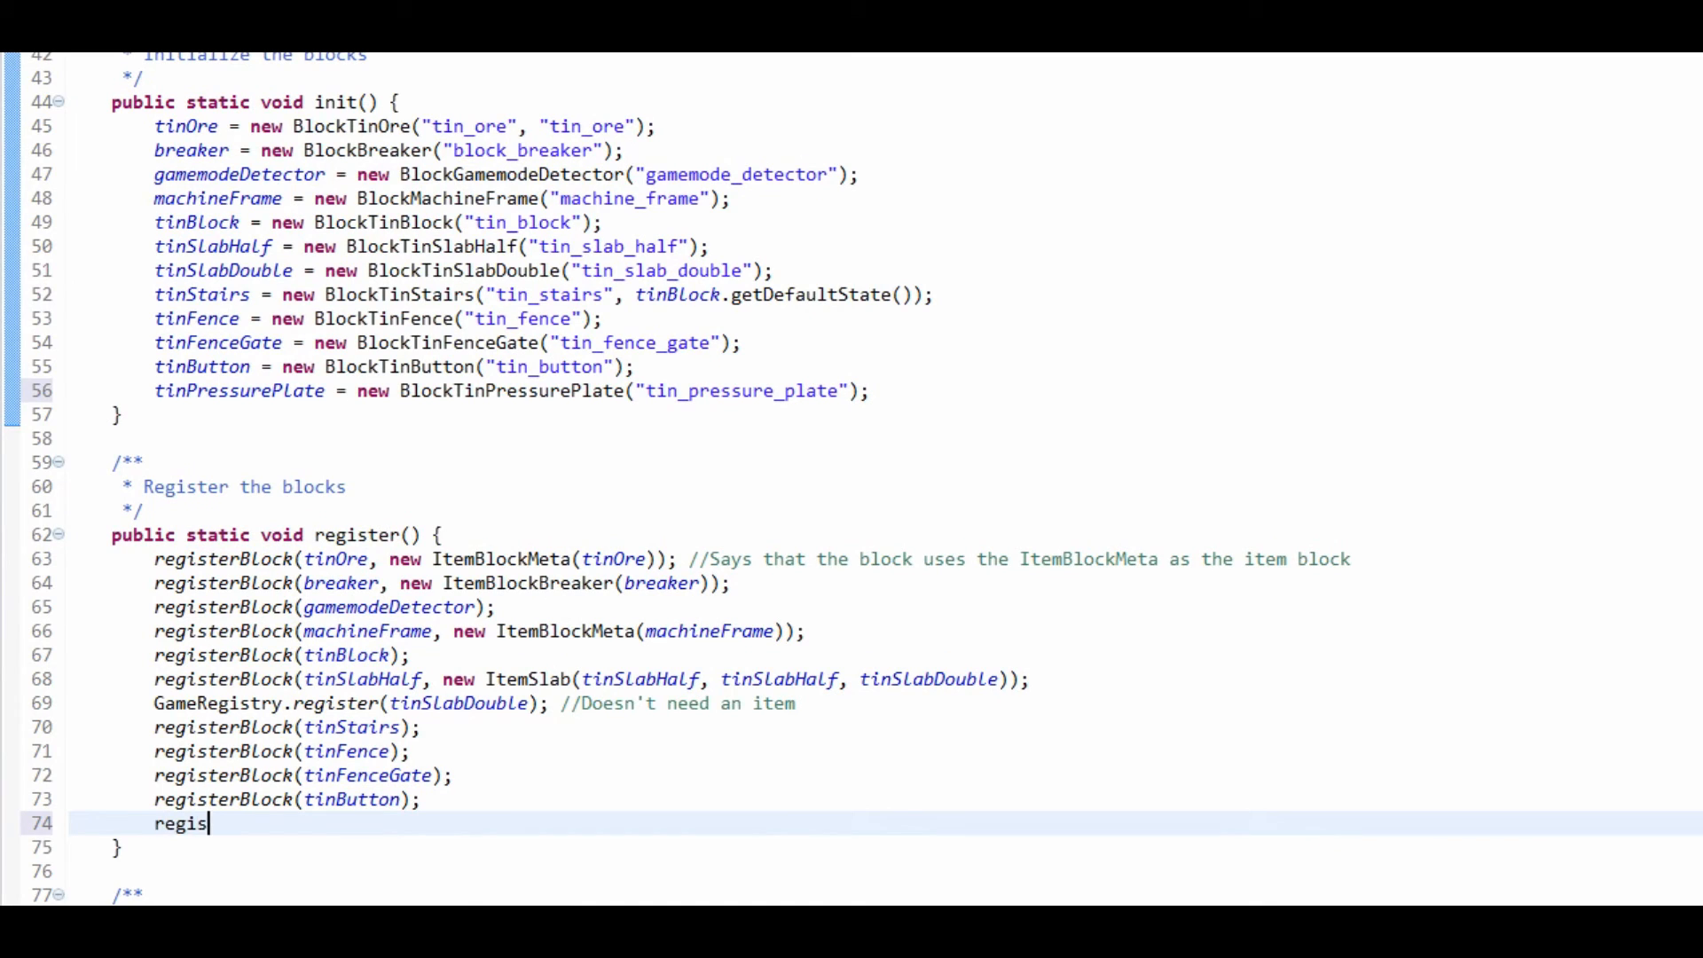
text(terblock(tinPressurePlate);)
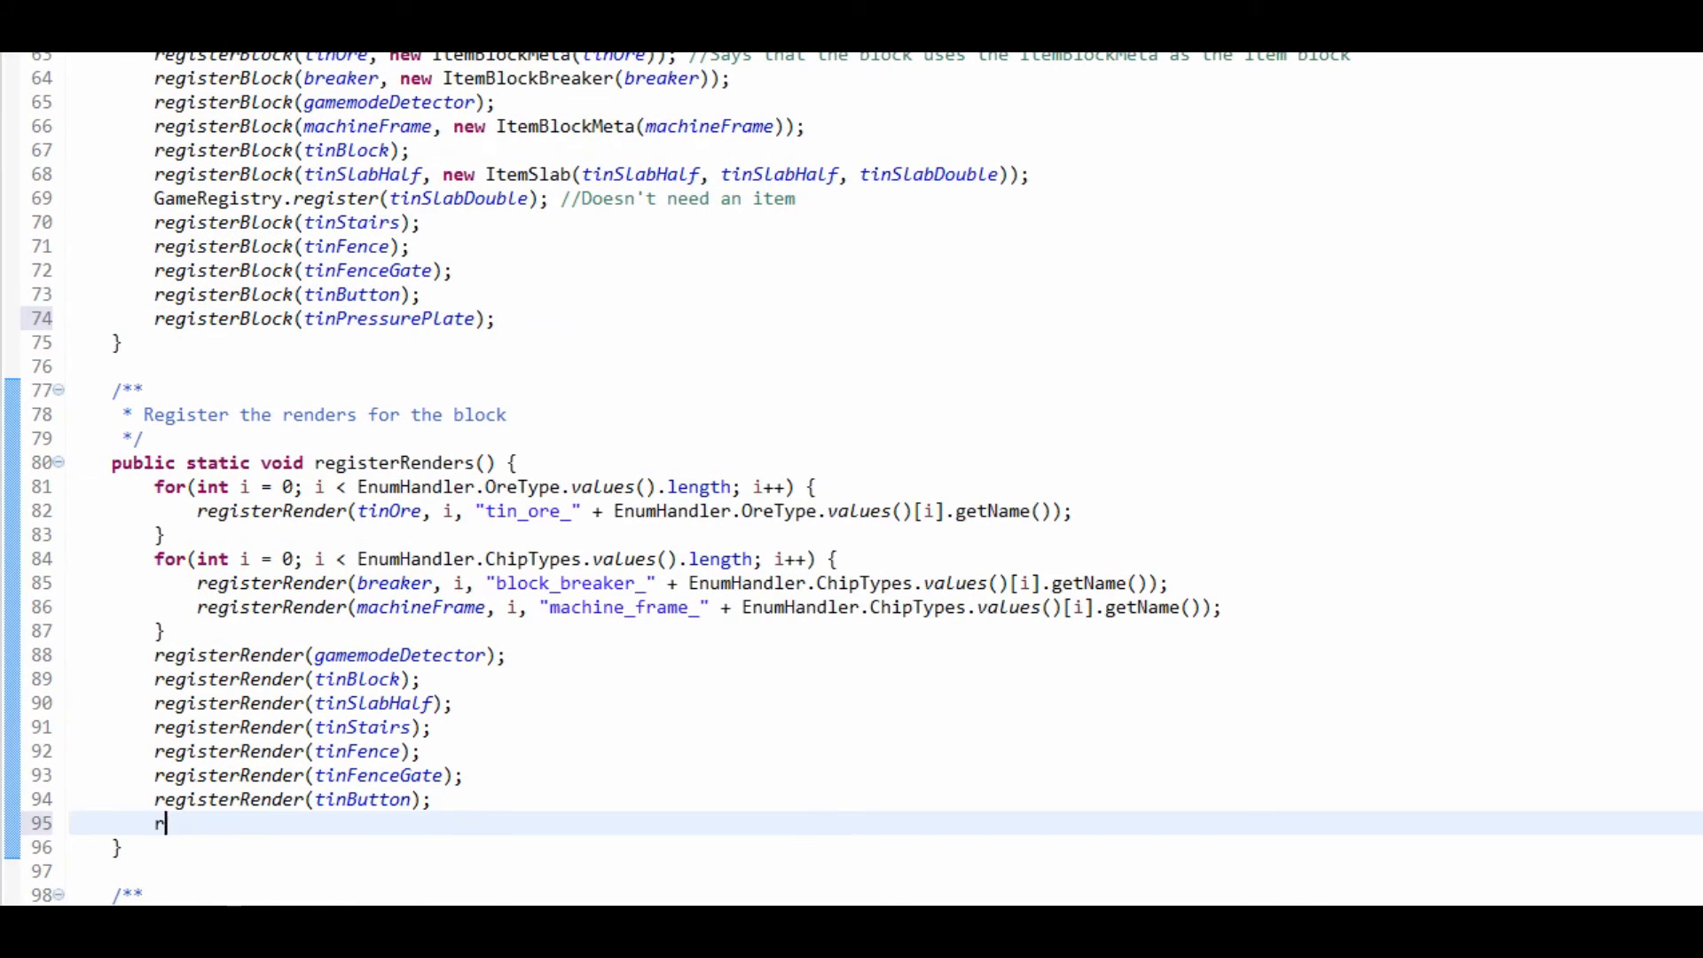
text(egisterRender(tinPressurePlate);)
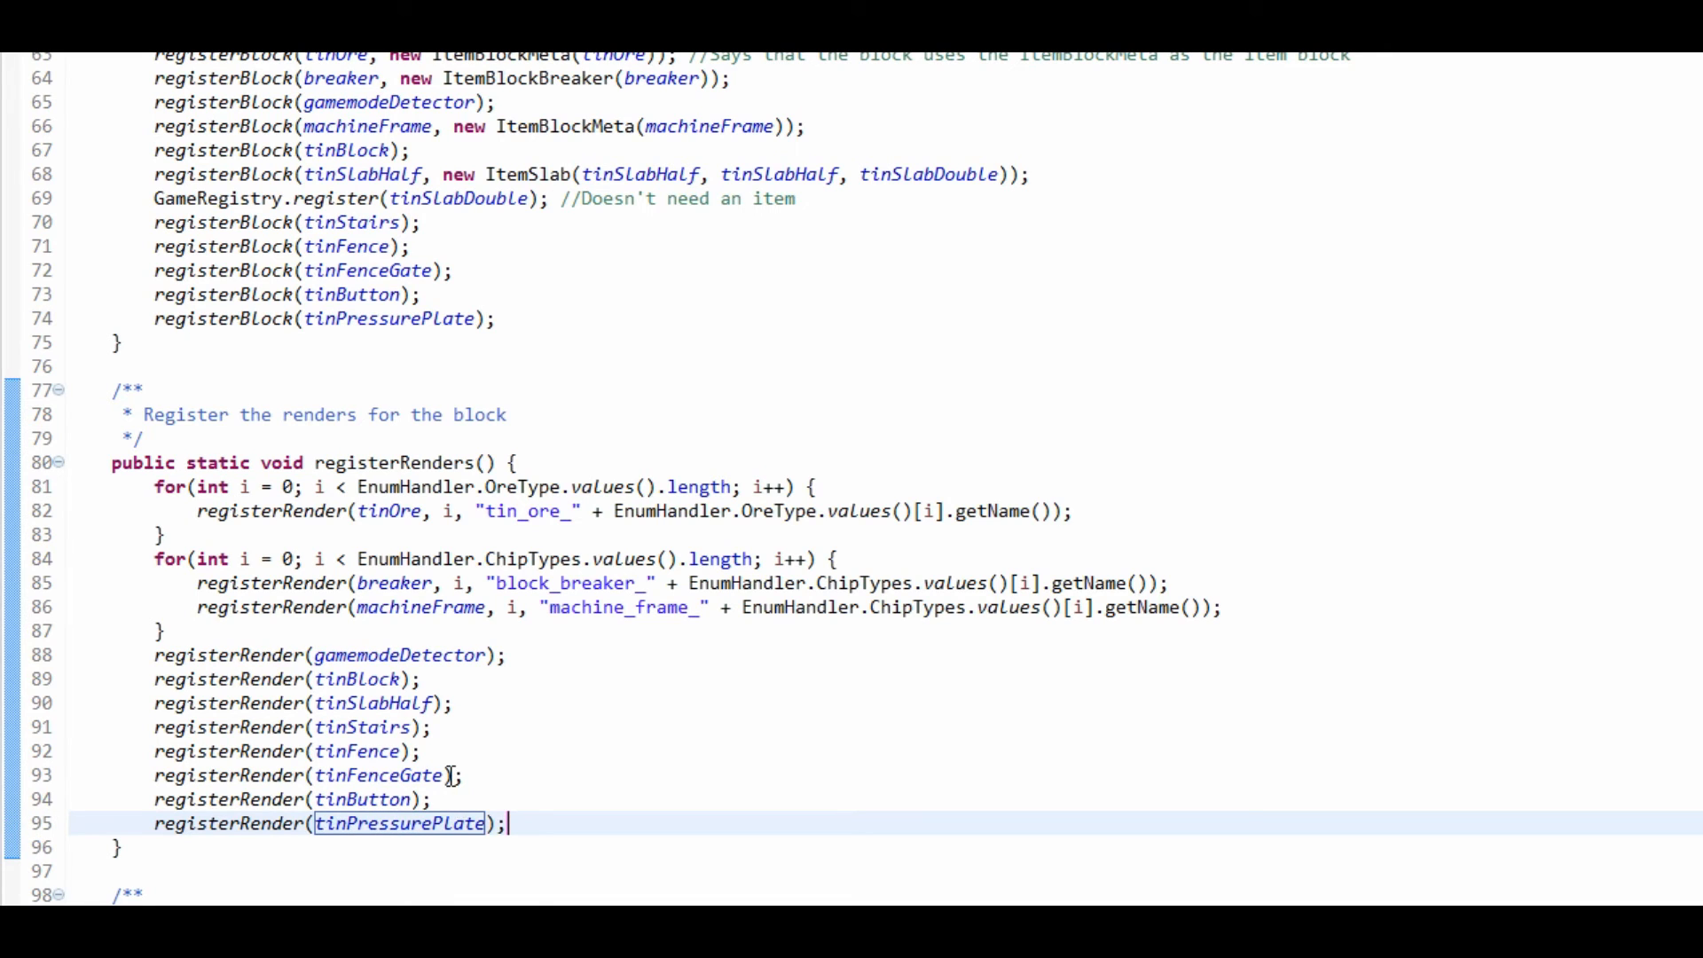
scroll(down, 3)
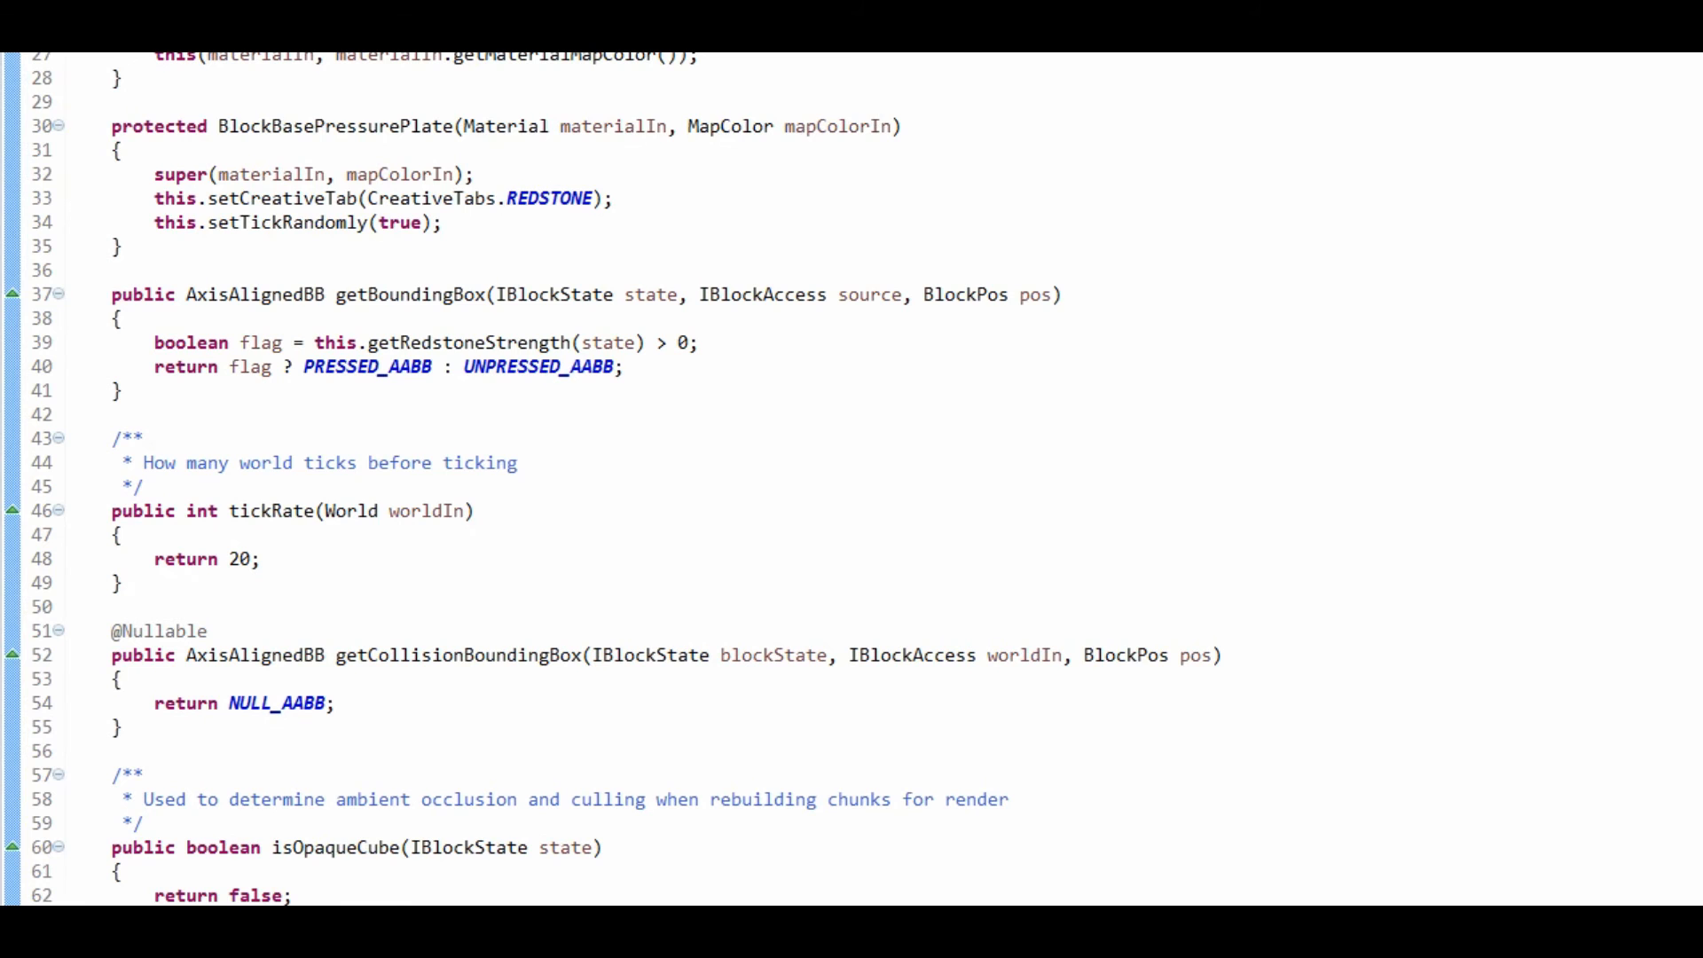
Run the mod to launch the Minecraft client into the test world.
click(268, 101)
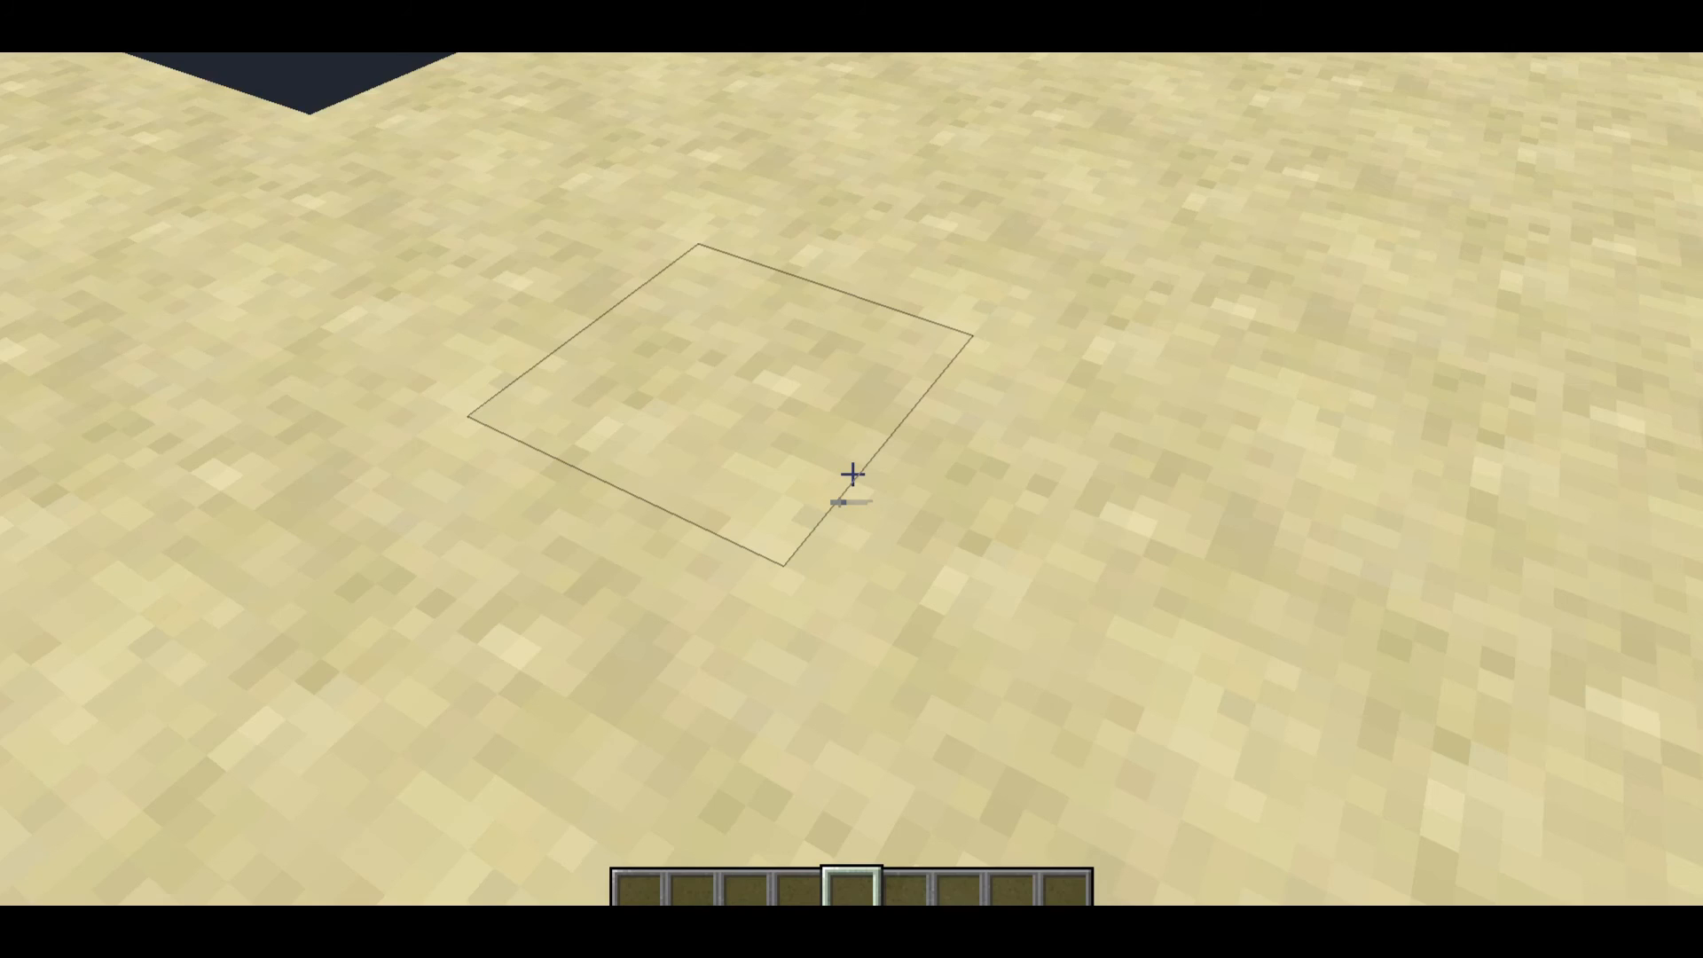
Take the Tin Pressure Plate from the BitOfEverything Blocks tab and place it on the sand.
key(e)
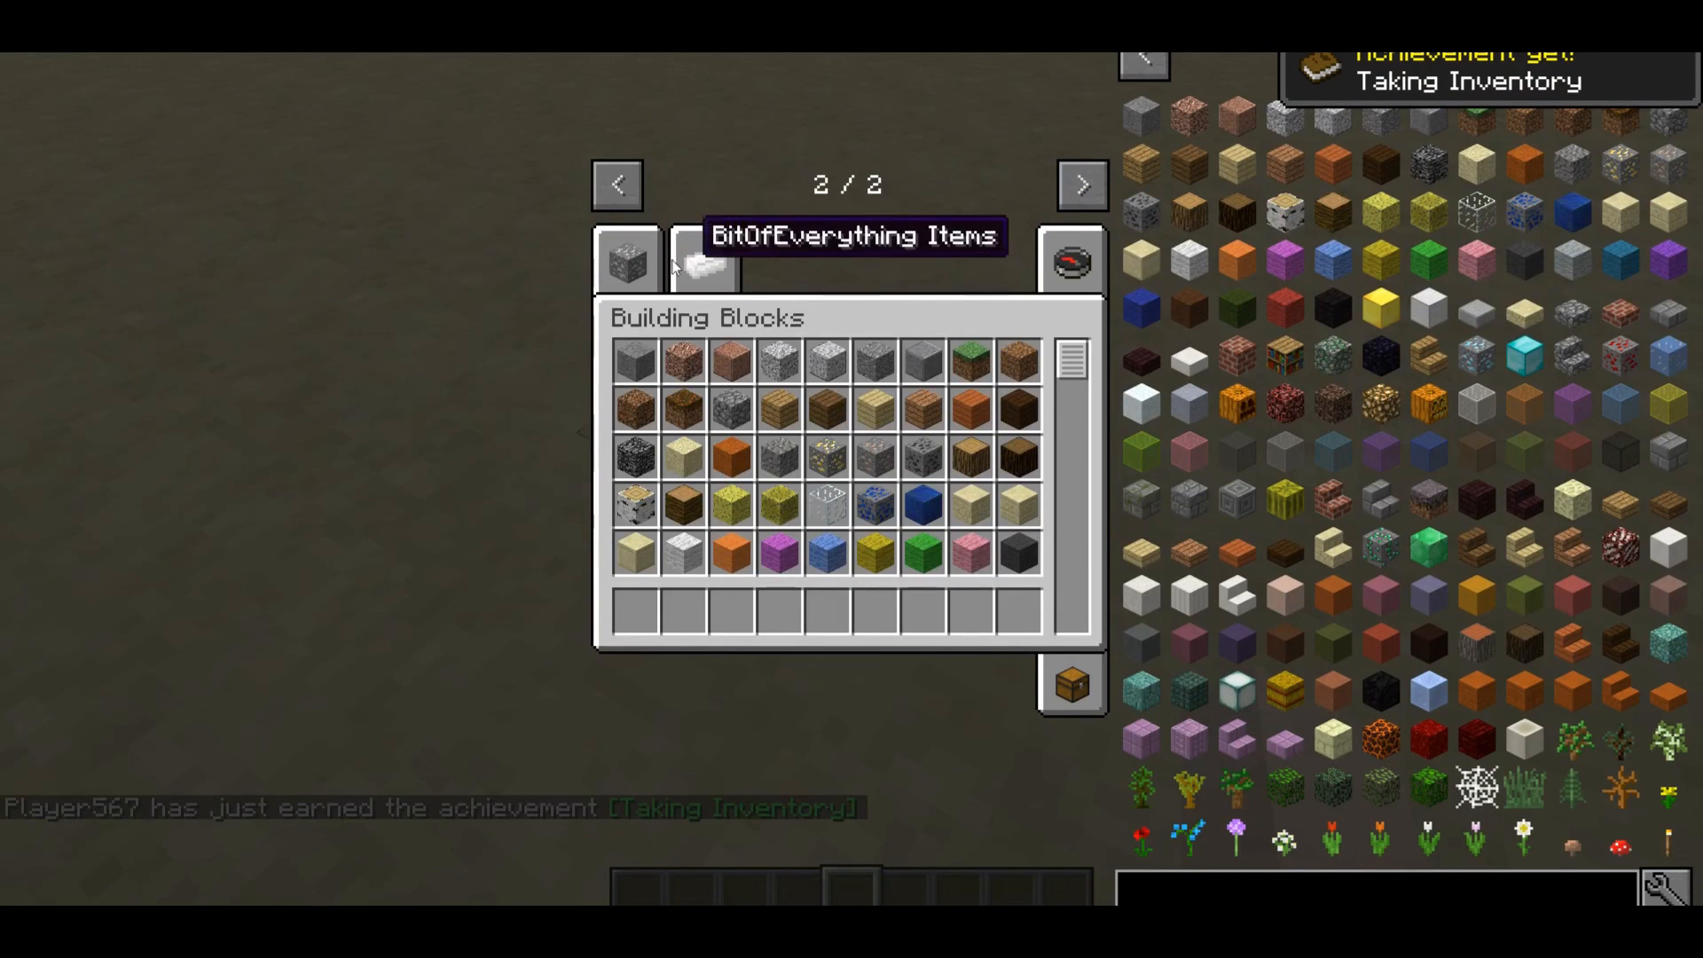
click(703, 261)
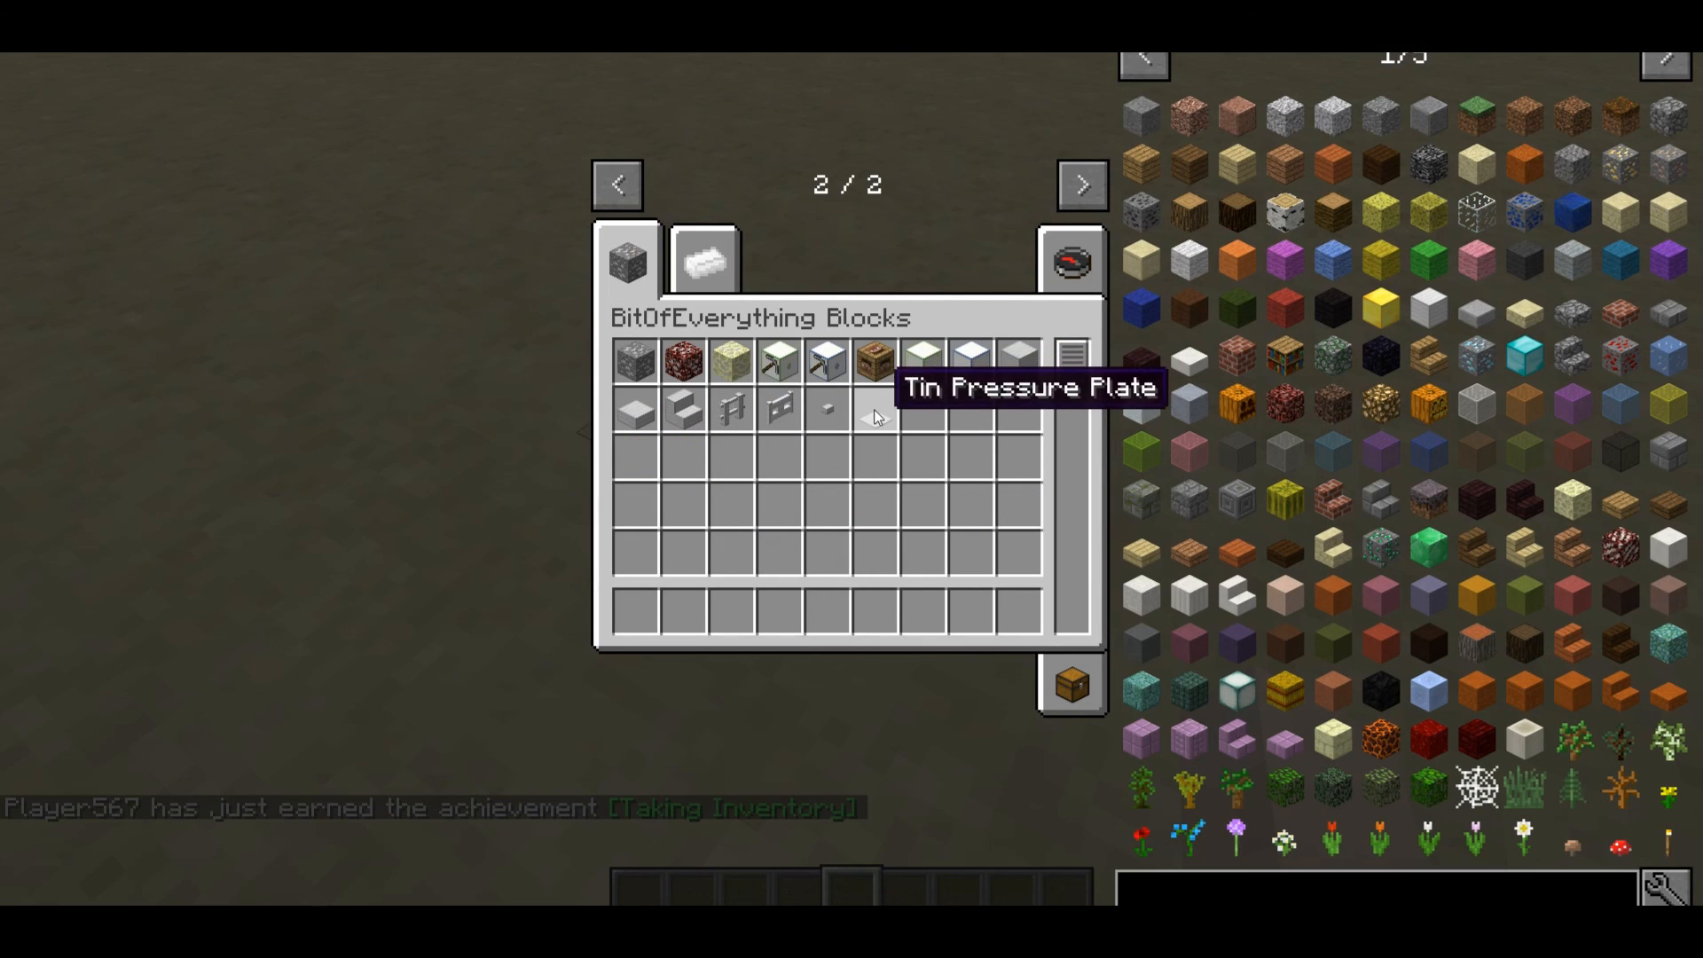
key(Escape)
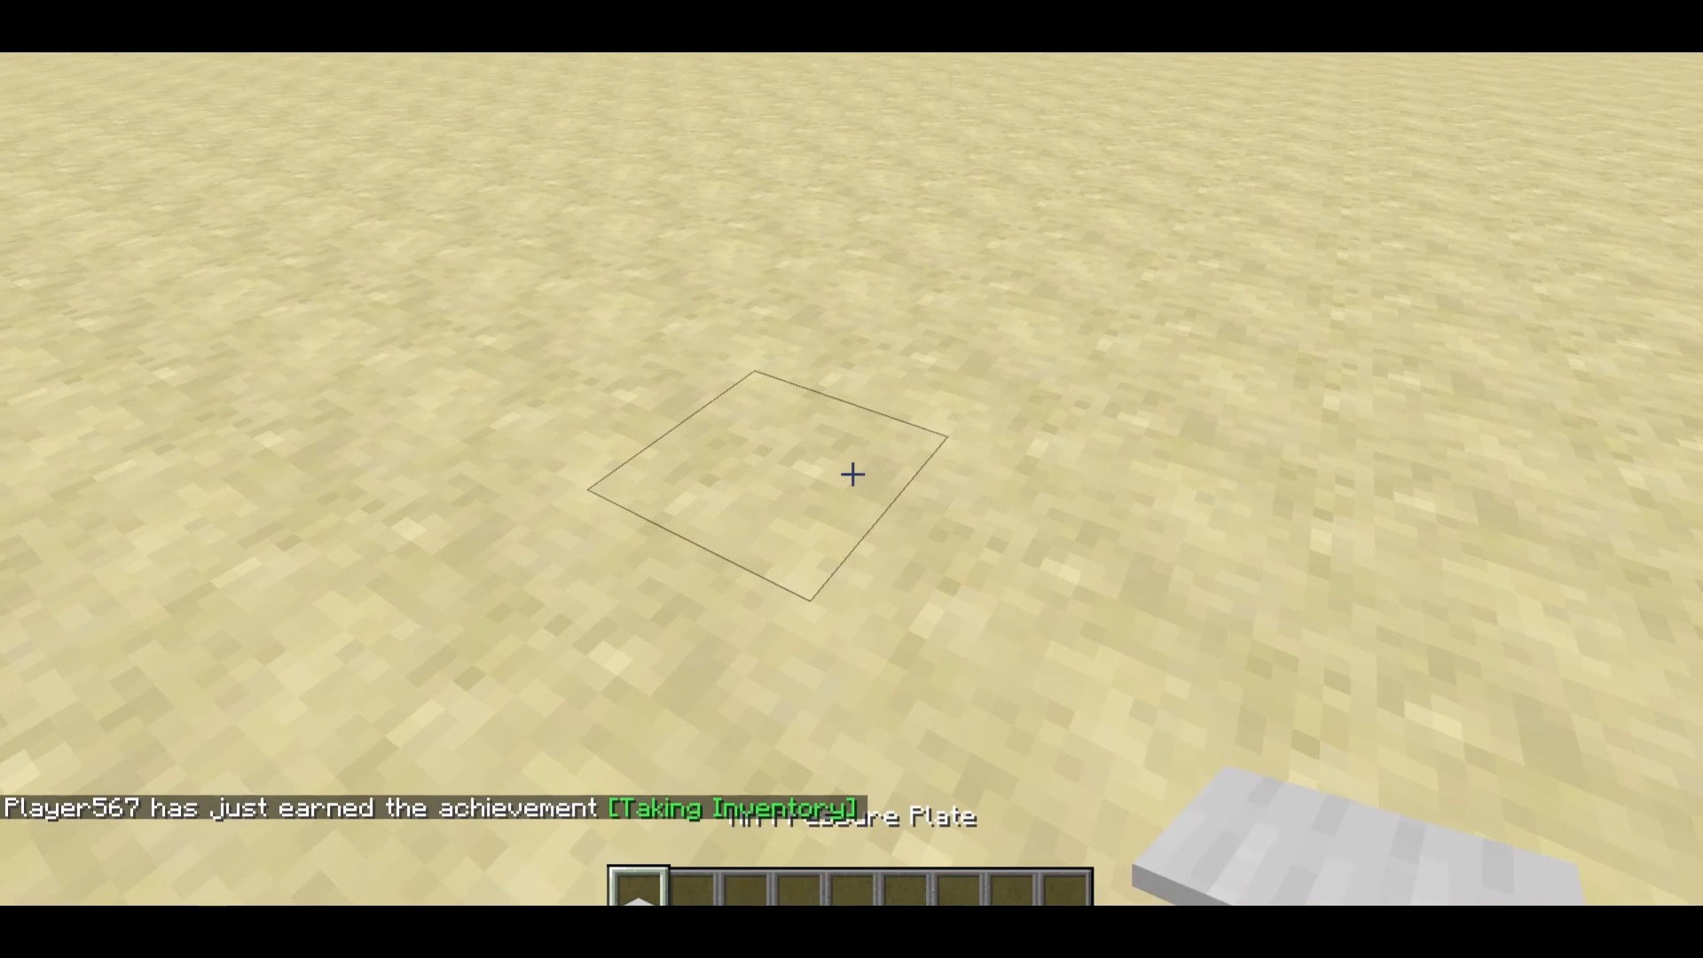
click(851, 475)
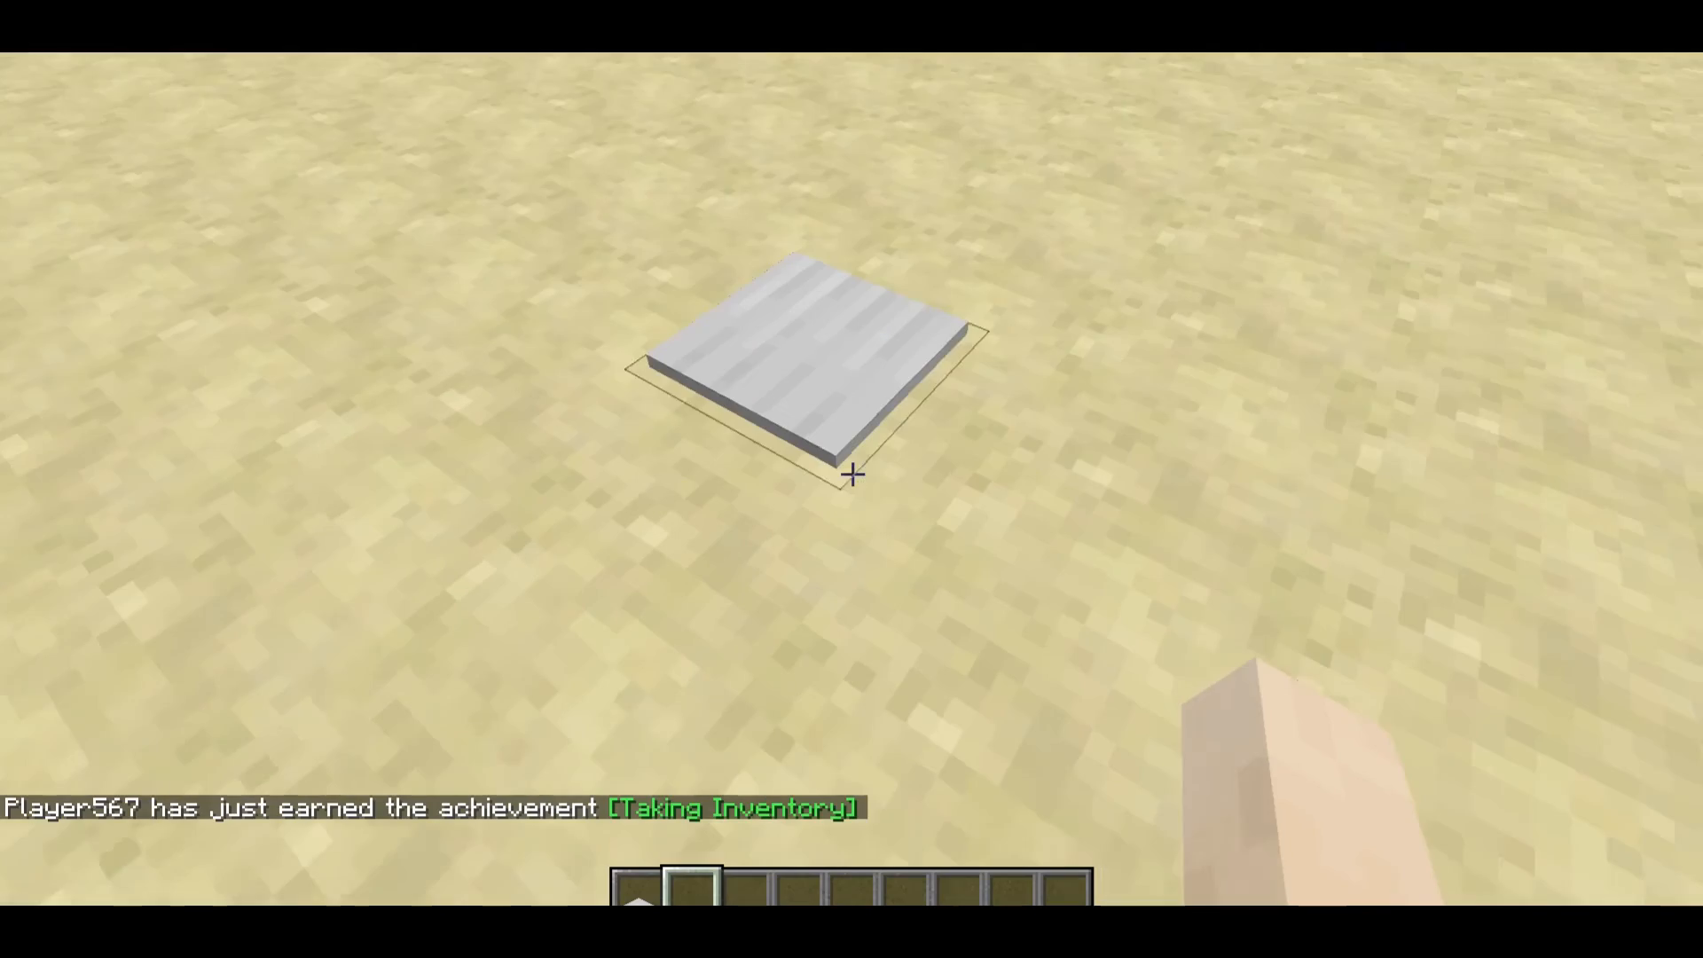
mouse_move(852, 476)
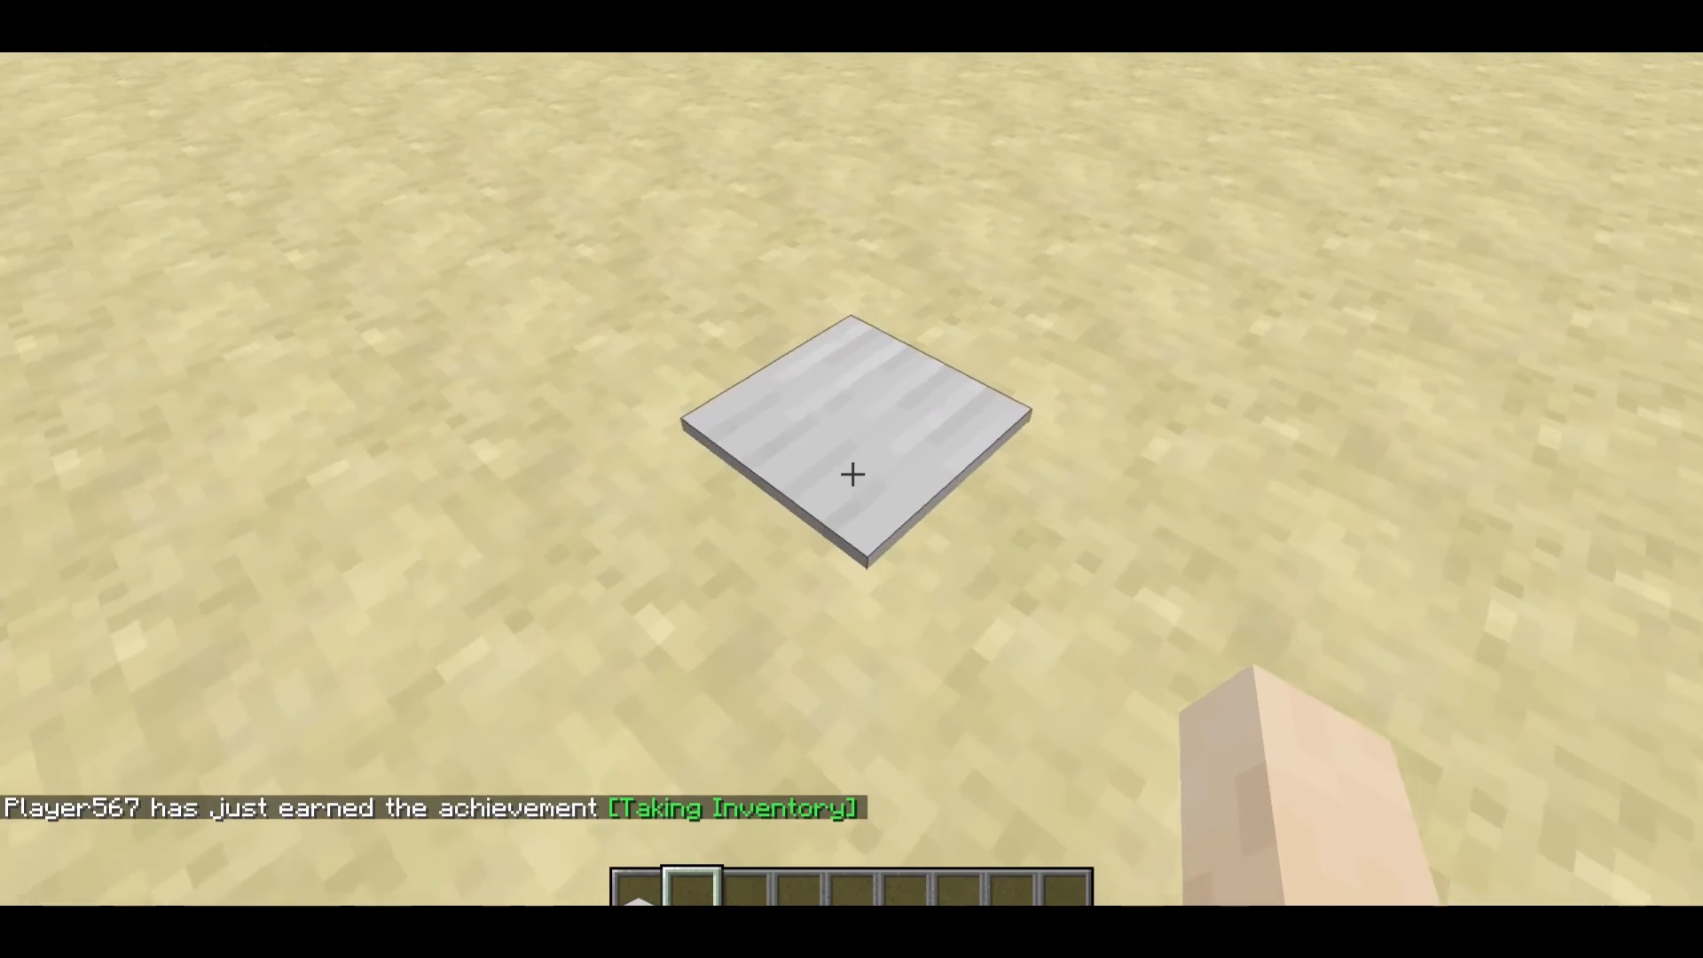
key(e)
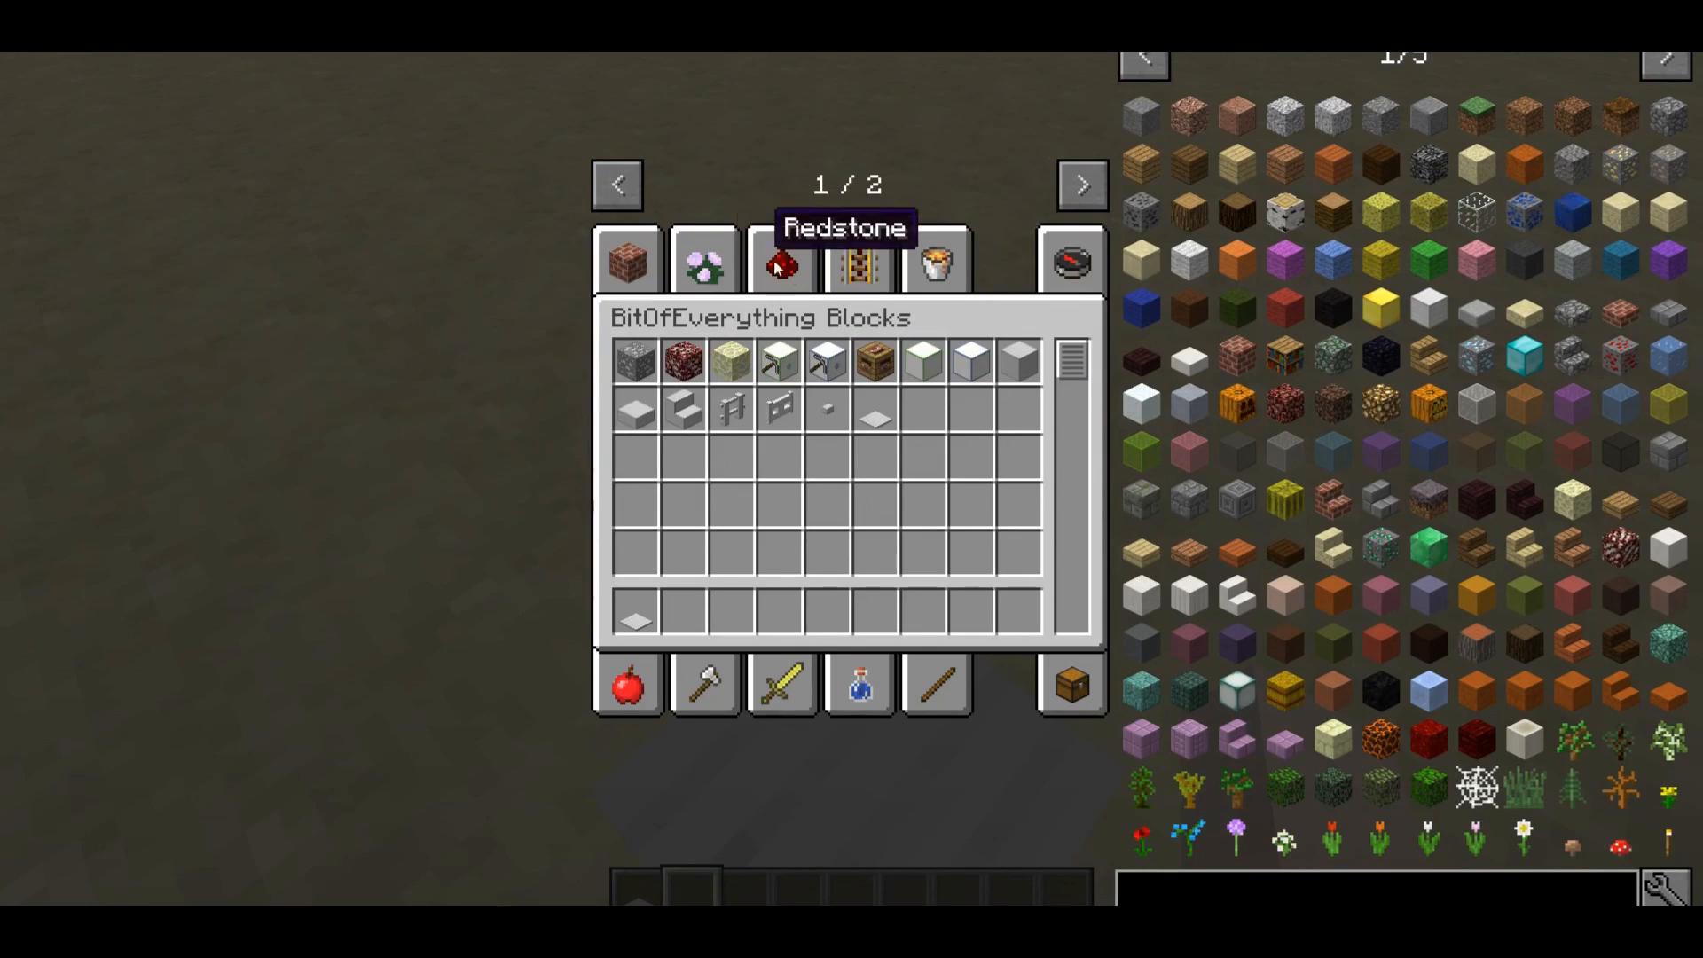